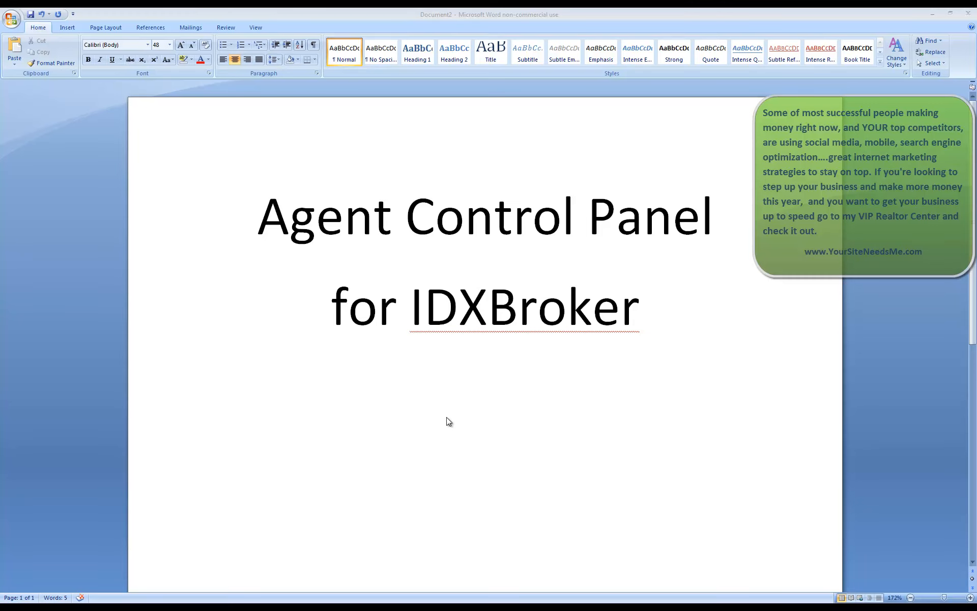
{"action": "mouse_move", "coordinate": [303, 248]}
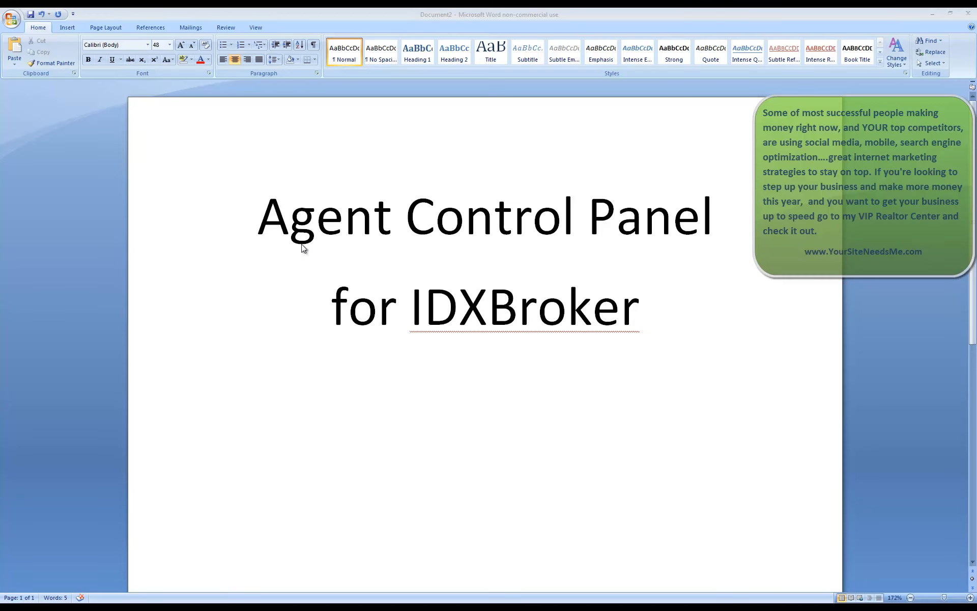
{"action": "mouse_move", "coordinate": [696, 225]}
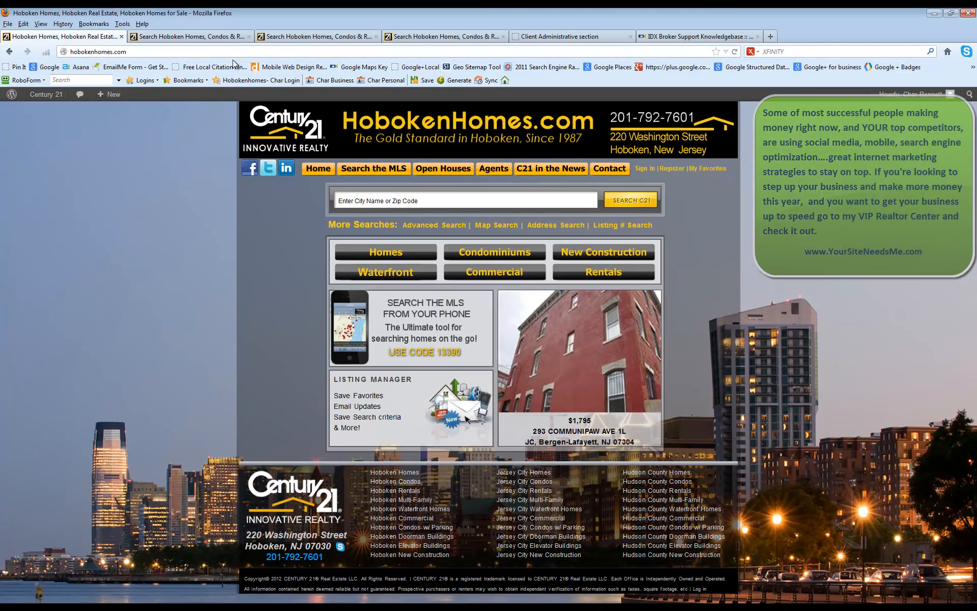
{"action": "mouse_move", "coordinate": [614, 534]}
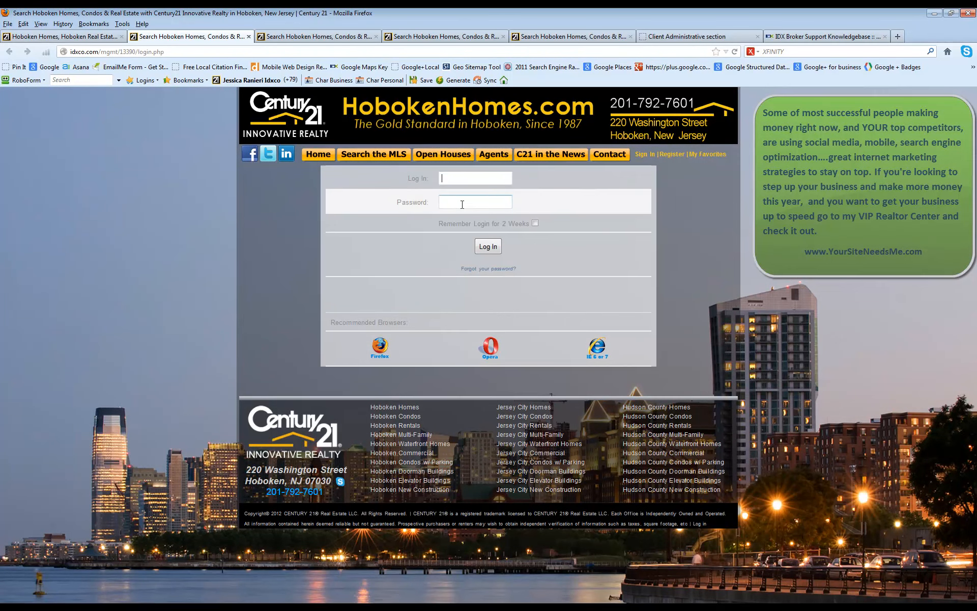
{"action": "left_click", "coordinate": [699, 37]}
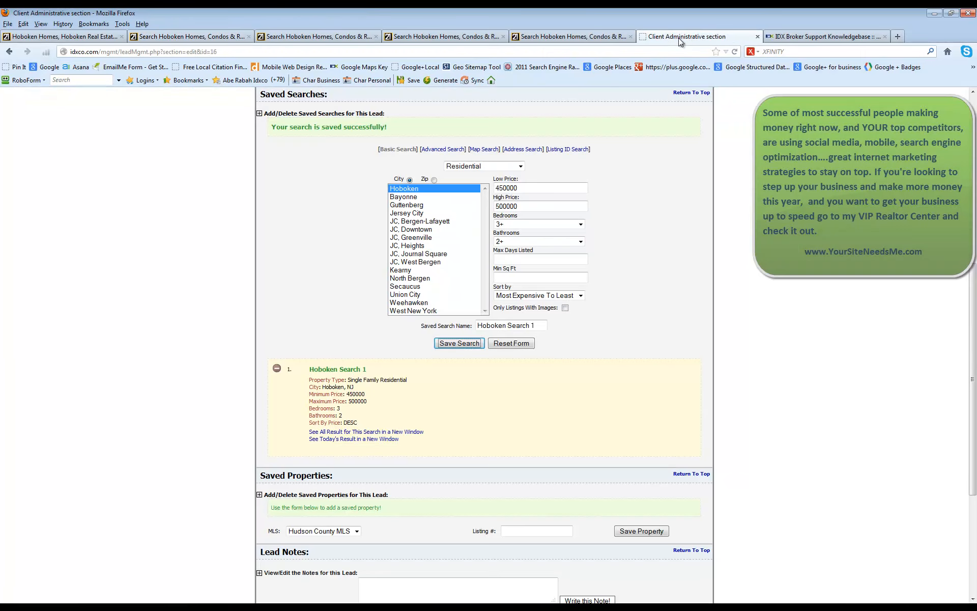
{"action": "scroll", "scroll_direction": "up", "scroll_amount": 3}
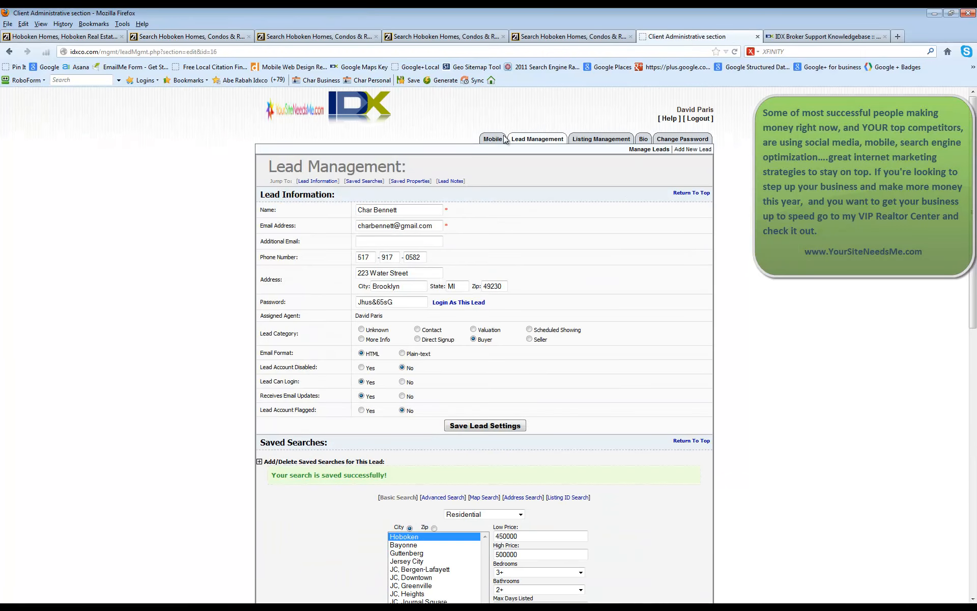
{"action": "left_click", "coordinate": [536, 138]}
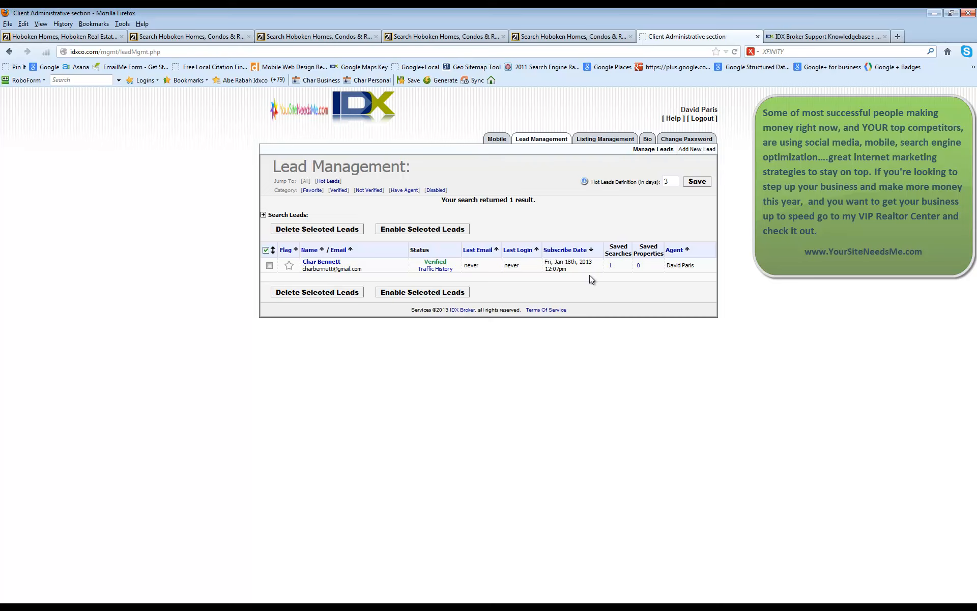
{"action": "mouse_move", "coordinate": [416, 275]}
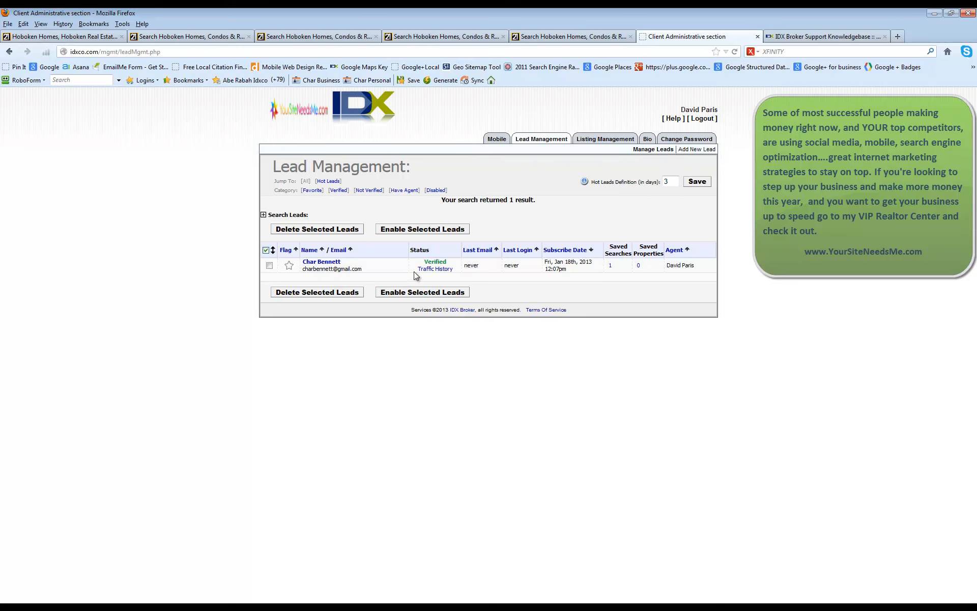
{"action": "mouse_move", "coordinate": [539, 272]}
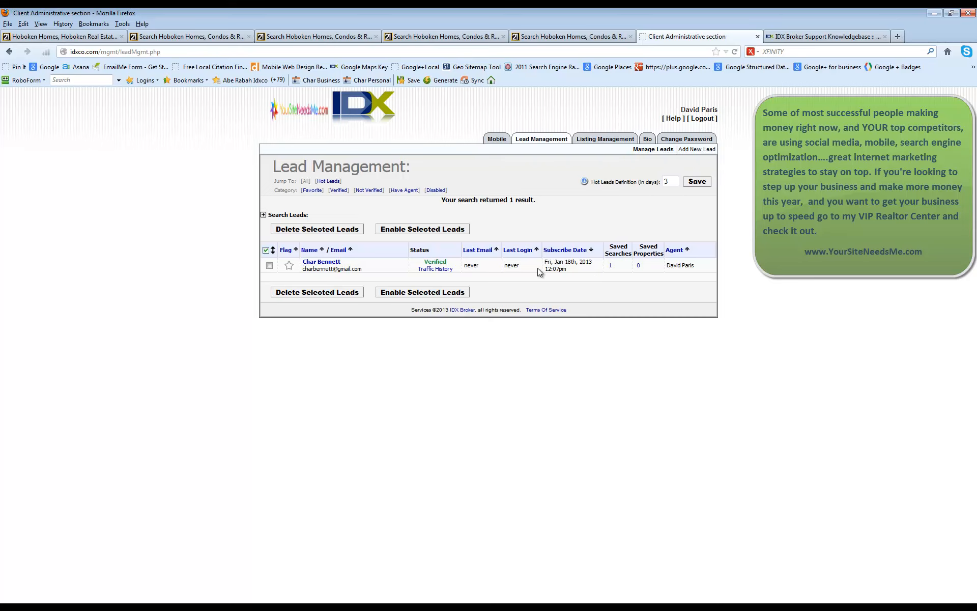
{"action": "mouse_move", "coordinate": [477, 259]}
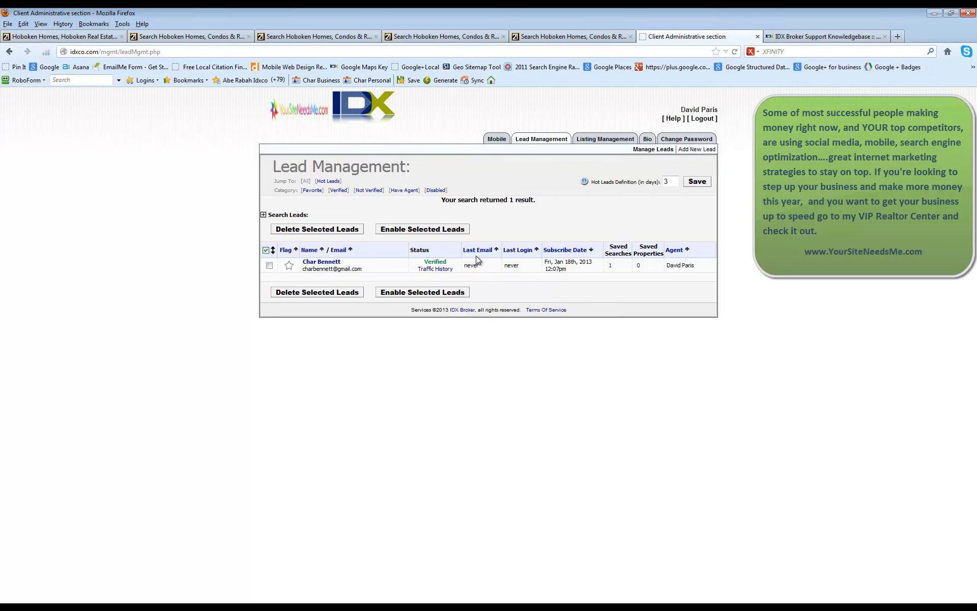
{"action": "mouse_move", "coordinate": [571, 260]}
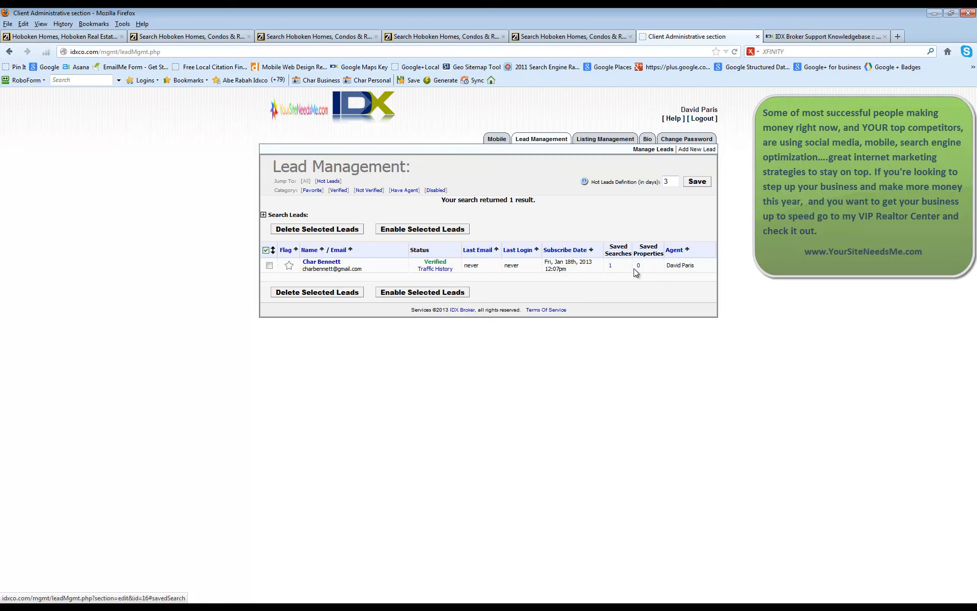
{"action": "mouse_move", "coordinate": [684, 265]}
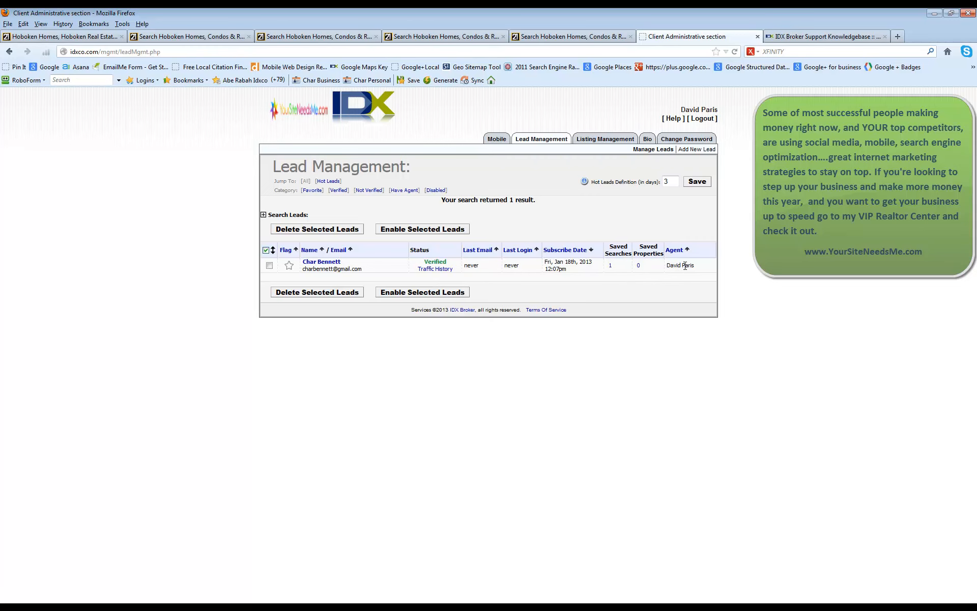
{"action": "mouse_move", "coordinate": [535, 235]}
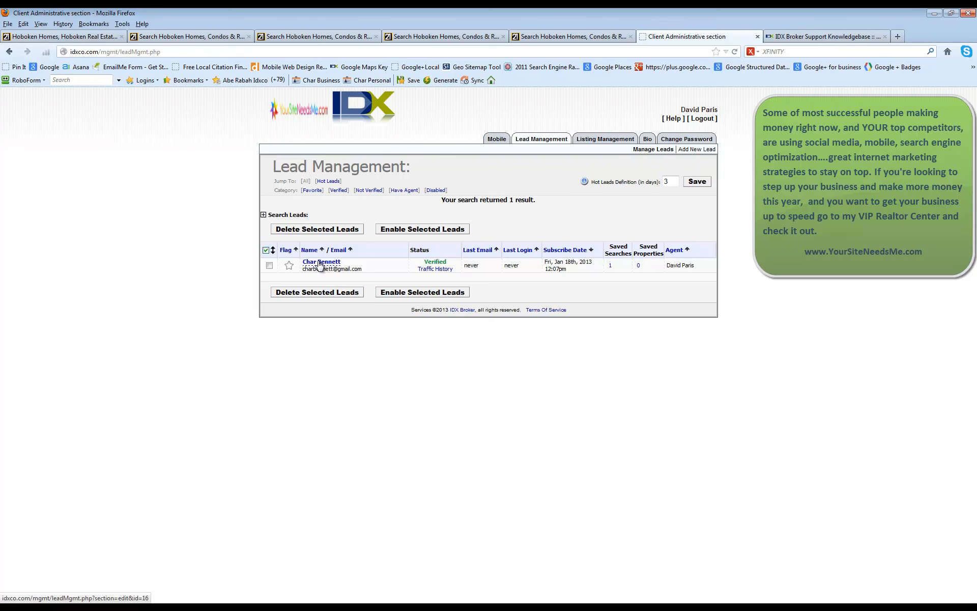
{"action": "left_click", "coordinate": [322, 261]}
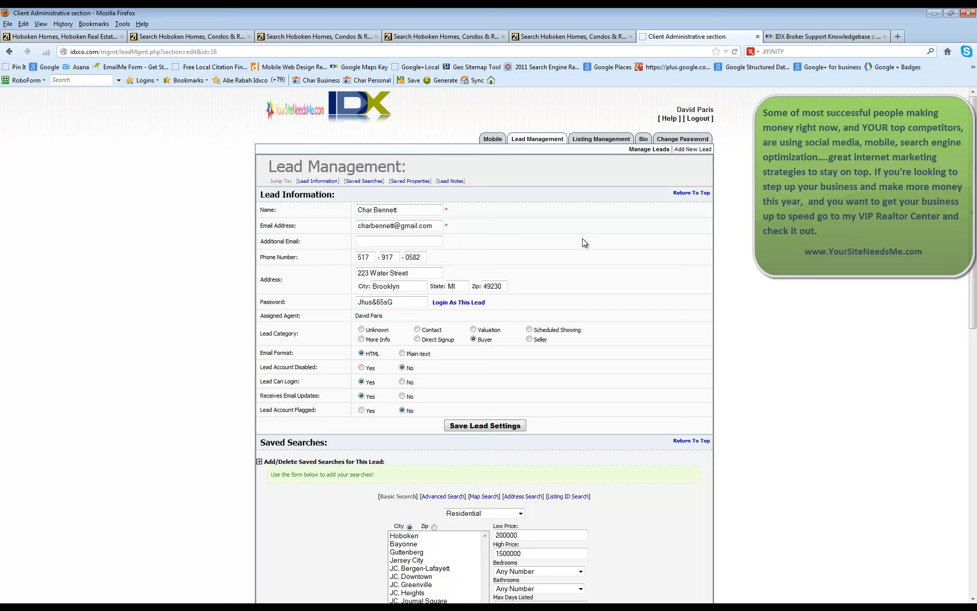
{"action": "mouse_move", "coordinate": [564, 258]}
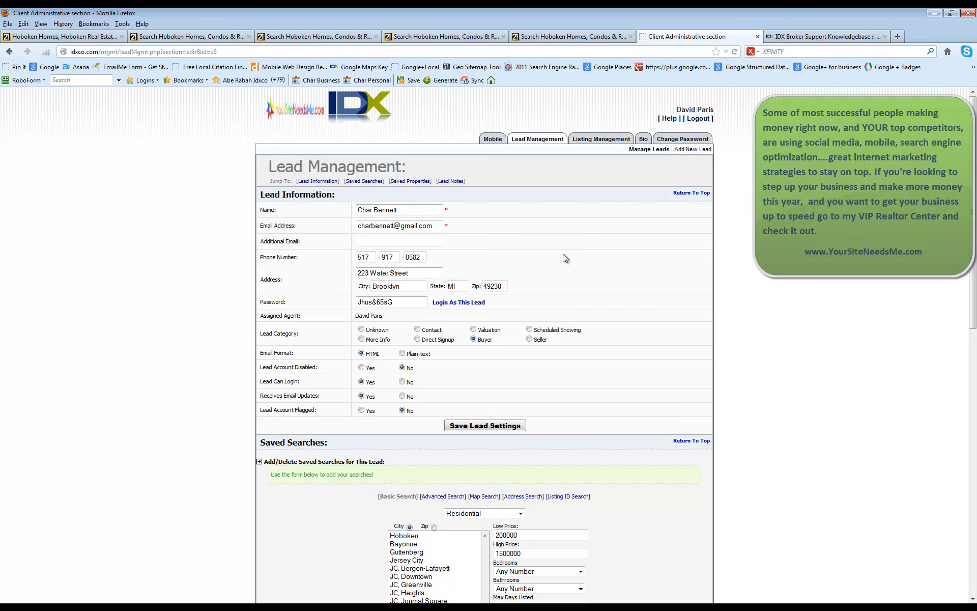
{"action": "mouse_move", "coordinate": [529, 281]}
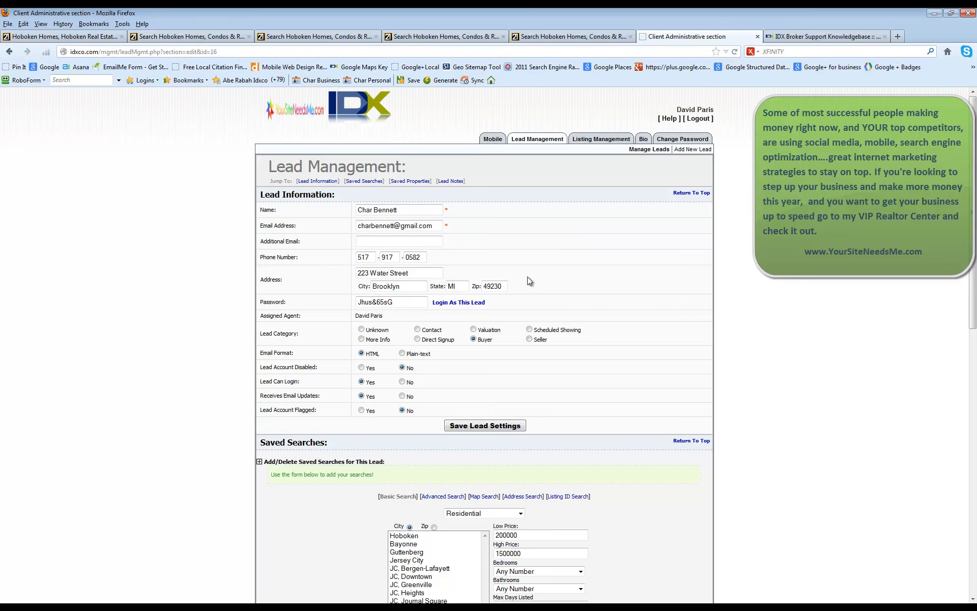
{"action": "scroll", "scroll_direction": "down", "scroll_amount": 3}
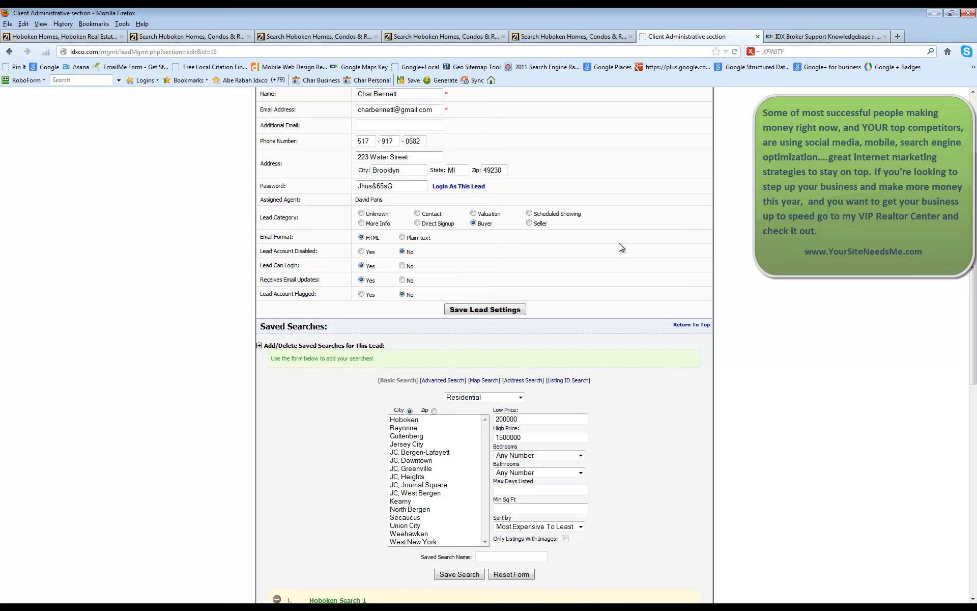
Under Saved Searches, open all results for Hoboken Search 1 in a new window
{"action": "scroll", "scroll_direction": "down", "scroll_amount": 3}
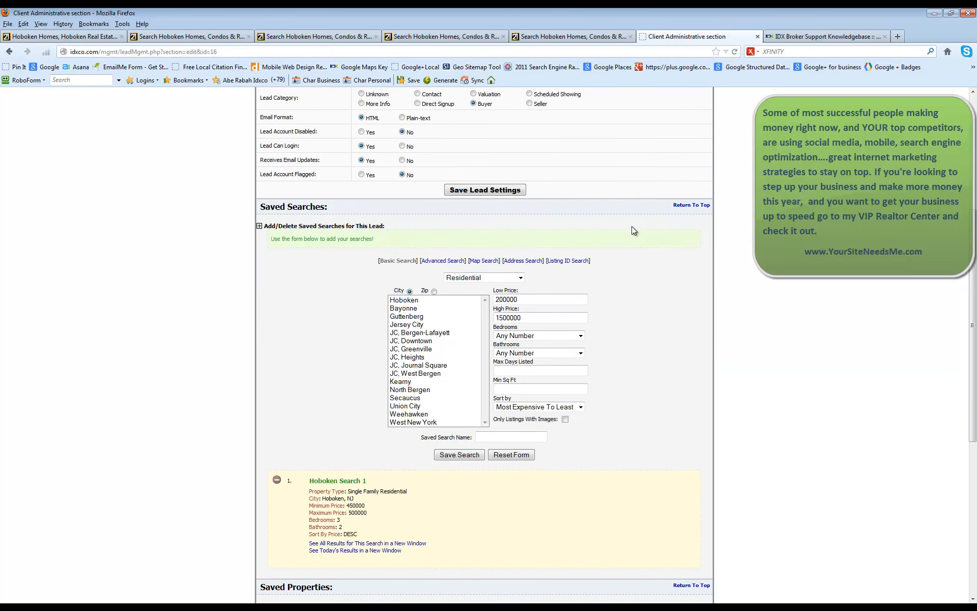
{"action": "scroll", "scroll_direction": "down", "scroll_amount": 3}
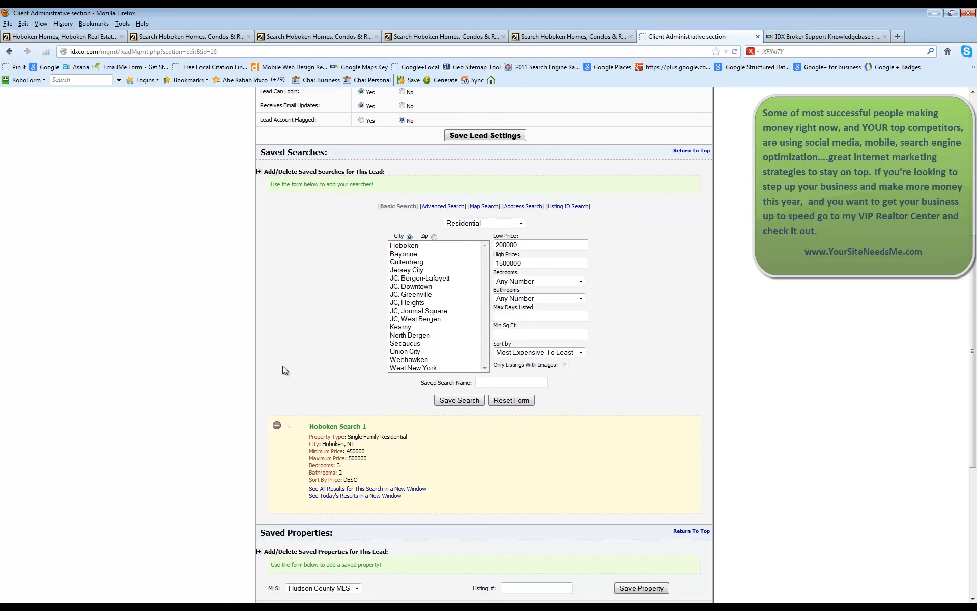
{"action": "left_click", "coordinate": [539, 244]}
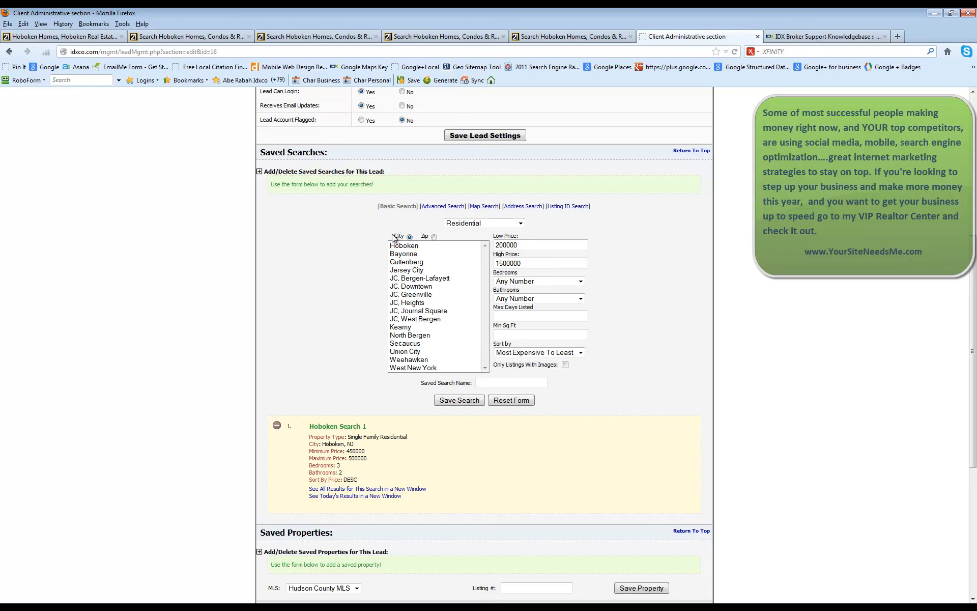
{"action": "scroll", "scroll_direction": "down", "scroll_amount": 3}
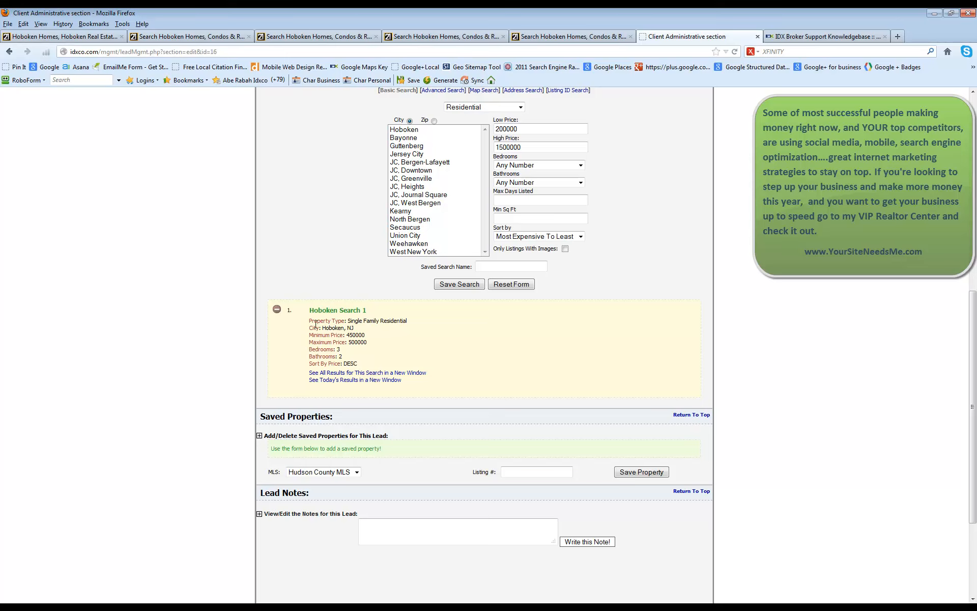
{"action": "mouse_move", "coordinate": [366, 321]}
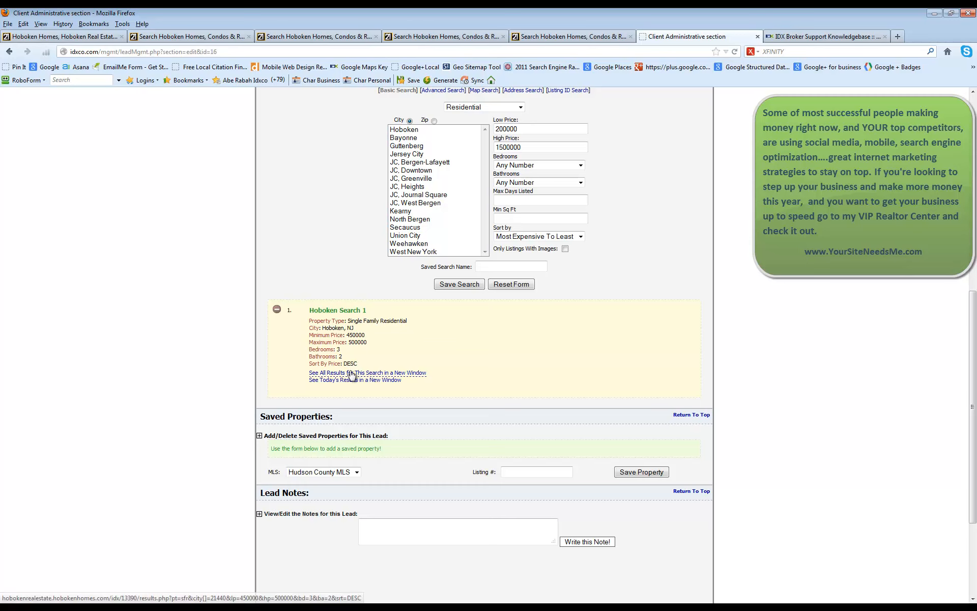
{"action": "left_click", "coordinate": [354, 380]}
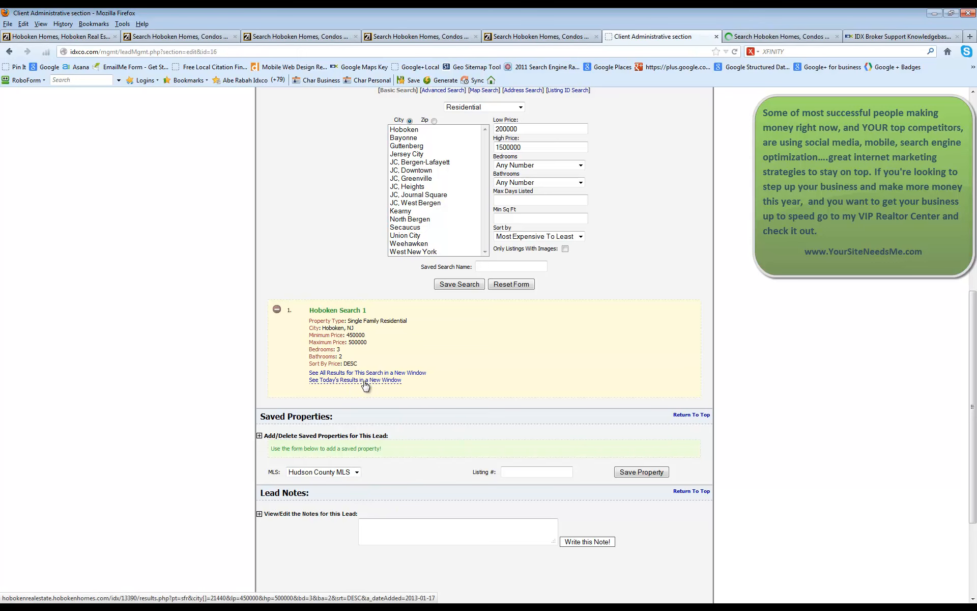
Open today's results for Hoboken Search 1 on HobokenHomes.com, which returns no listings
{"action": "left_click", "coordinate": [355, 380]}
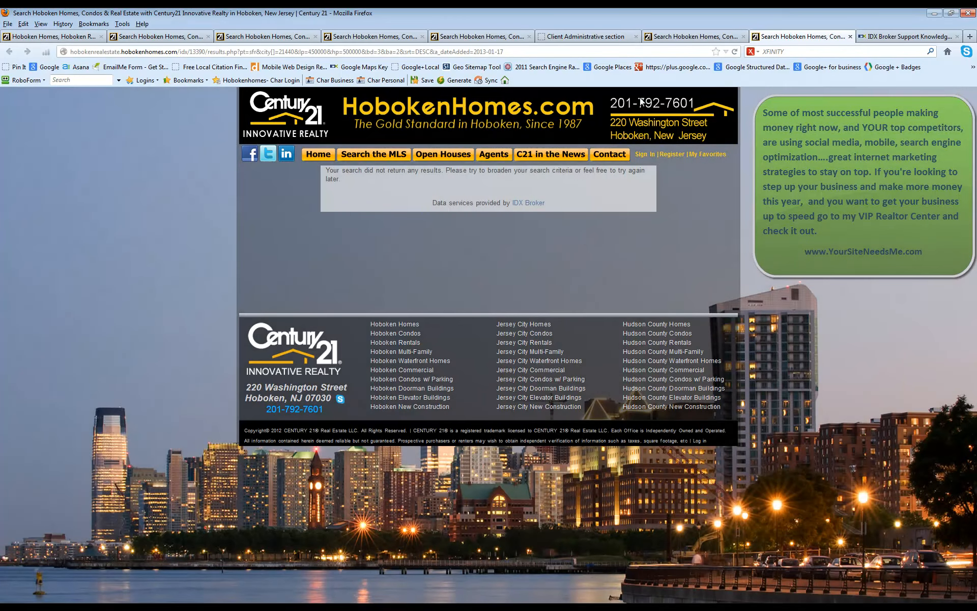
{"action": "mouse_move", "coordinate": [614, 238]}
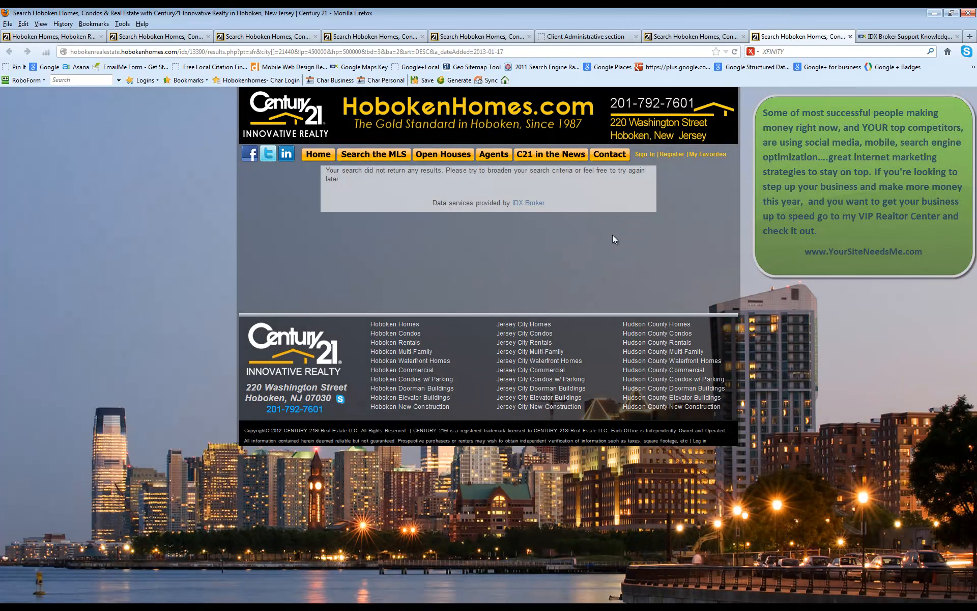
{"action": "mouse_move", "coordinate": [446, 194]}
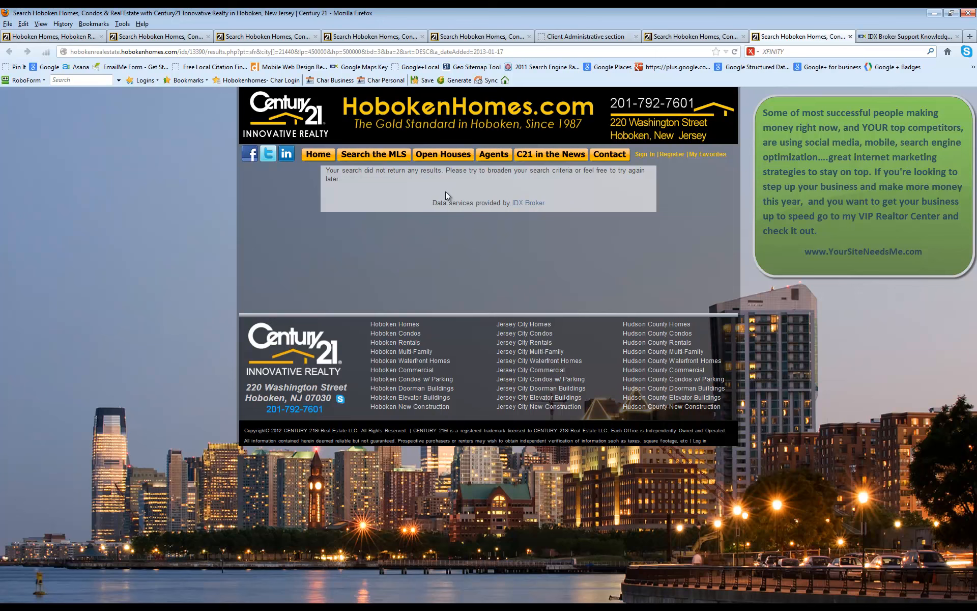
{"action": "mouse_move", "coordinate": [438, 268]}
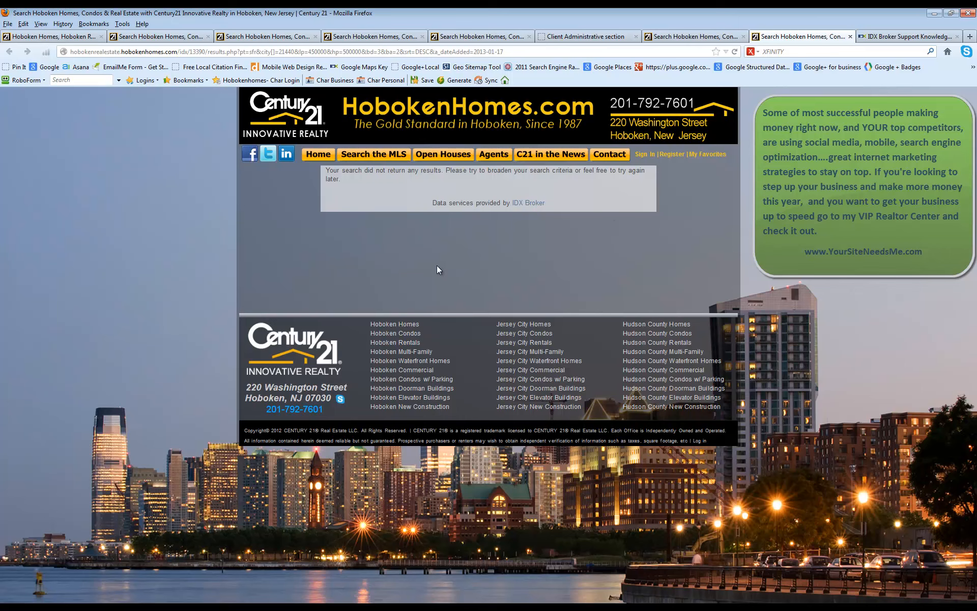
{"action": "mouse_move", "coordinate": [446, 271]}
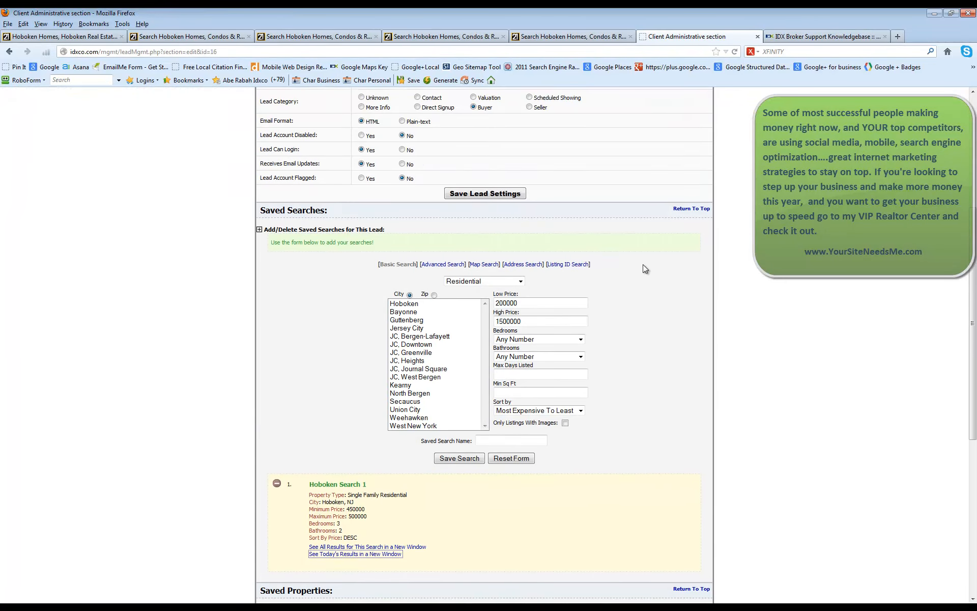
{"action": "mouse_move", "coordinate": [644, 271]}
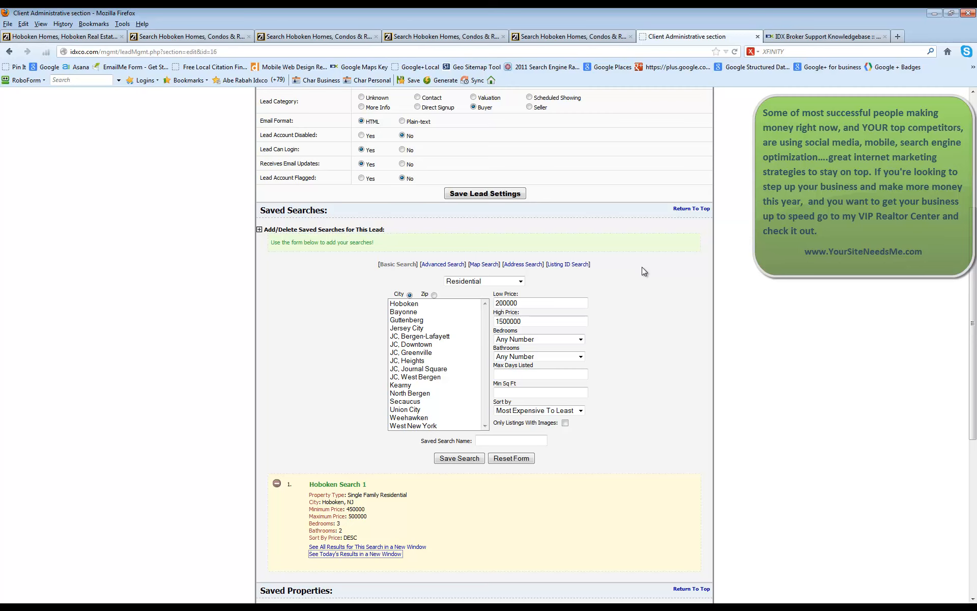
{"action": "mouse_move", "coordinate": [667, 416]}
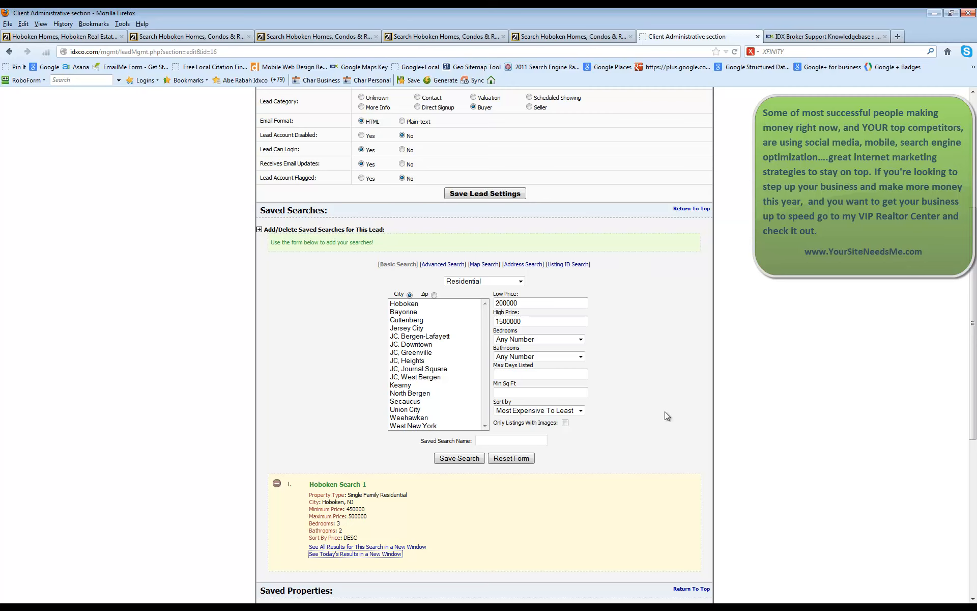
{"action": "mouse_move", "coordinate": [654, 391]}
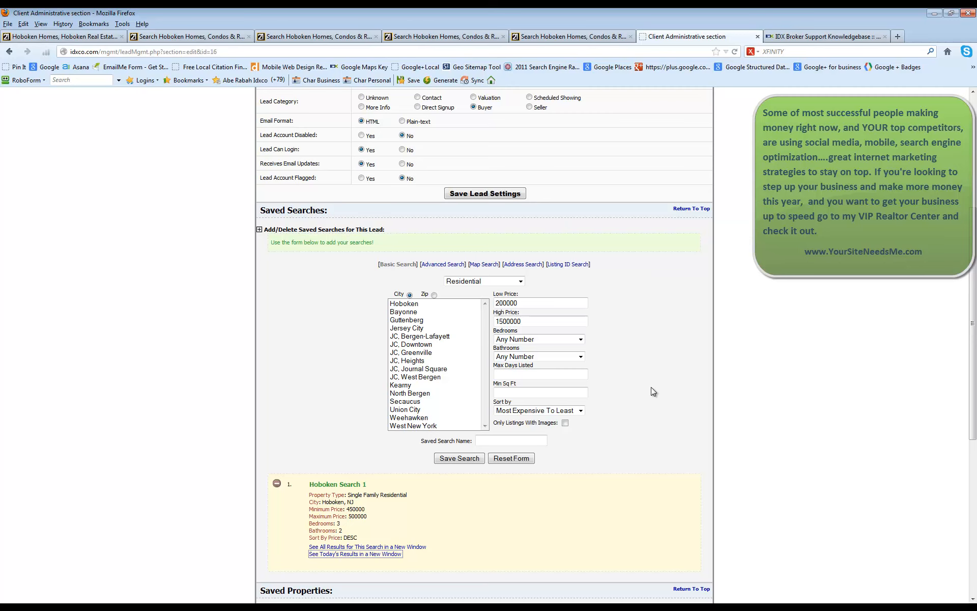
{"action": "mouse_move", "coordinate": [647, 390]}
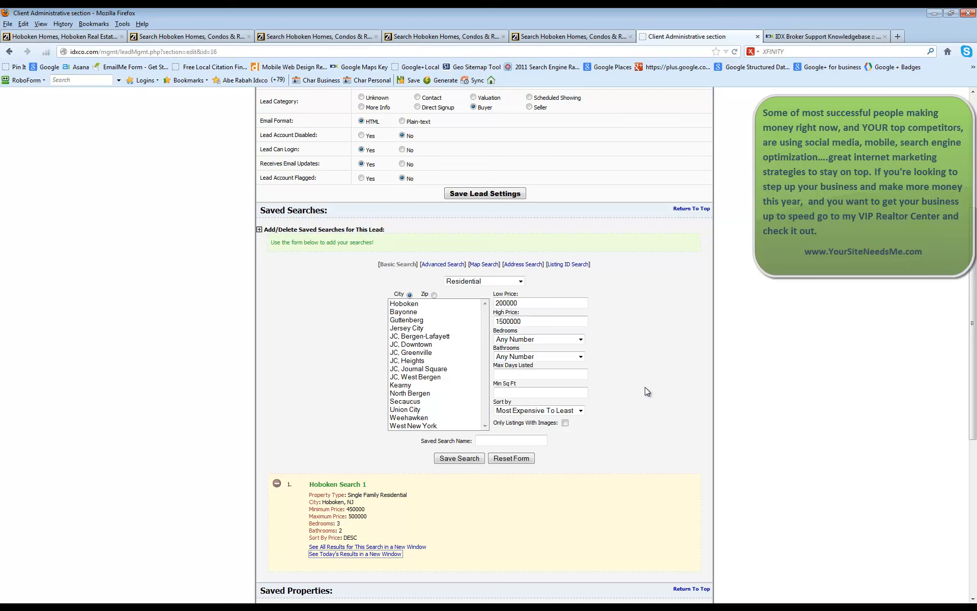
{"action": "mouse_move", "coordinate": [430, 417]}
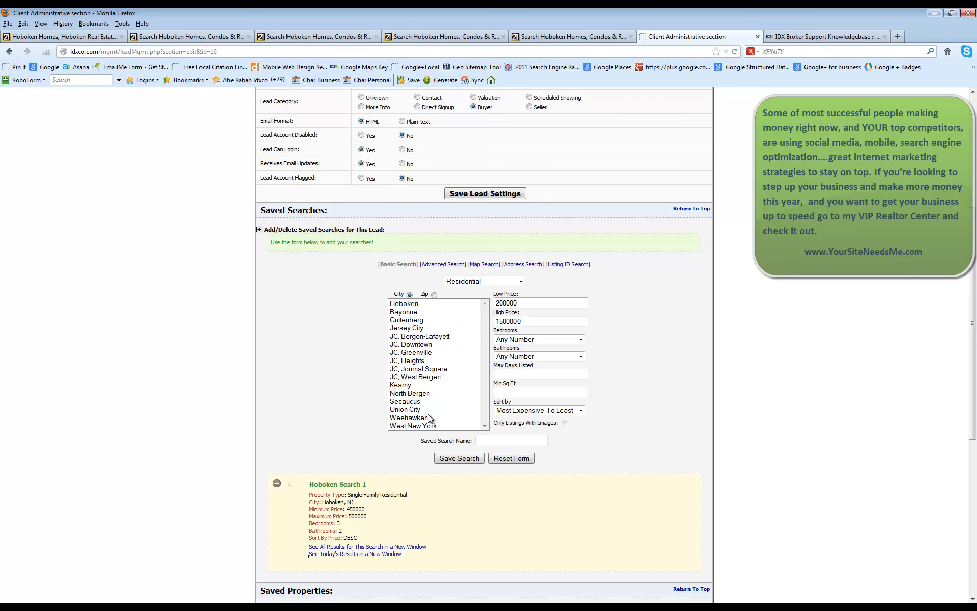
{"action": "mouse_move", "coordinate": [554, 335]}
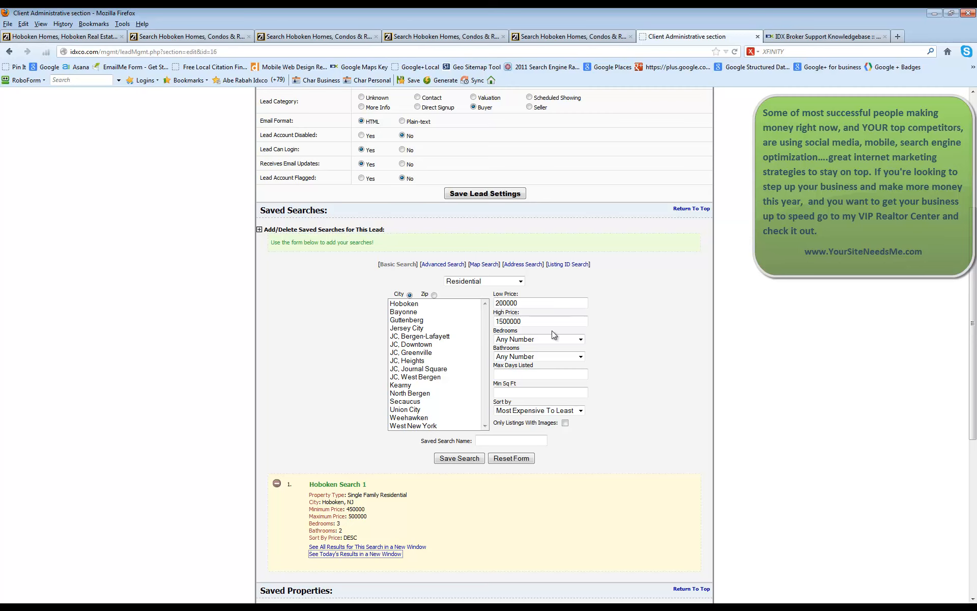
In the advanced search form, choose Hoboken as city and 400000 as high price
{"action": "left_click", "coordinate": [442, 264]}
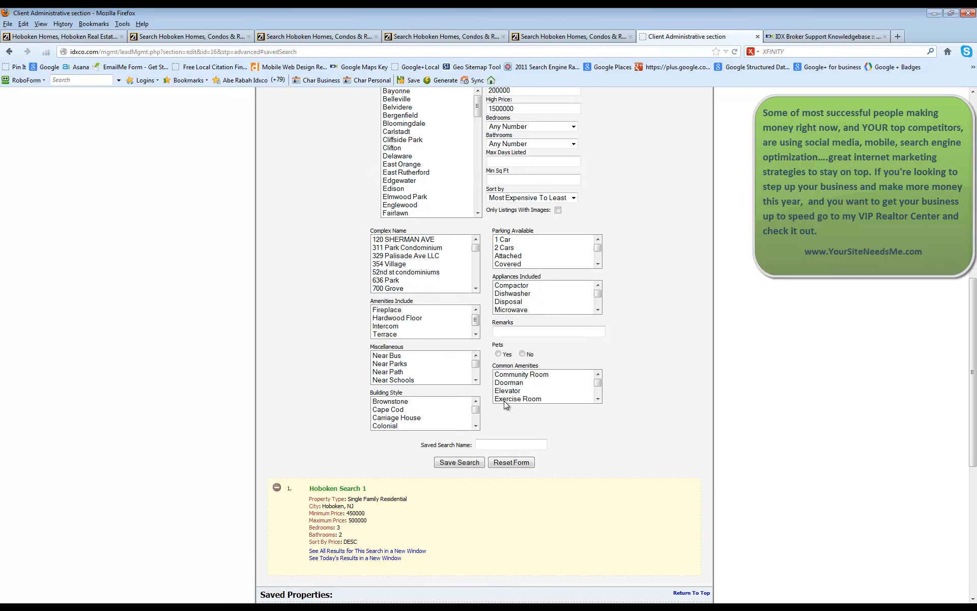
{"action": "mouse_move", "coordinate": [401, 260]}
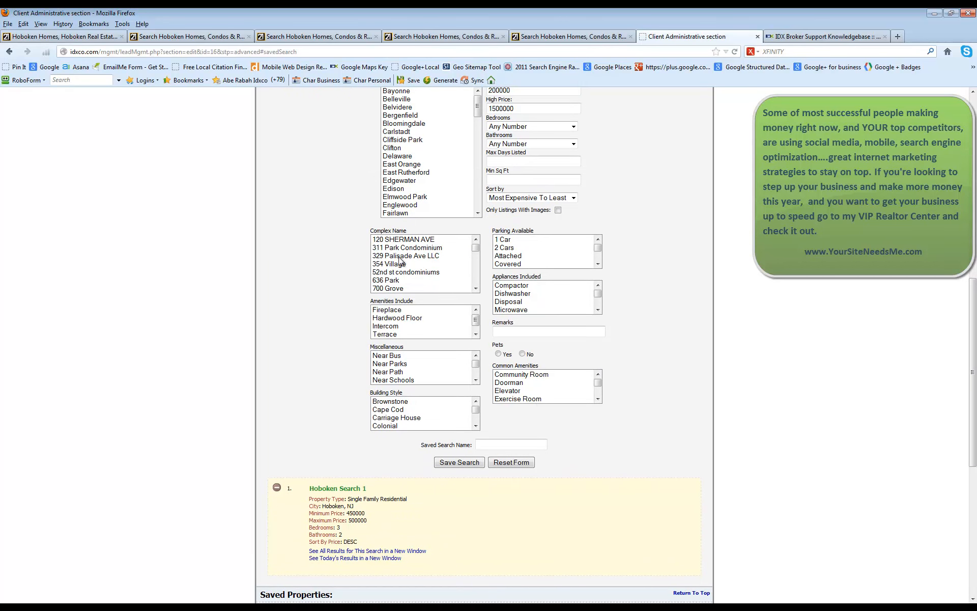
{"action": "mouse_move", "coordinate": [397, 373]}
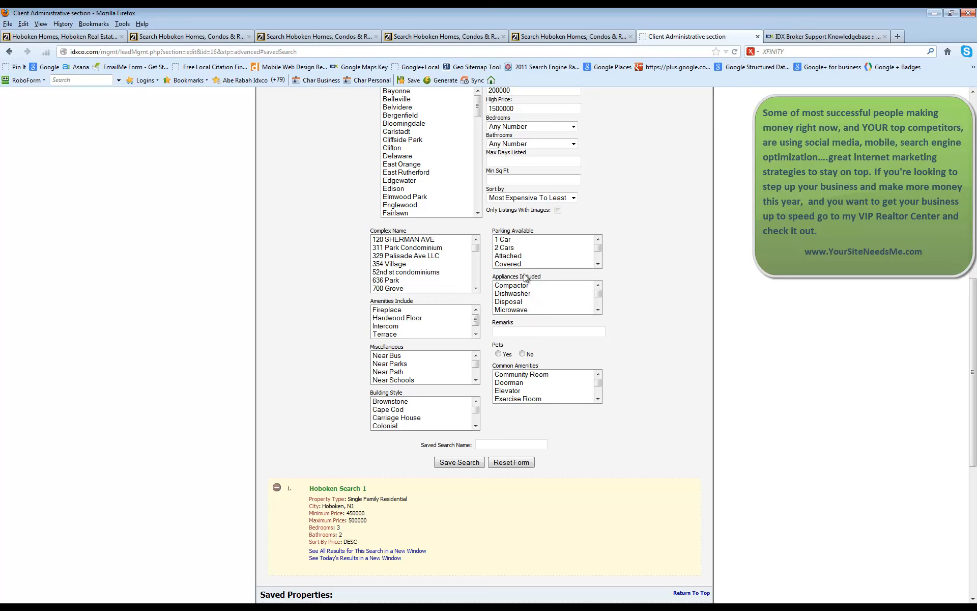
{"action": "mouse_move", "coordinate": [510, 435]}
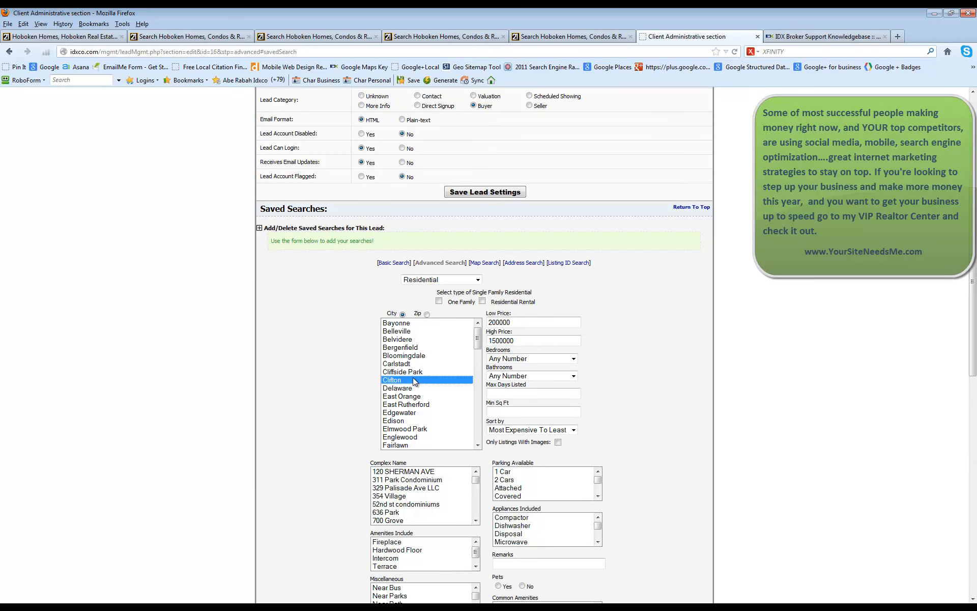
{"action": "scroll", "scroll_direction": "down", "scroll_amount": 3}
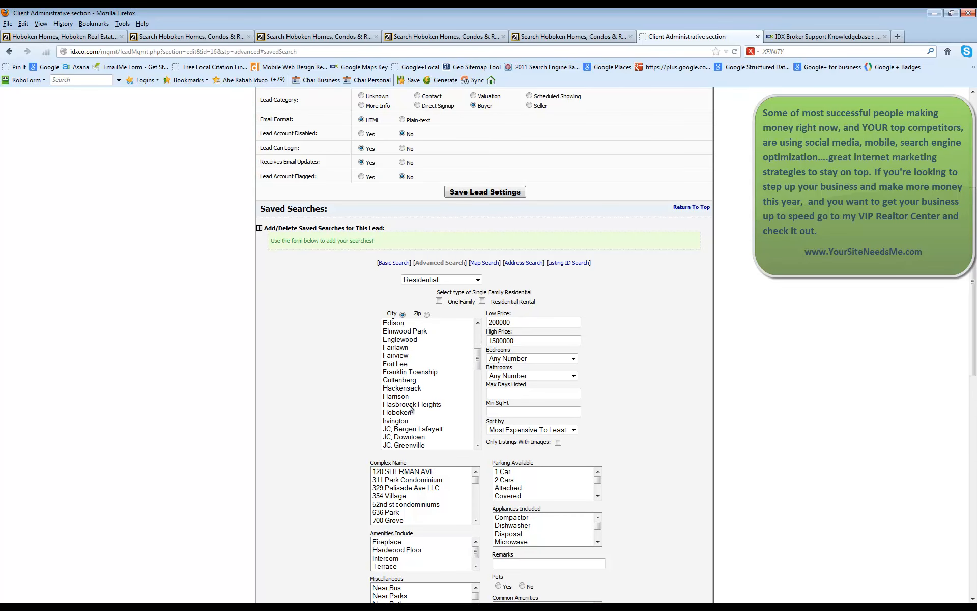
{"action": "left_click", "coordinate": [396, 412]}
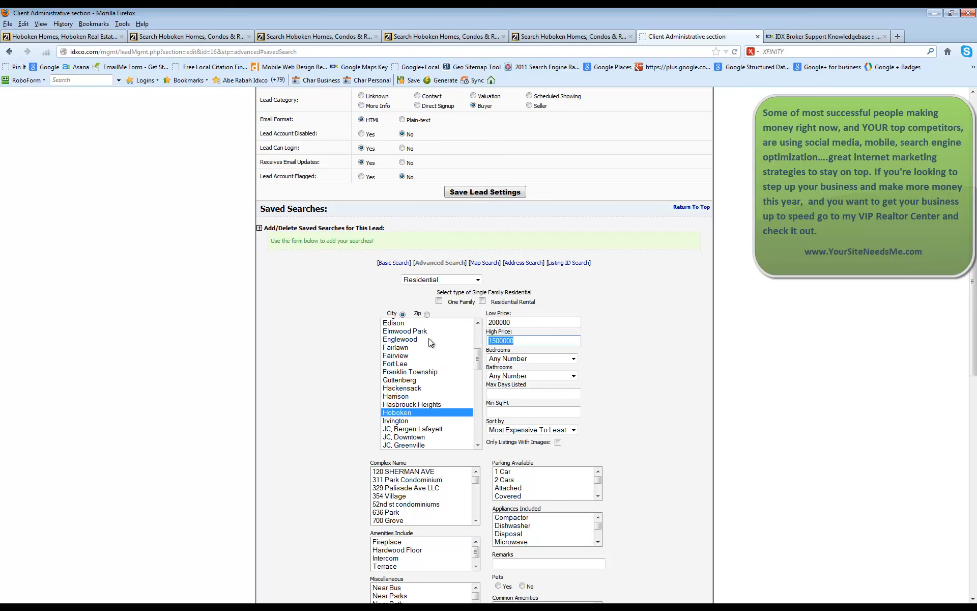
{"action": "type", "text": "400000"}
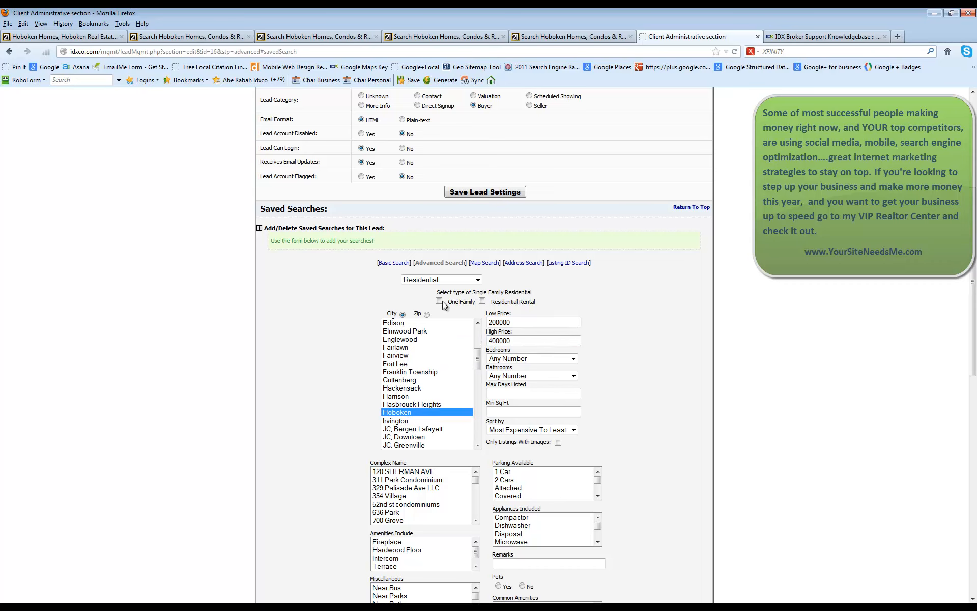
{"action": "left_click", "coordinate": [441, 279]}
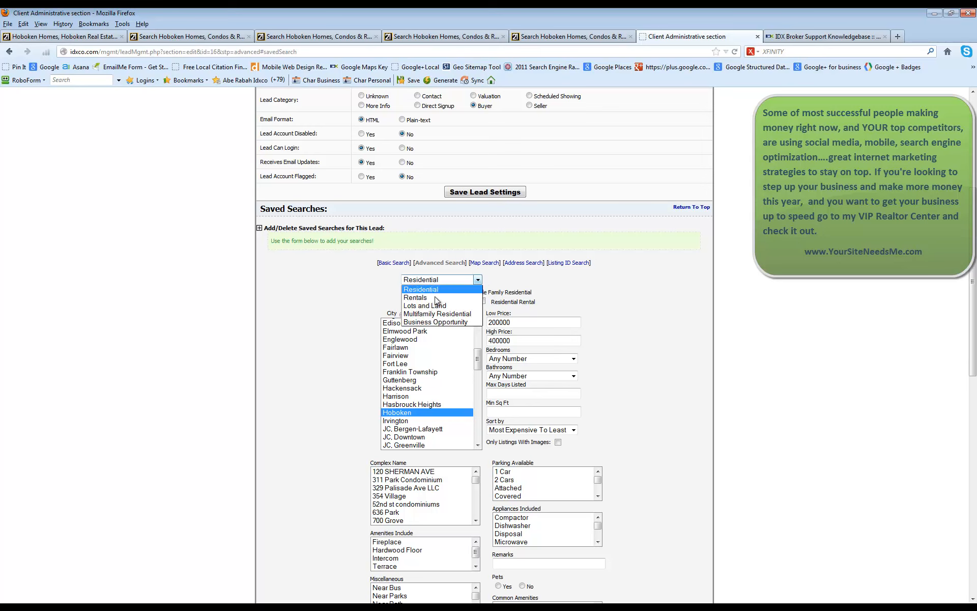
{"action": "mouse_move", "coordinate": [437, 312]}
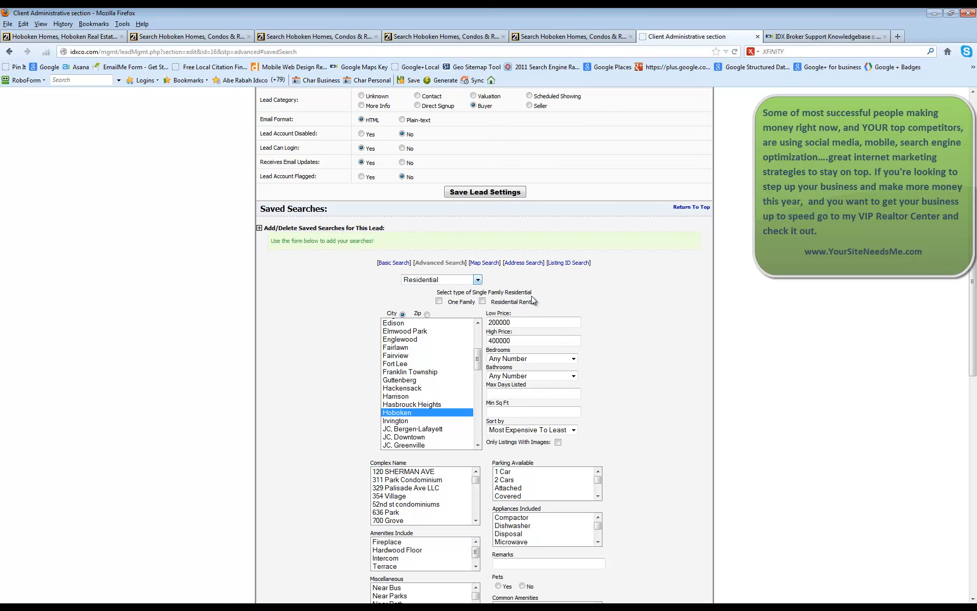
{"action": "scroll", "scroll_direction": "down", "scroll_amount": 3}
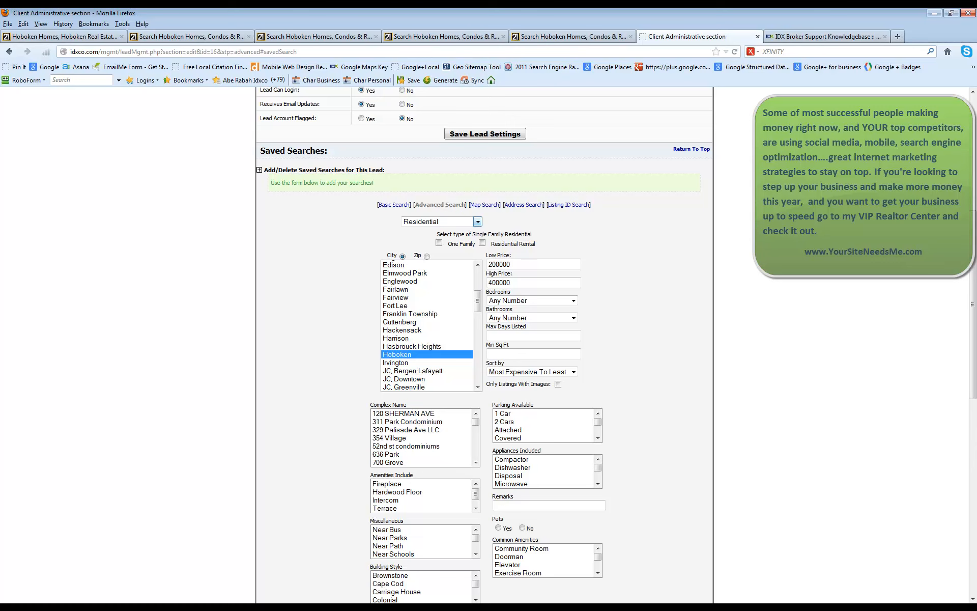
{"action": "mouse_move", "coordinate": [926, 571]}
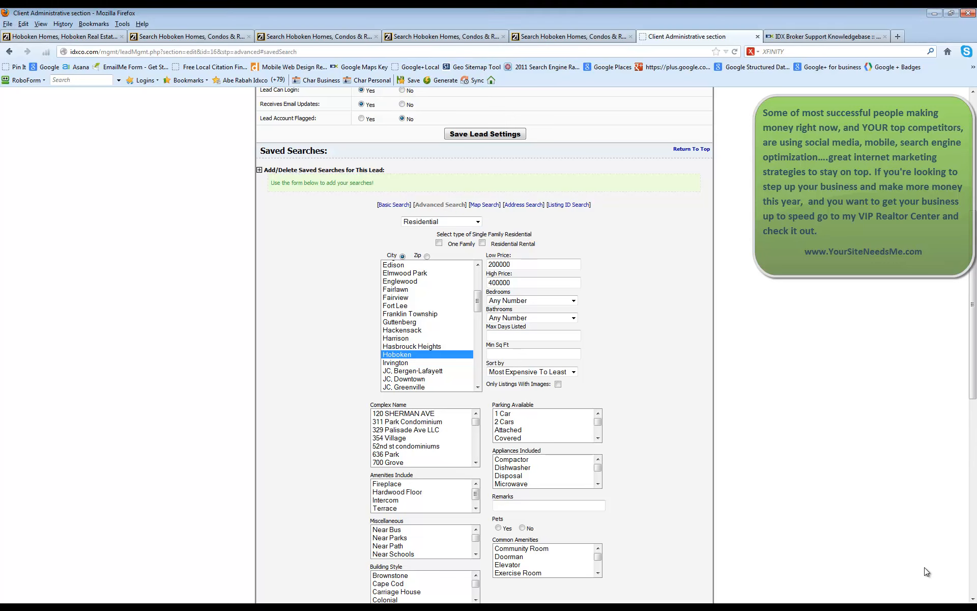
{"action": "mouse_move", "coordinate": [654, 222]}
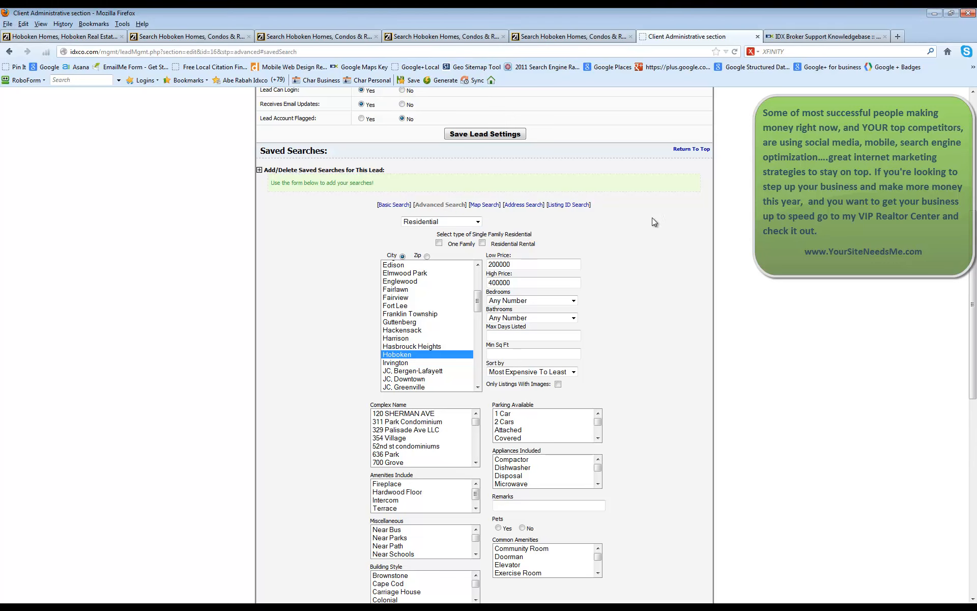
{"action": "mouse_move", "coordinate": [366, 341]}
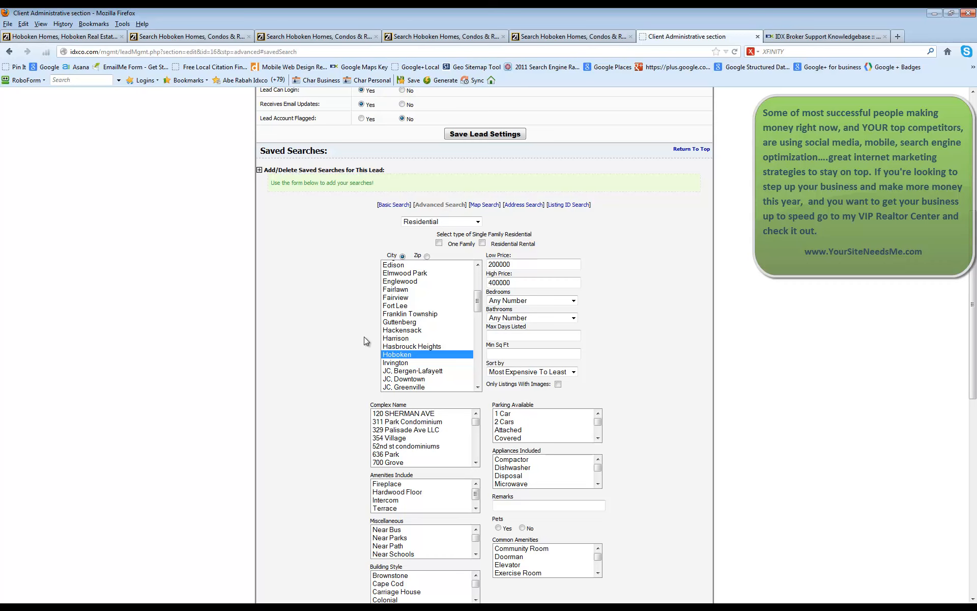
{"action": "mouse_move", "coordinate": [360, 339]}
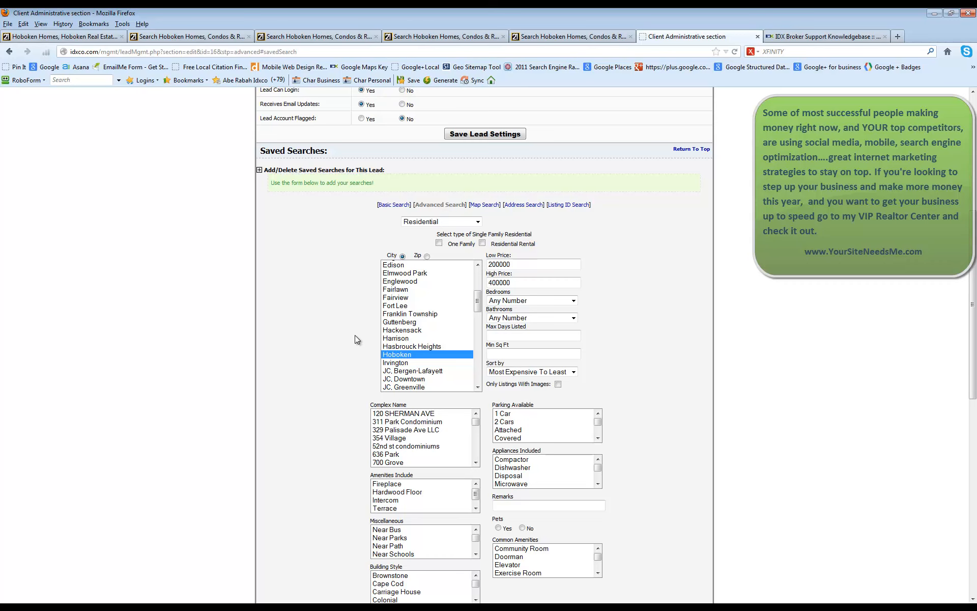
{"action": "mouse_move", "coordinate": [347, 348]}
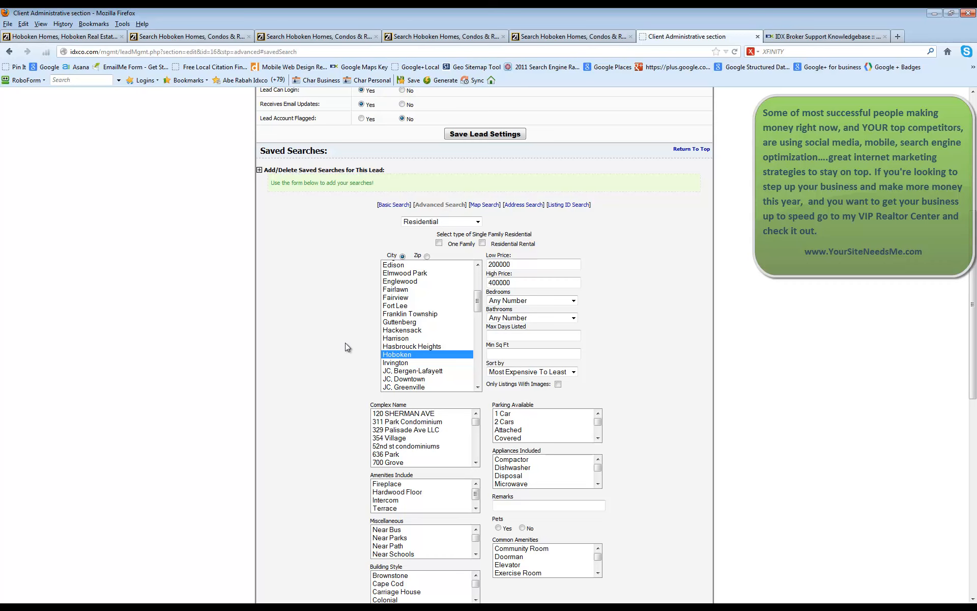
{"action": "mouse_move", "coordinate": [343, 349]}
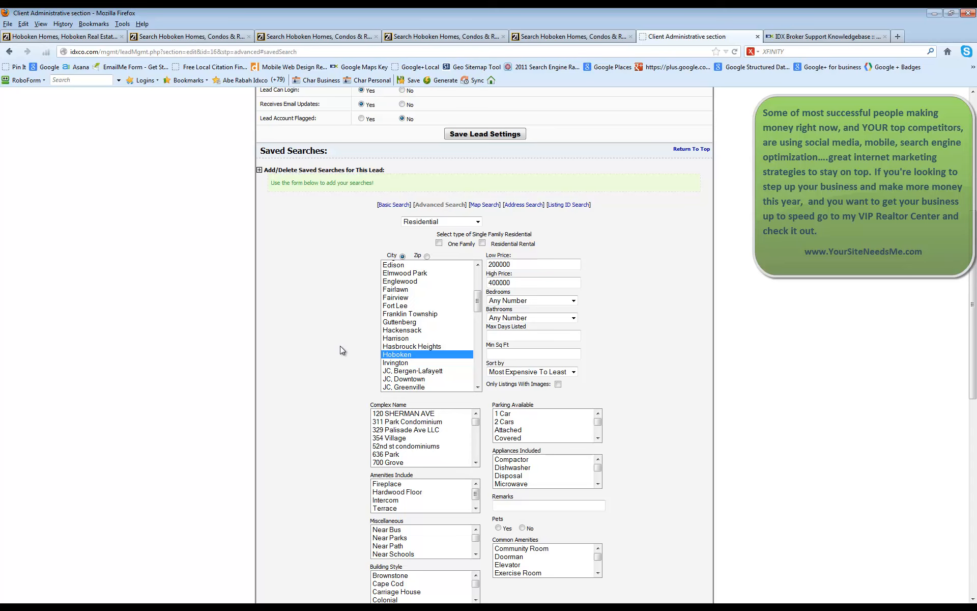
{"action": "mouse_move", "coordinate": [434, 367]}
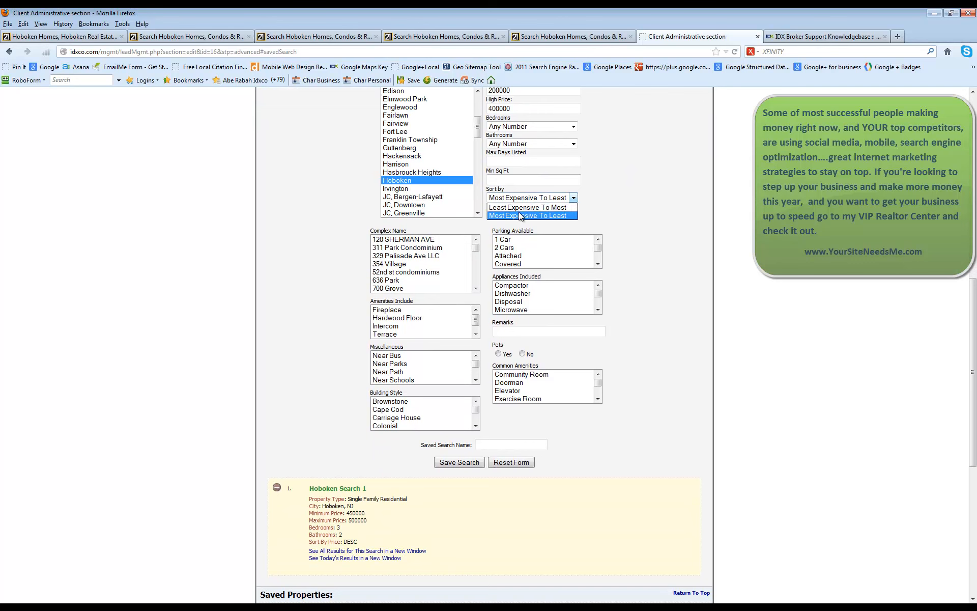
Sort results most expensive first and require 2 Cars parking, ready to name the search
{"action": "left_click", "coordinate": [532, 216]}
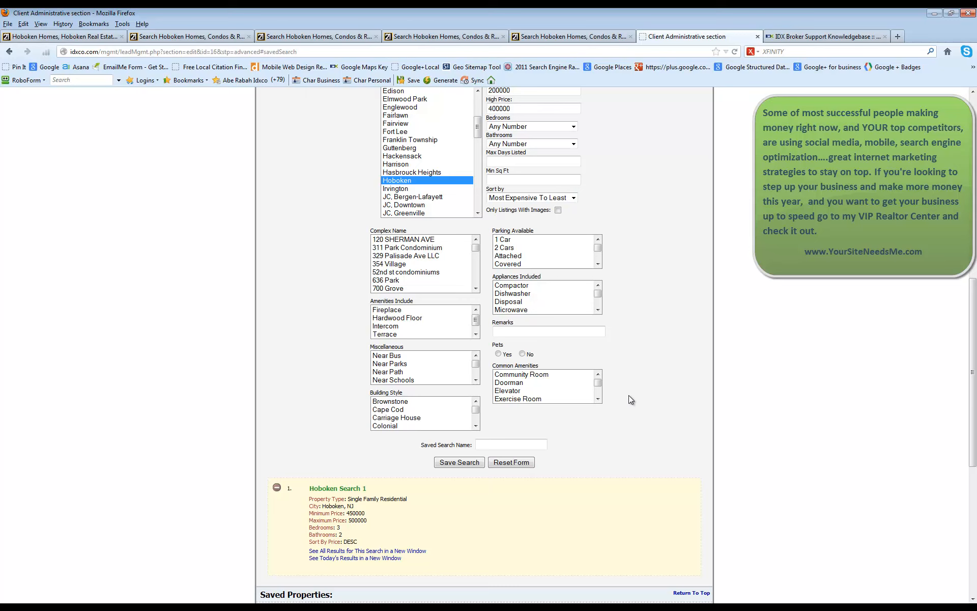
{"action": "left_click", "coordinate": [503, 247]}
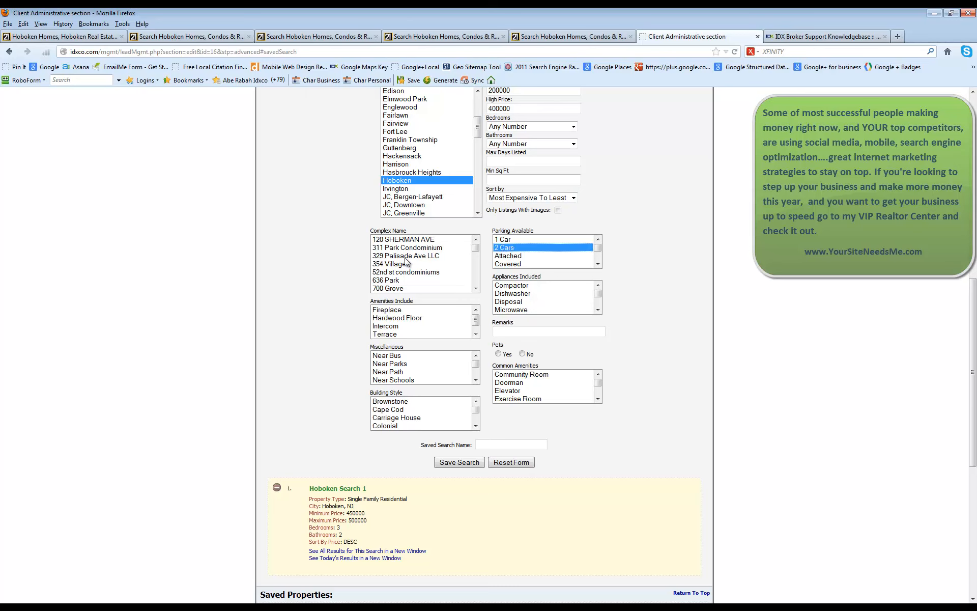
{"action": "left_click", "coordinate": [511, 444]}
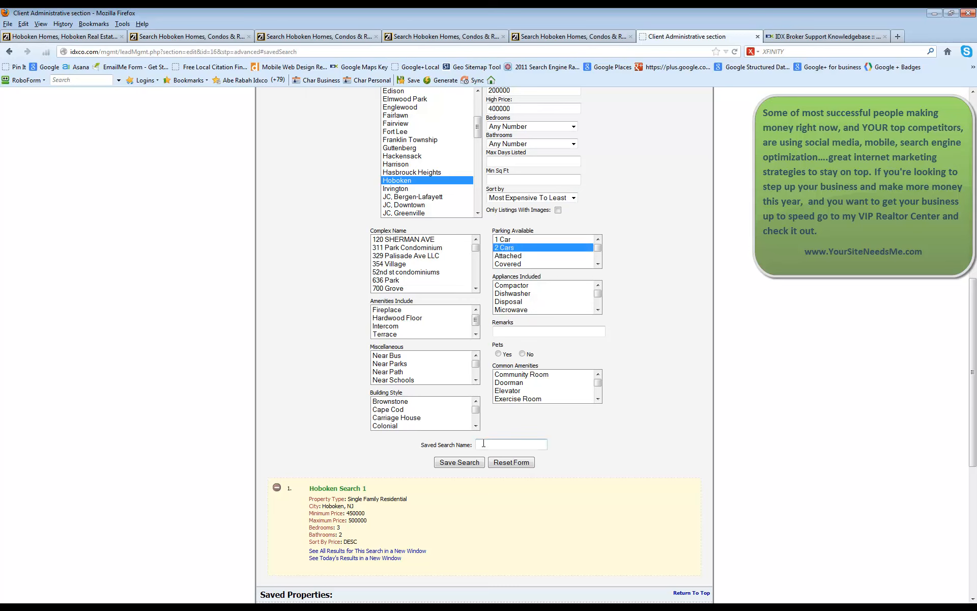
{"action": "type", "text": "Hoboken Home"}
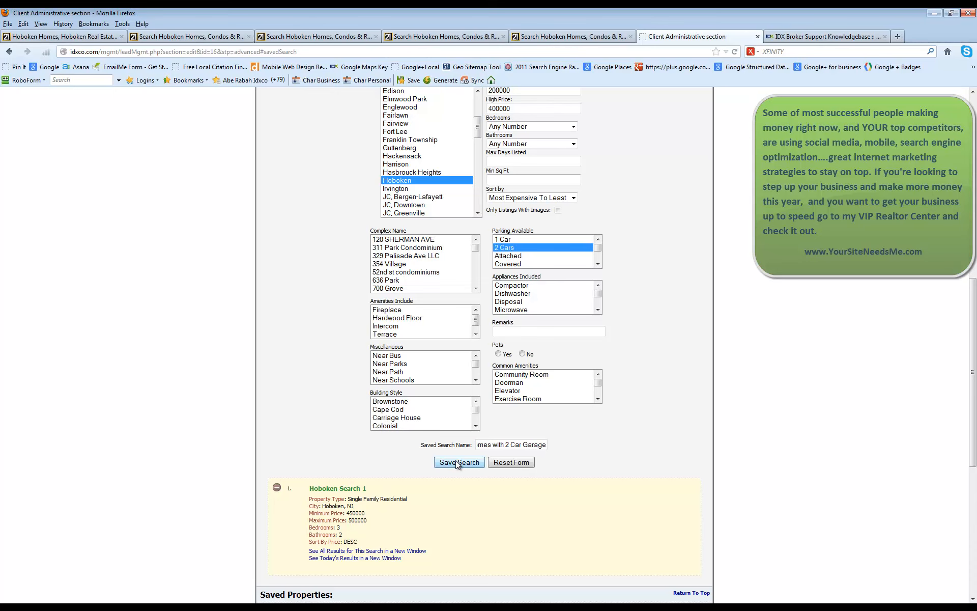
{"action": "left_click", "coordinate": [459, 462]}
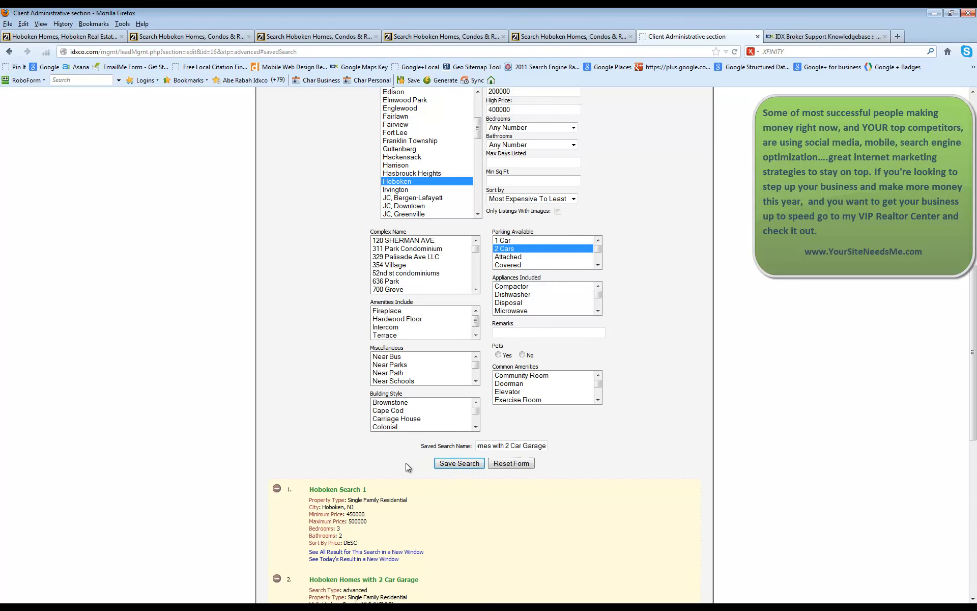
{"action": "scroll", "scroll_direction": "down", "scroll_amount": 3}
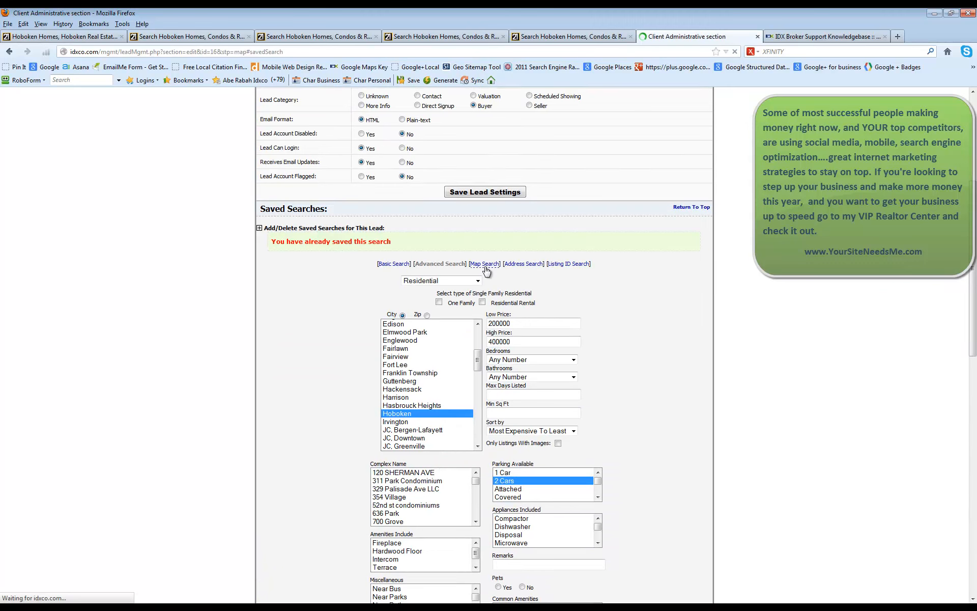
{"action": "mouse_move", "coordinate": [467, 452]}
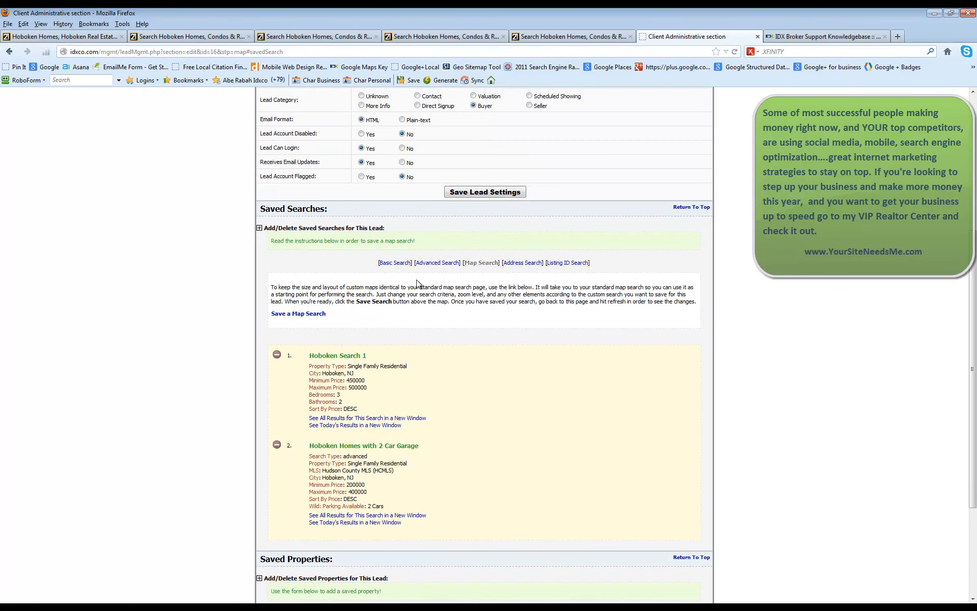
{"action": "mouse_move", "coordinate": [299, 313]}
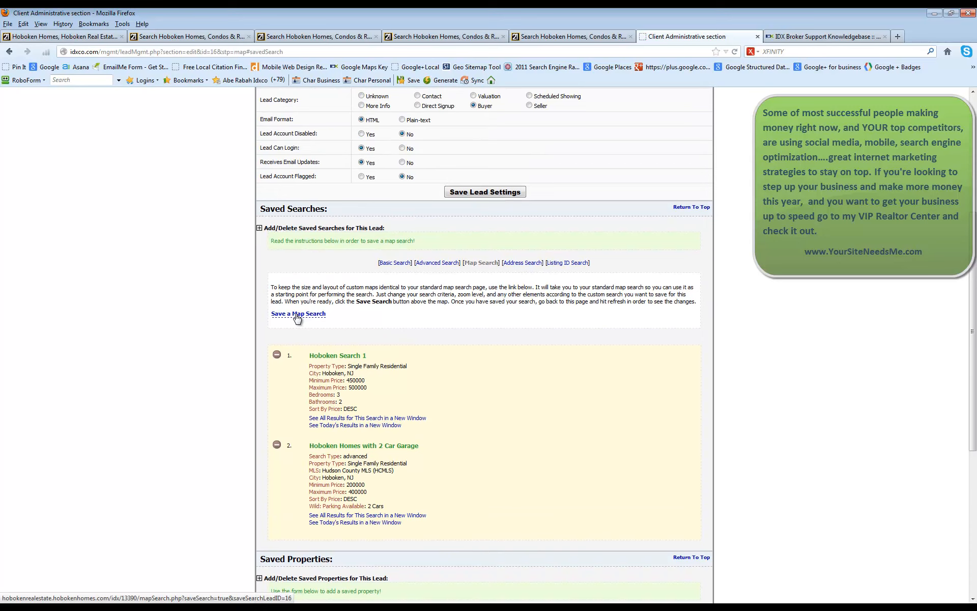
Use Save a Map Search to open the HobokenHomes.com map-search page for this lead
{"action": "left_click", "coordinate": [299, 313]}
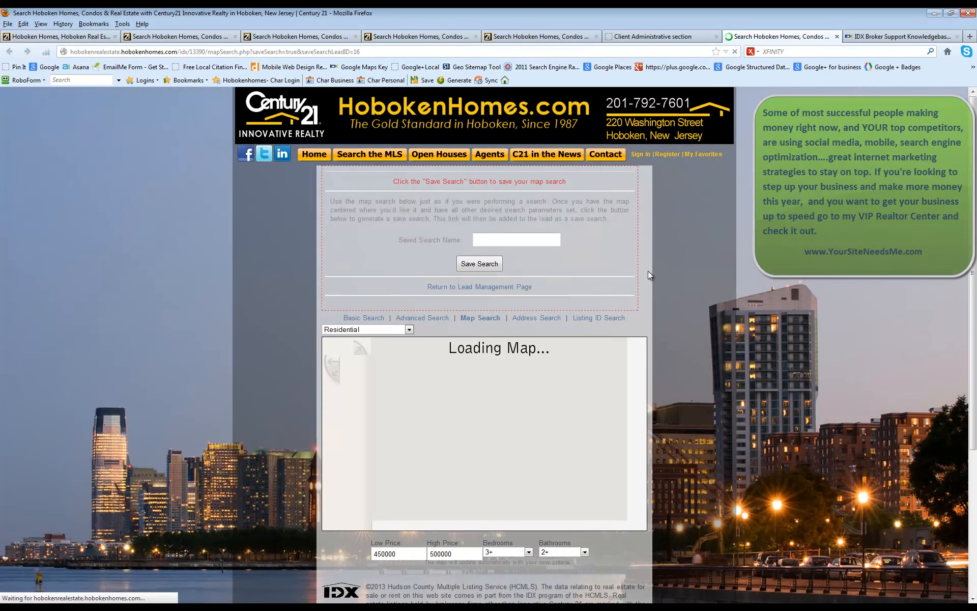
Save a map search named 'Hoboken Map Search' with any number of bedrooms and bathrooms
{"action": "scroll", "scroll_direction": "down", "scroll_amount": 3}
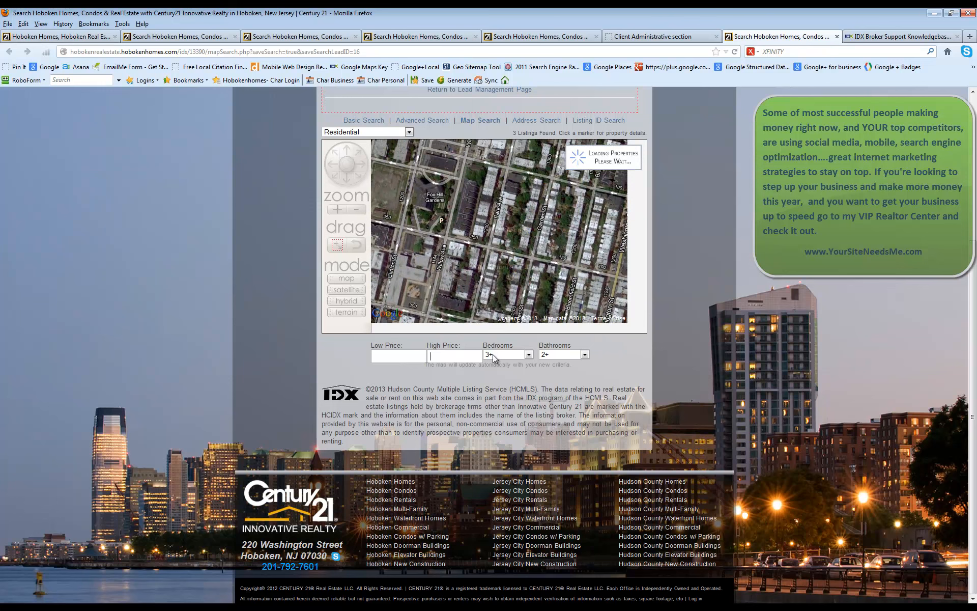
{"action": "left_click", "coordinate": [528, 354]}
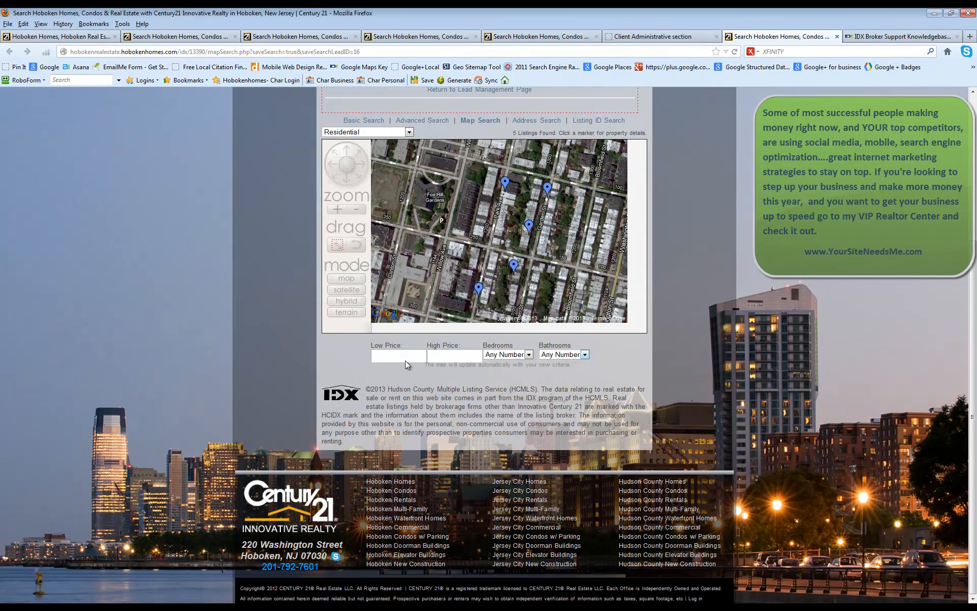
{"action": "mouse_move", "coordinate": [646, 281]}
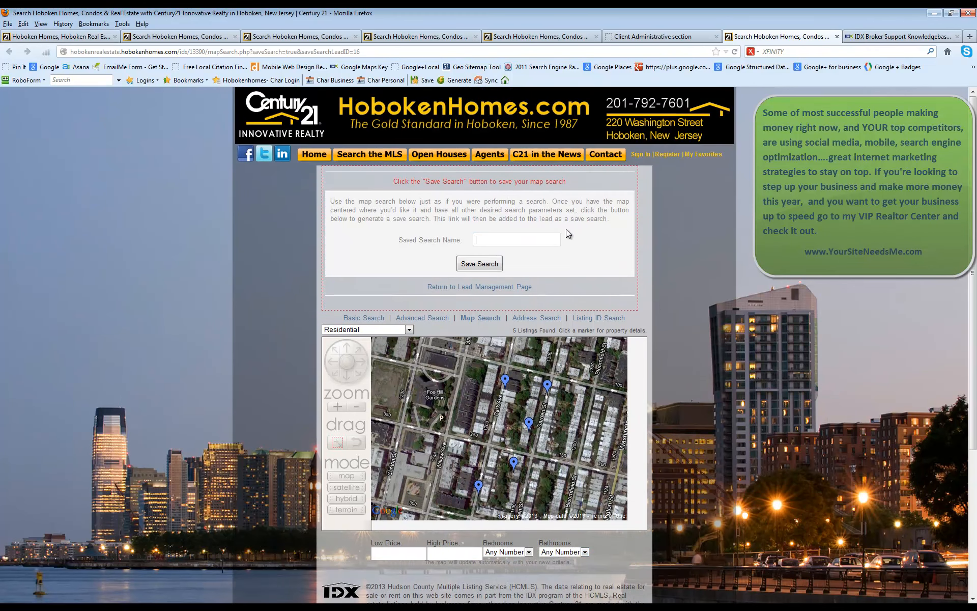
{"action": "type", "text": "Hoboken Map Search"}
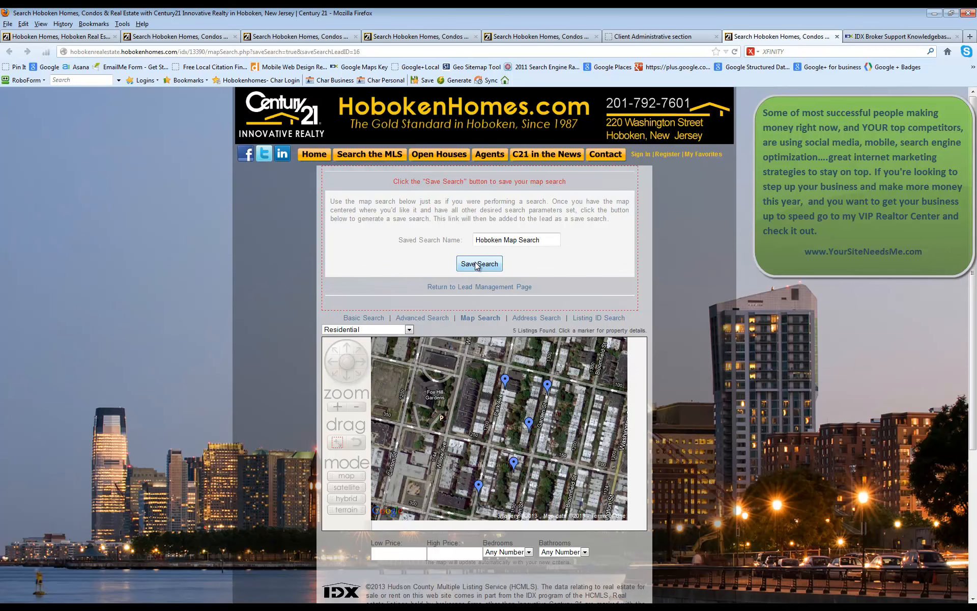
{"action": "left_click", "coordinate": [479, 263]}
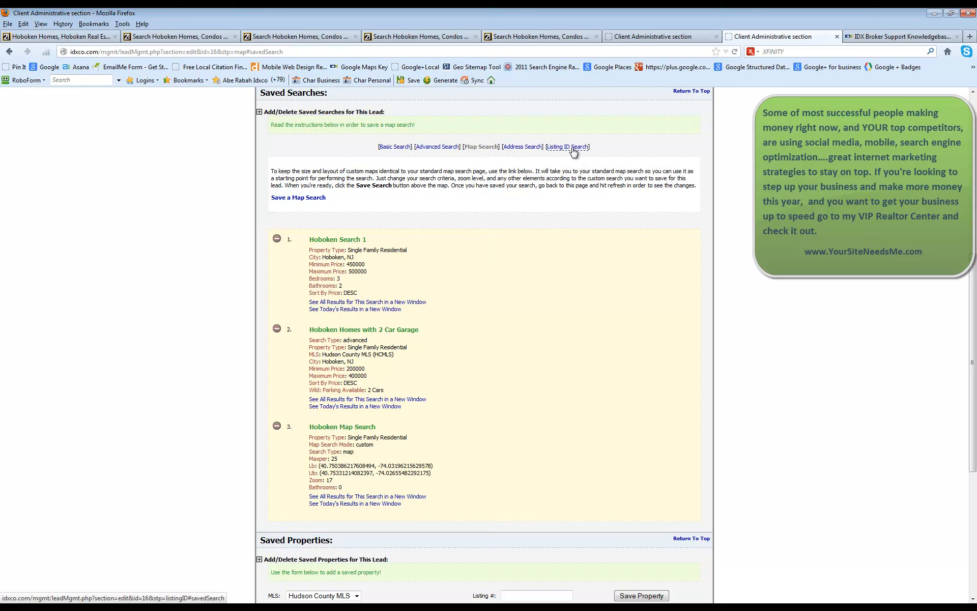
{"action": "mouse_move", "coordinate": [555, 235]}
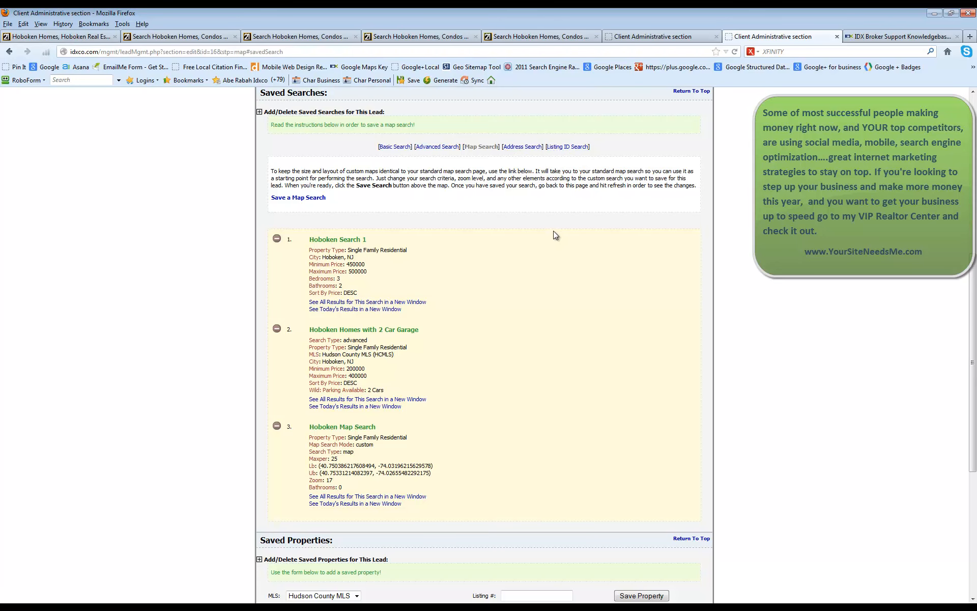
Bring the Saved Properties section (Hudson County MLS) into view and focus the Listing # field
{"action": "scroll", "scroll_direction": "down", "scroll_amount": 3}
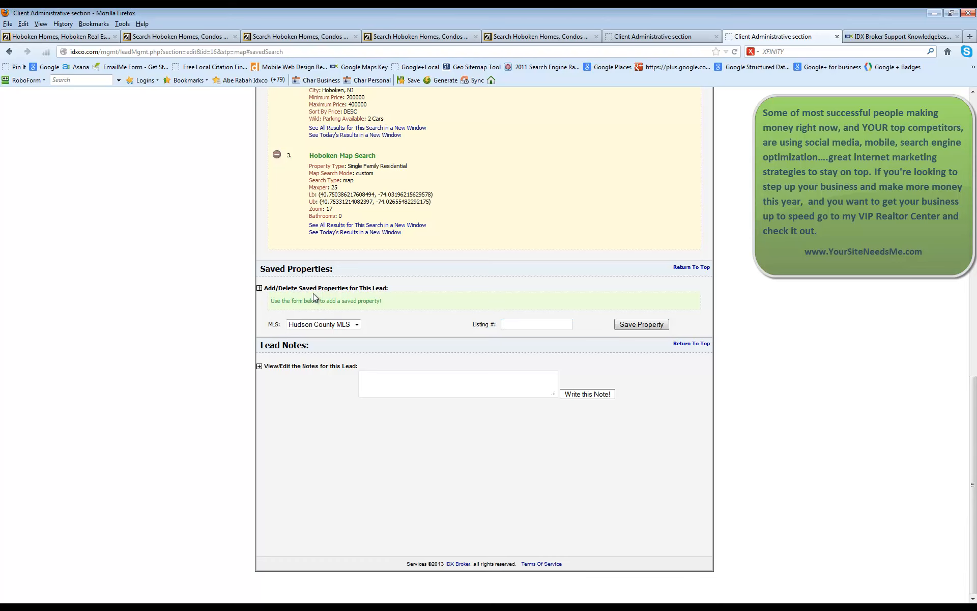
{"action": "mouse_move", "coordinate": [314, 297]}
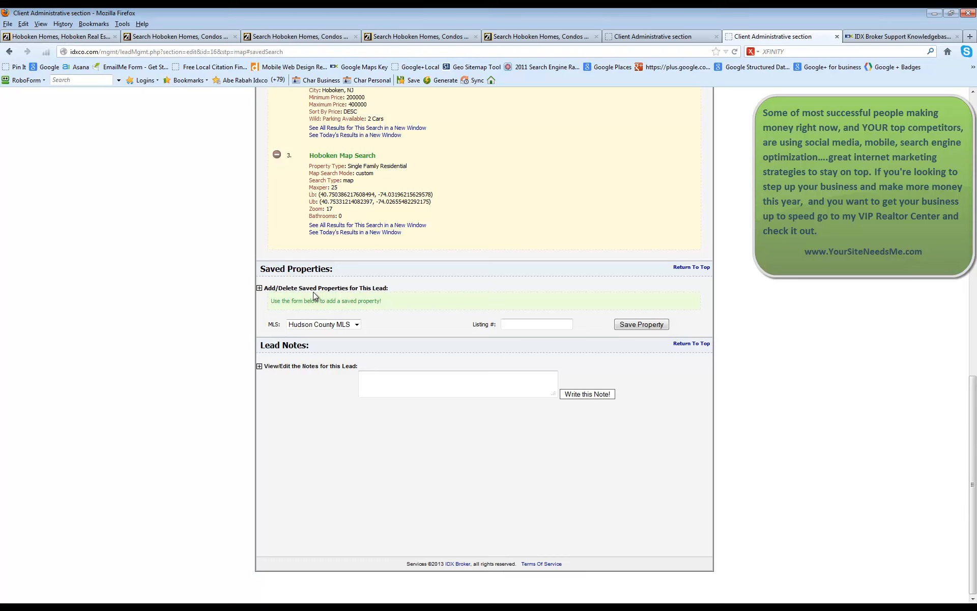
{"action": "mouse_move", "coordinate": [397, 313]}
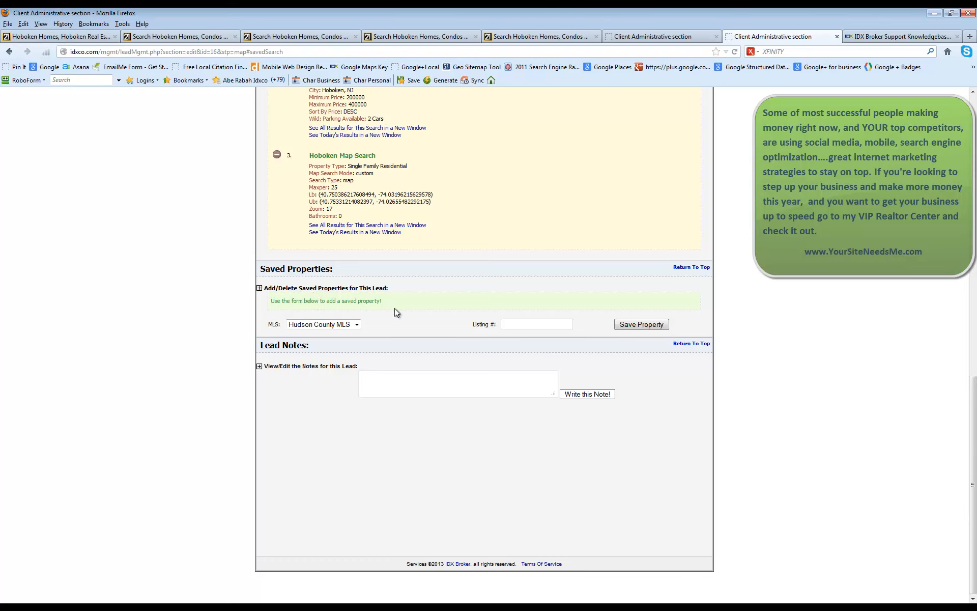
{"action": "left_click", "coordinate": [536, 324]}
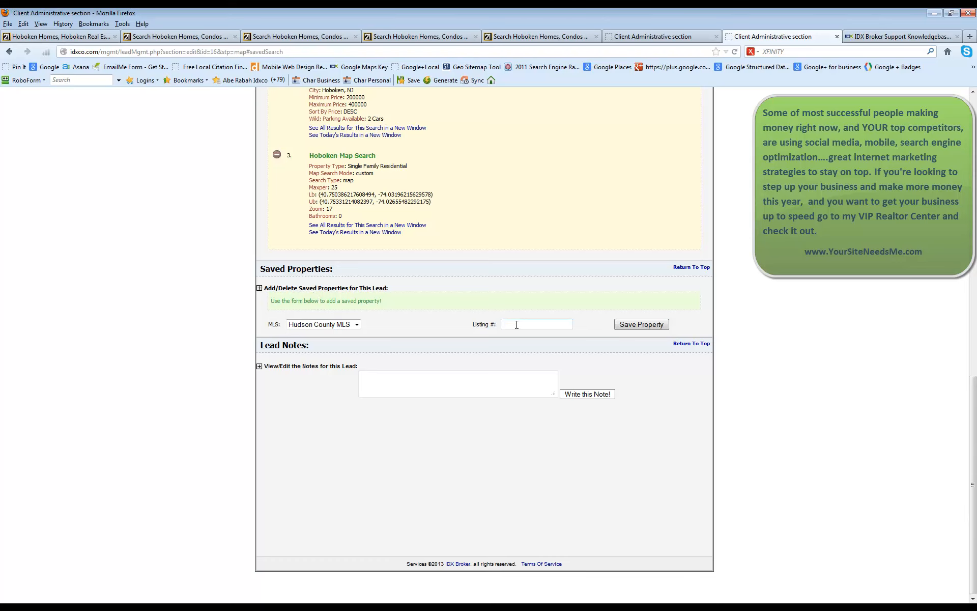
{"action": "mouse_move", "coordinate": [454, 227]}
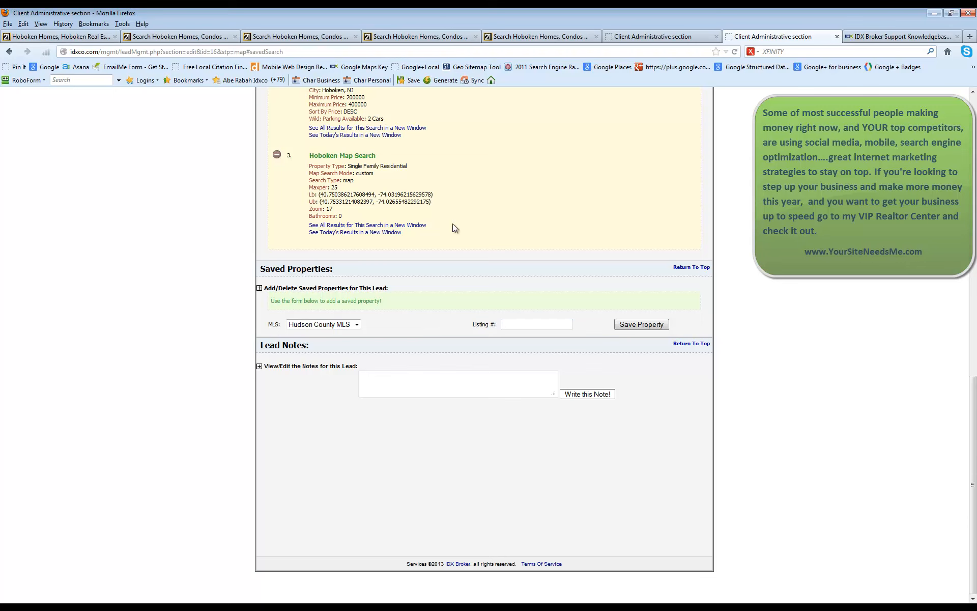
{"action": "mouse_move", "coordinate": [470, 275]}
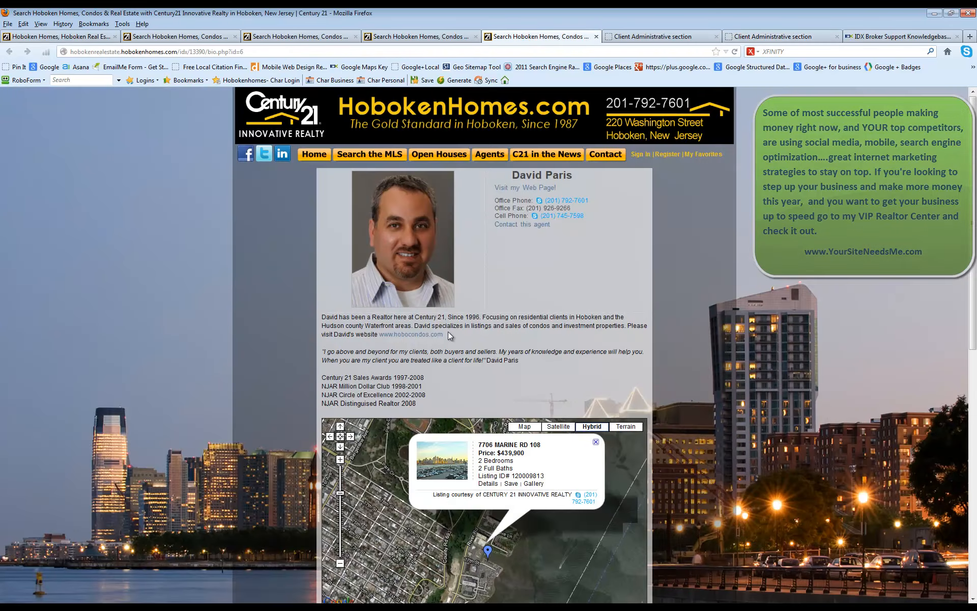
{"action": "double_click", "coordinate": [528, 475]}
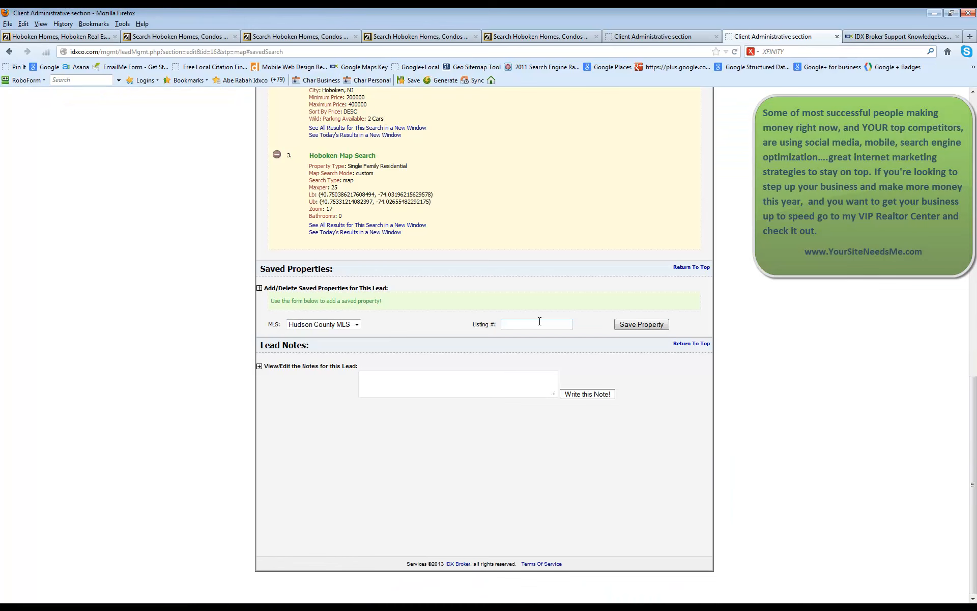
{"action": "type", "text": "120009813"}
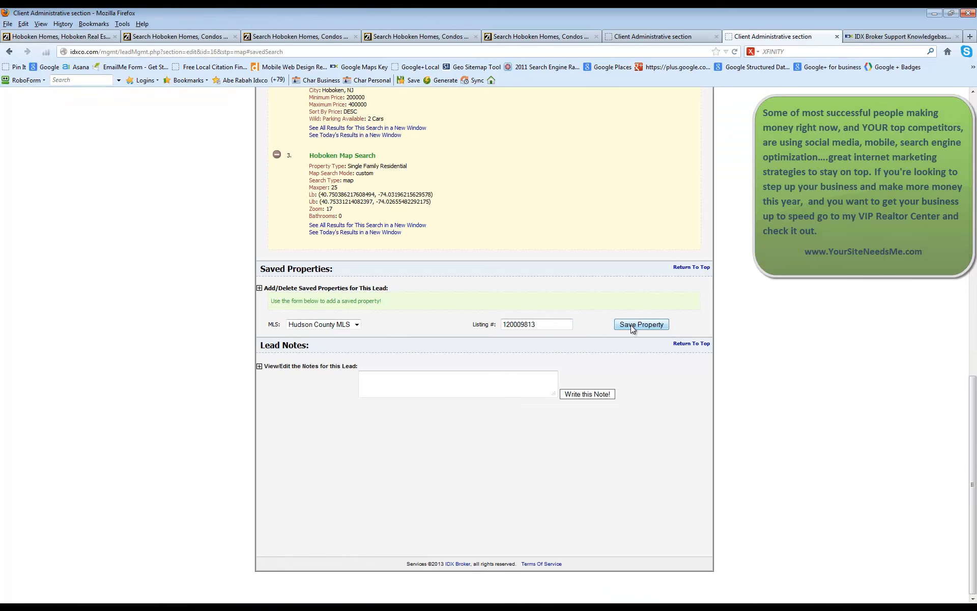
{"action": "left_click", "coordinate": [640, 324]}
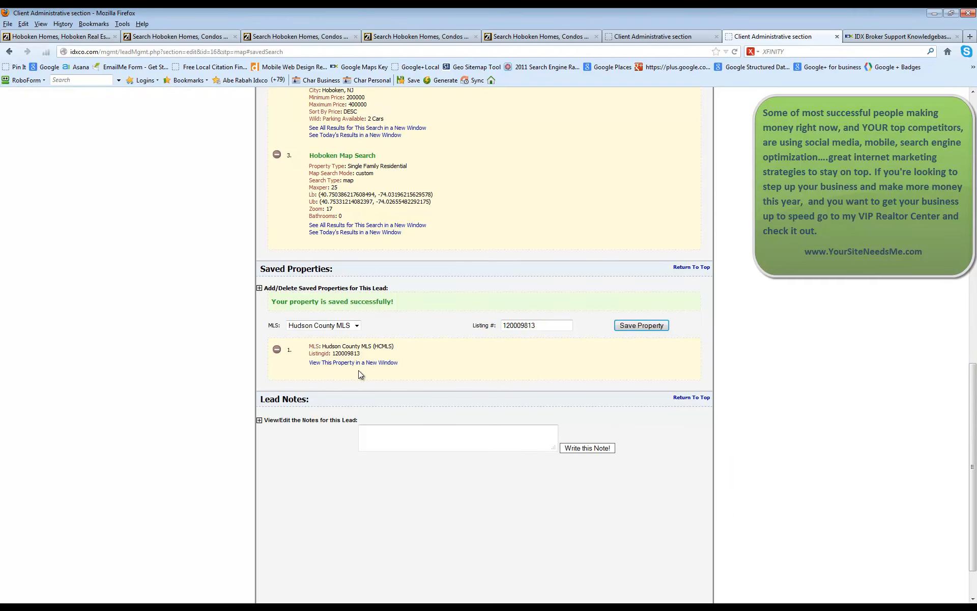
{"action": "scroll", "scroll_direction": "down", "scroll_amount": 3}
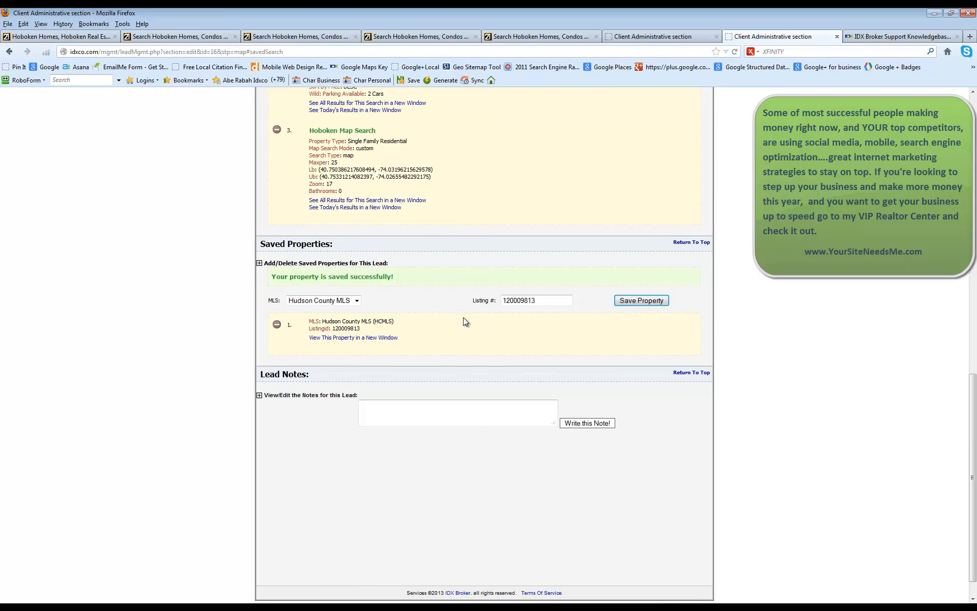
{"action": "scroll", "scroll_direction": "down", "scroll_amount": 3}
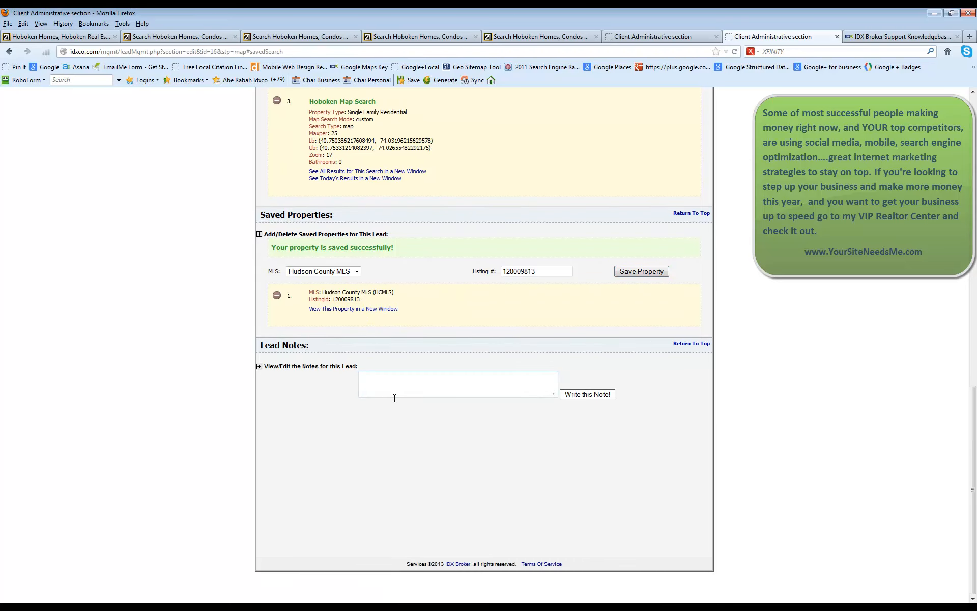
{"action": "mouse_move", "coordinate": [361, 378]}
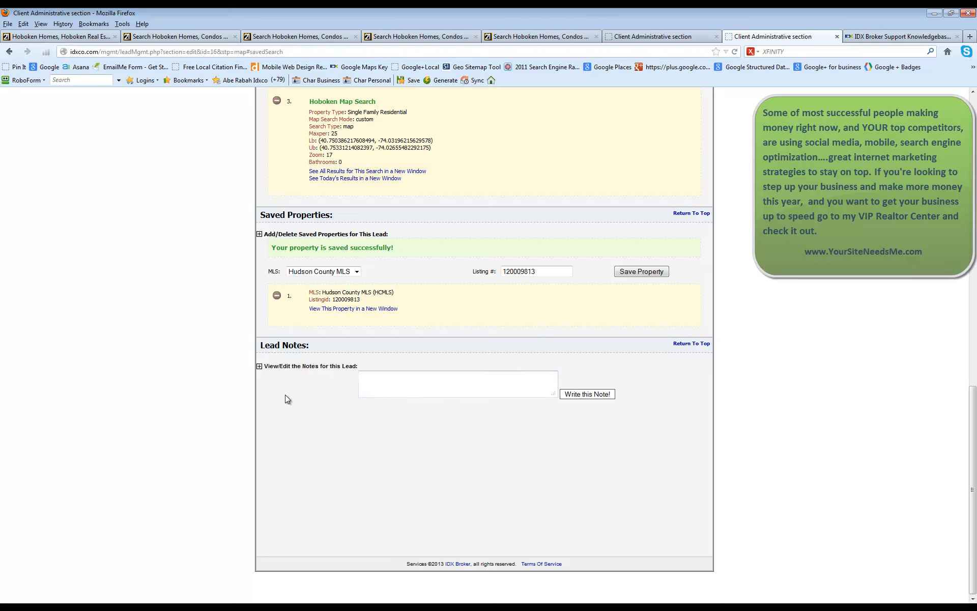
{"action": "mouse_move", "coordinate": [459, 509]}
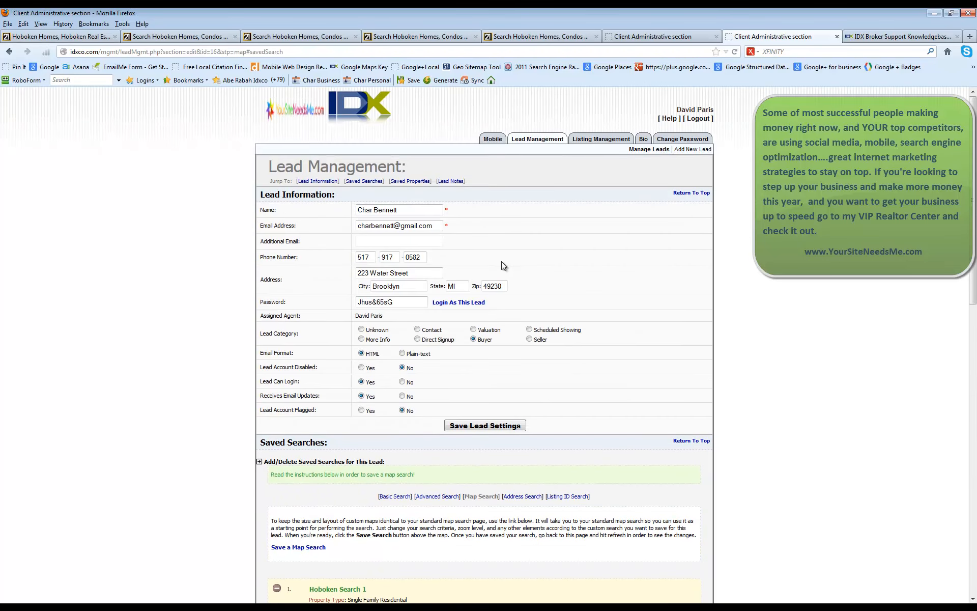
{"action": "mouse_move", "coordinate": [685, 170]}
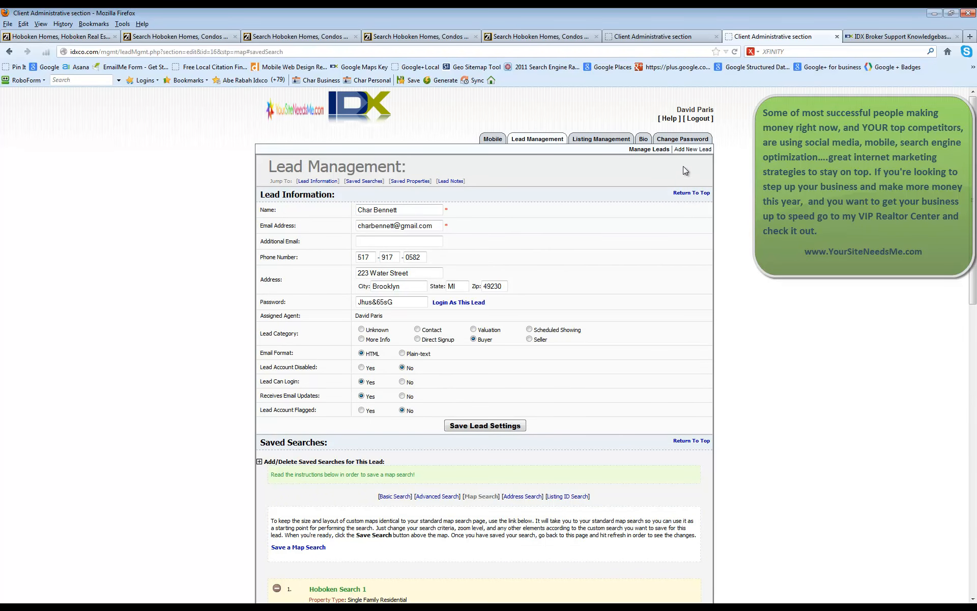
Start a blank new-lead form from Lead Management
{"action": "left_click", "coordinate": [692, 148]}
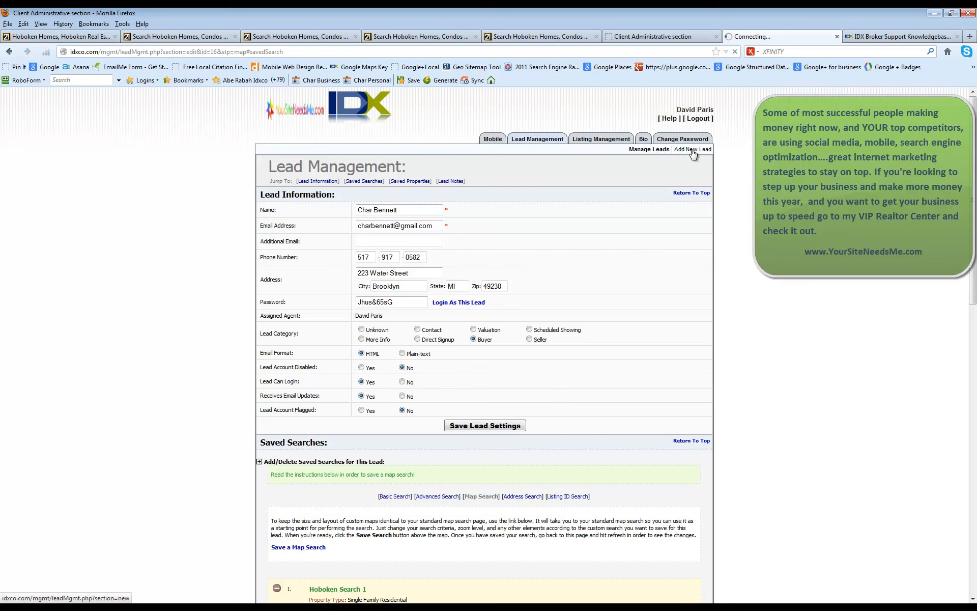
{"action": "left_click", "coordinate": [691, 149]}
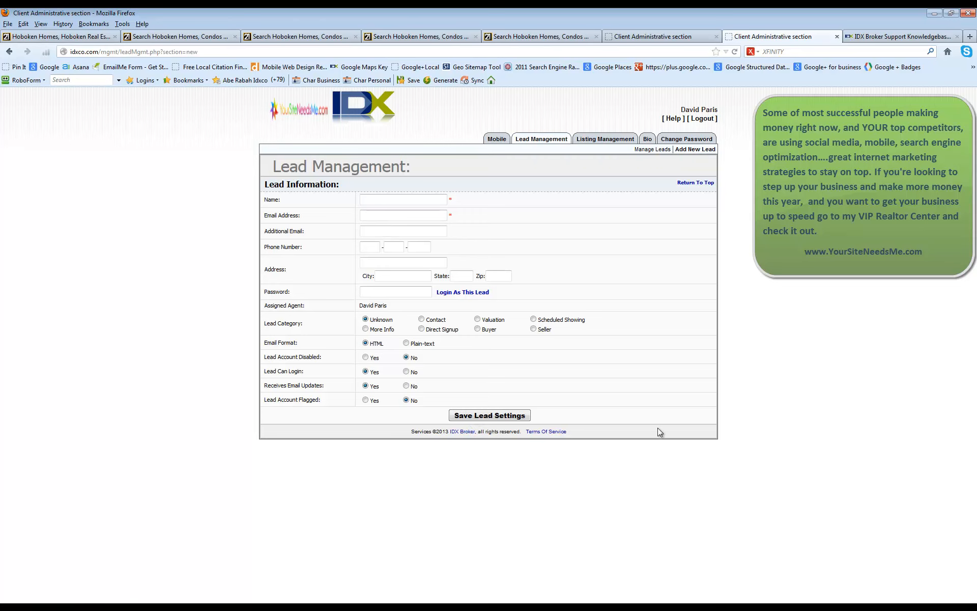
{"action": "mouse_move", "coordinate": [614, 468]}
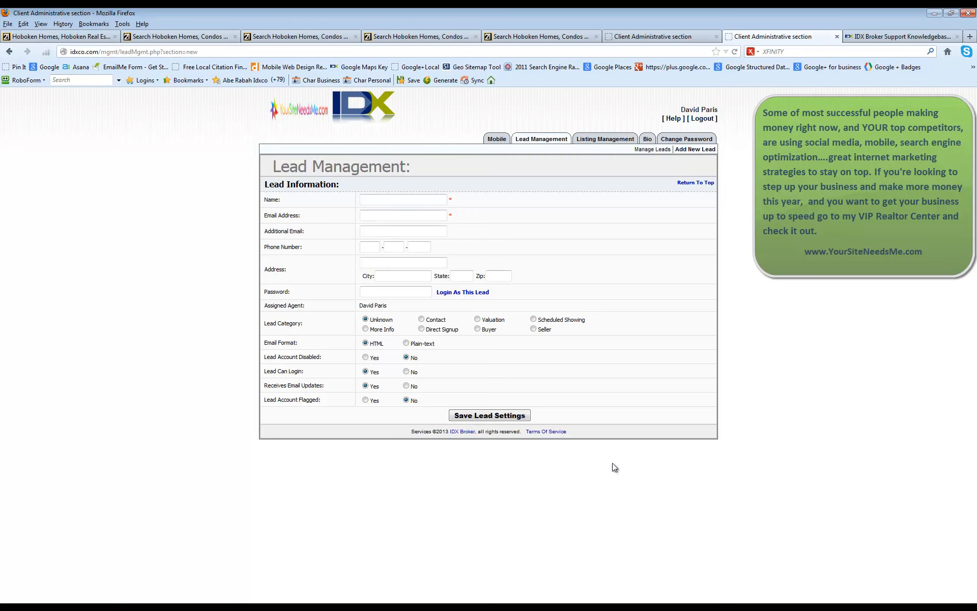
{"action": "mouse_move", "coordinate": [623, 465]}
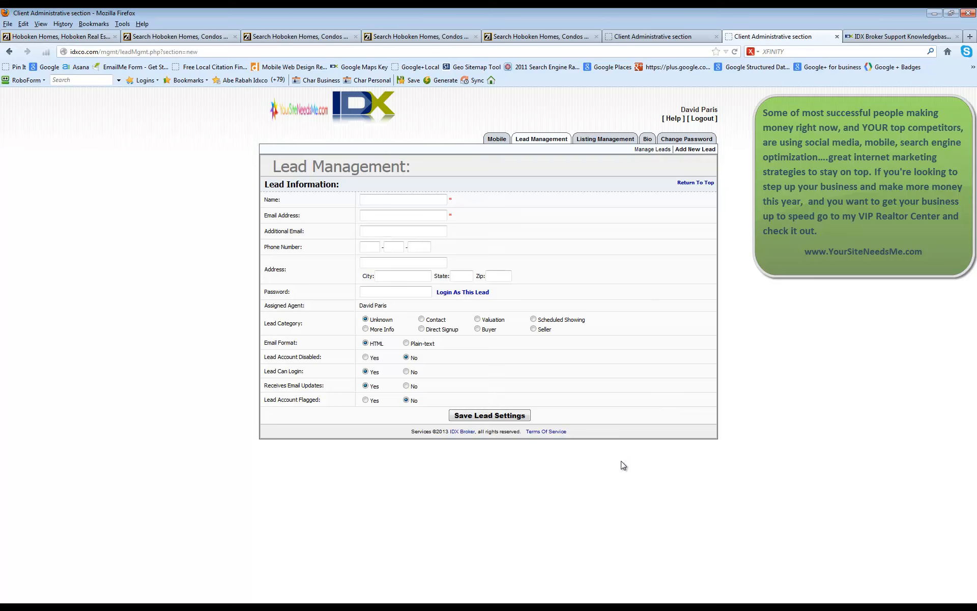
{"action": "mouse_move", "coordinate": [564, 431]}
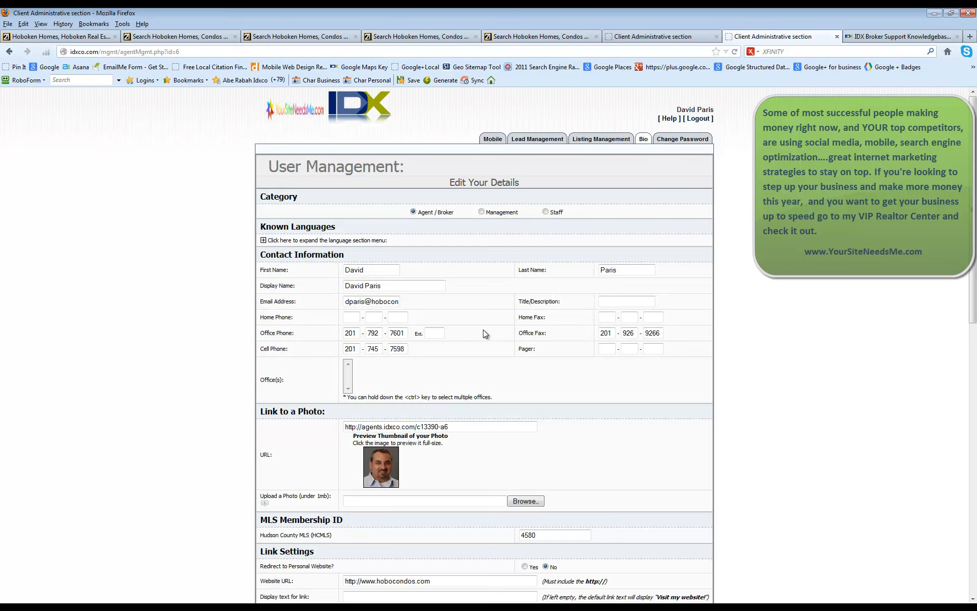
{"action": "mouse_move", "coordinate": [469, 293]}
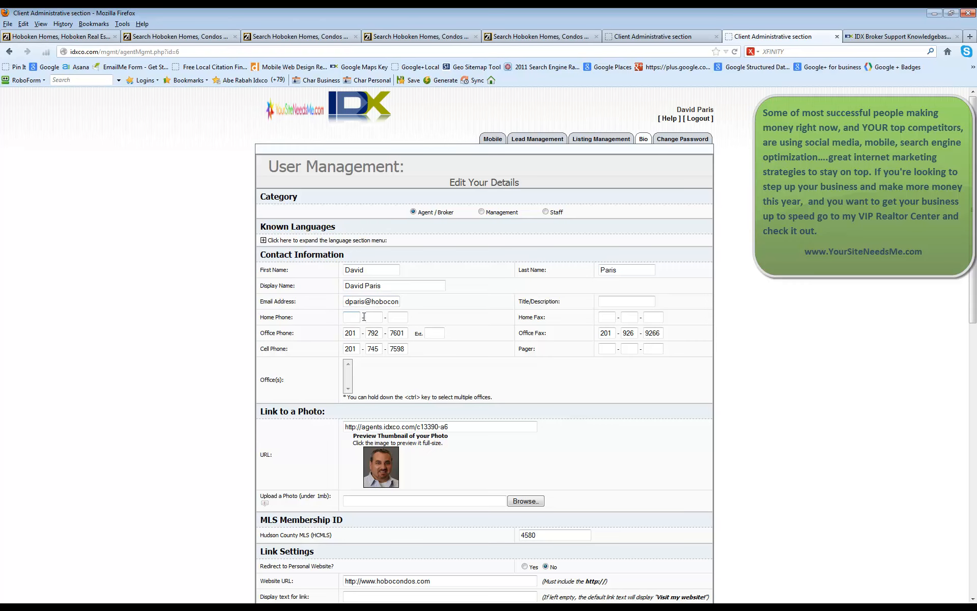
Scroll the agent edit form down to the photo link, MLS ID and link settings
{"action": "scroll", "scroll_direction": "down", "scroll_amount": 3}
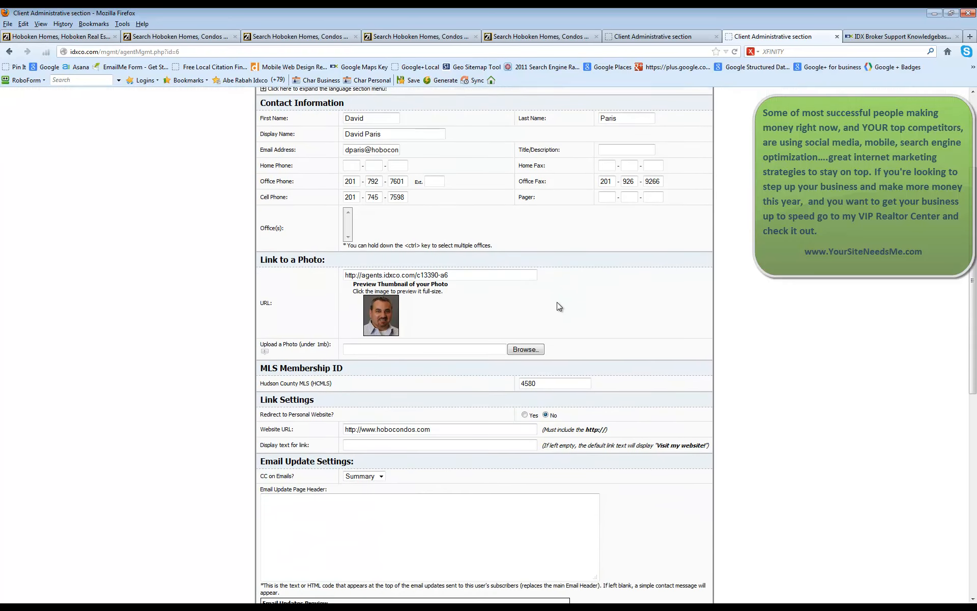
{"action": "scroll", "scroll_direction": "down", "scroll_amount": 3}
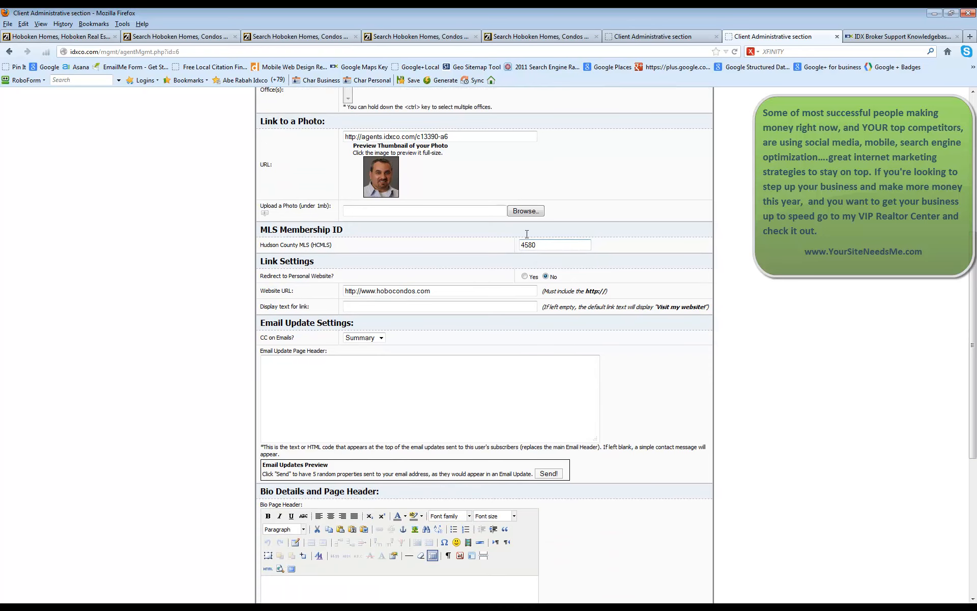
{"action": "mouse_move", "coordinate": [560, 48]}
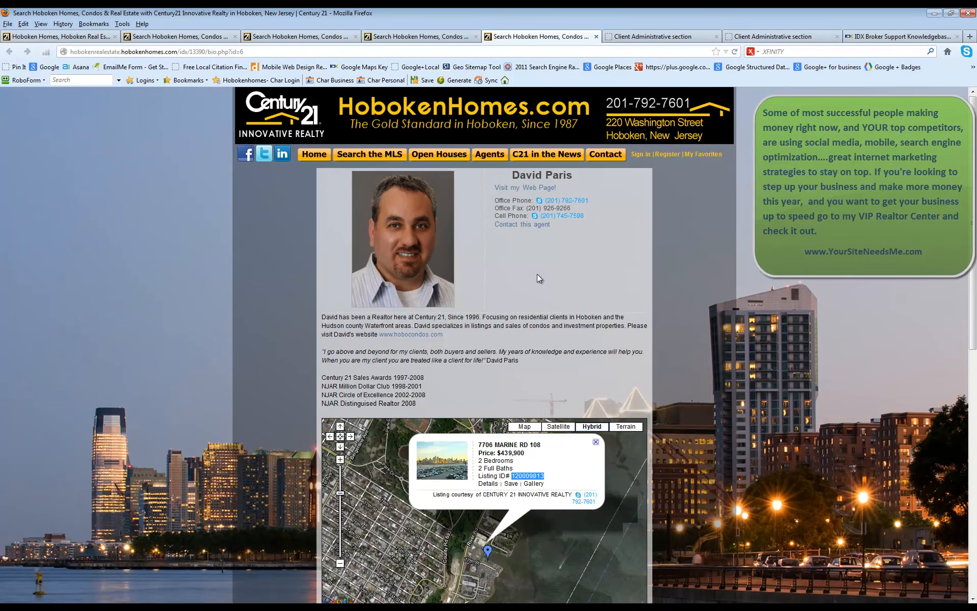
Scroll the HobokenHomes.com bio page down to the map and 7706 MARINE RD 108 listing
{"action": "scroll", "scroll_direction": "down", "scroll_amount": 3}
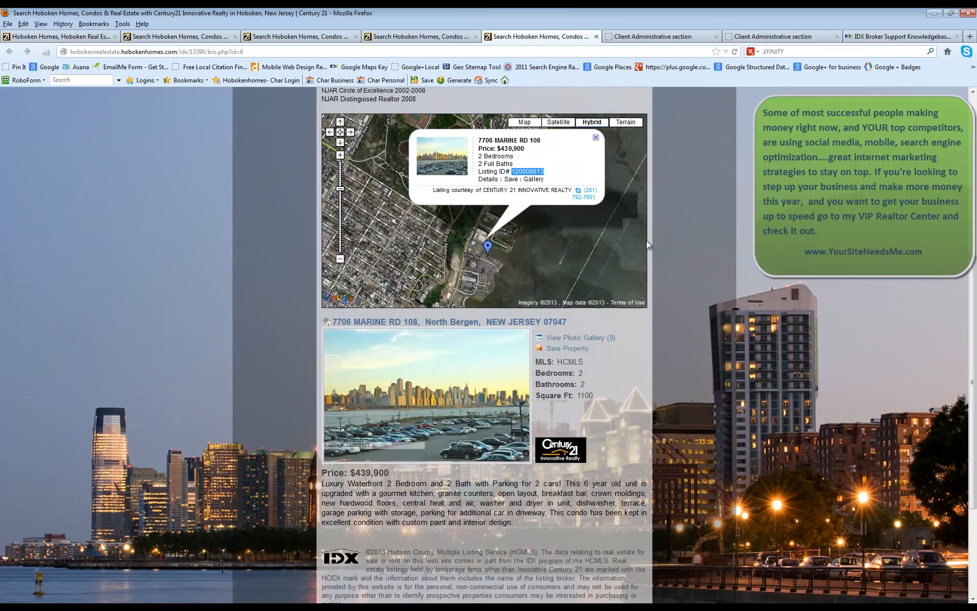
{"action": "scroll", "scroll_direction": "down", "scroll_amount": 3}
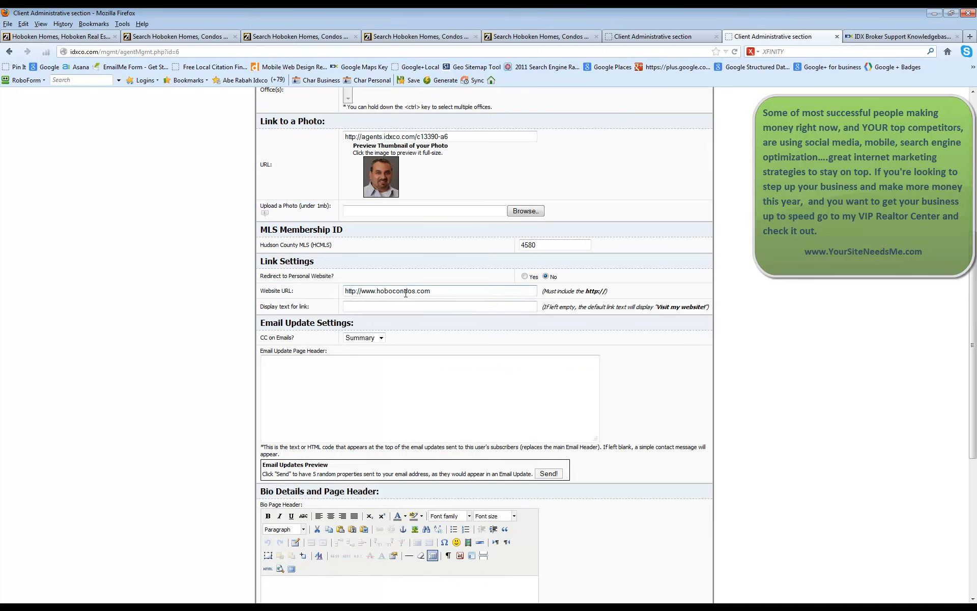
{"action": "left_click", "coordinate": [525, 276]}
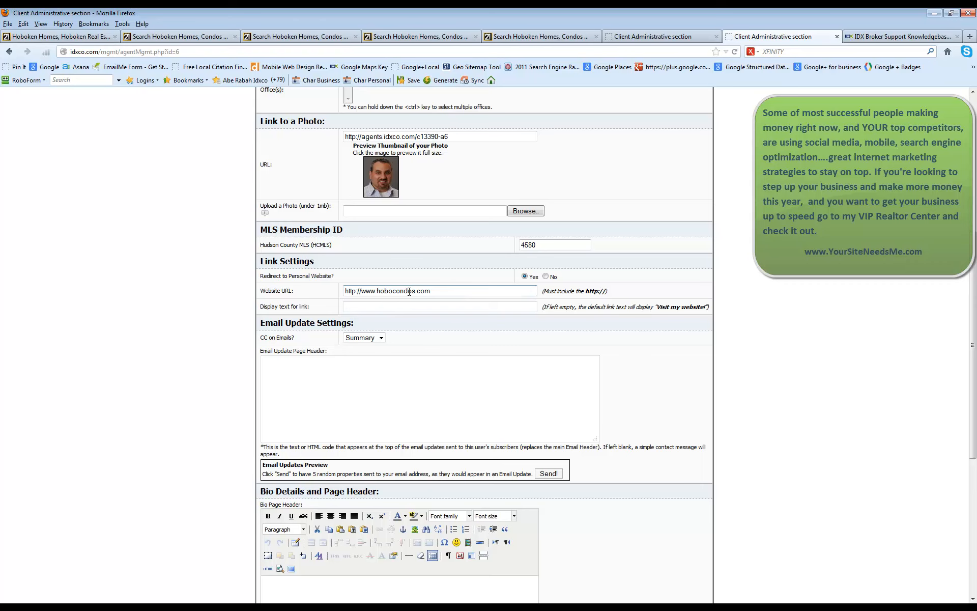
{"action": "left_click", "coordinate": [539, 37]}
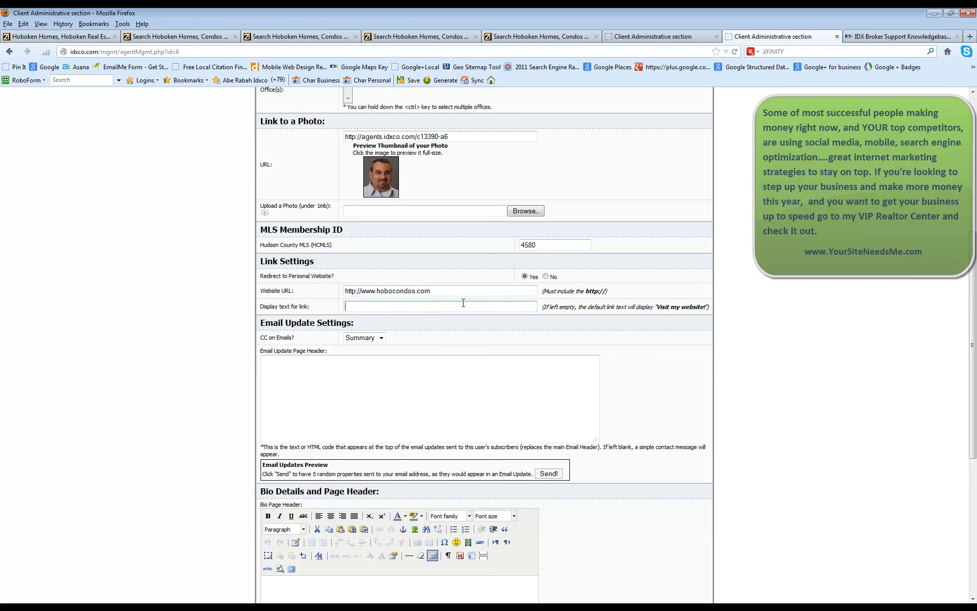
{"action": "left_click", "coordinate": [546, 275]}
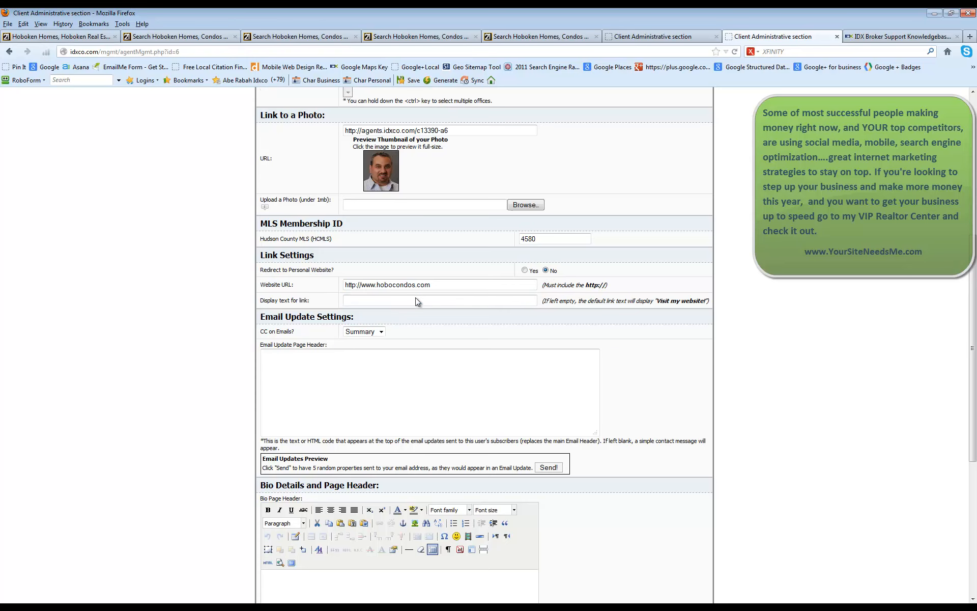
{"action": "scroll", "scroll_direction": "down", "scroll_amount": 3}
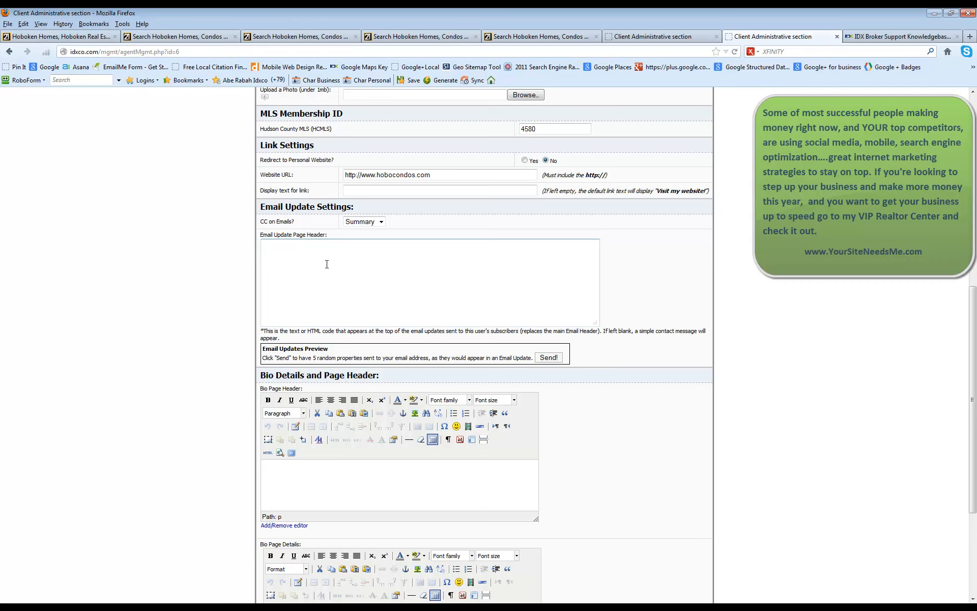
{"action": "mouse_move", "coordinate": [277, 258]}
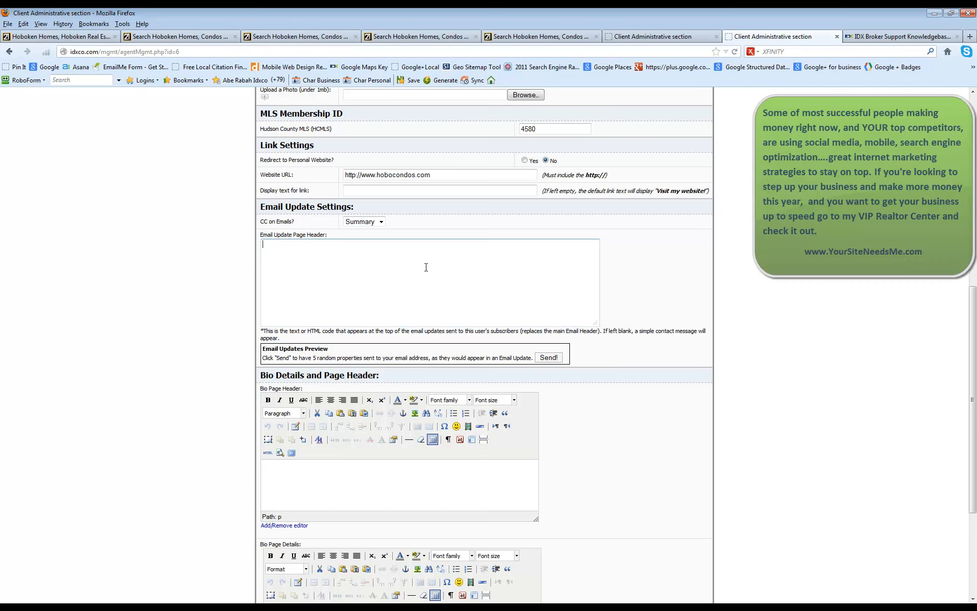
{"action": "mouse_move", "coordinate": [329, 281]}
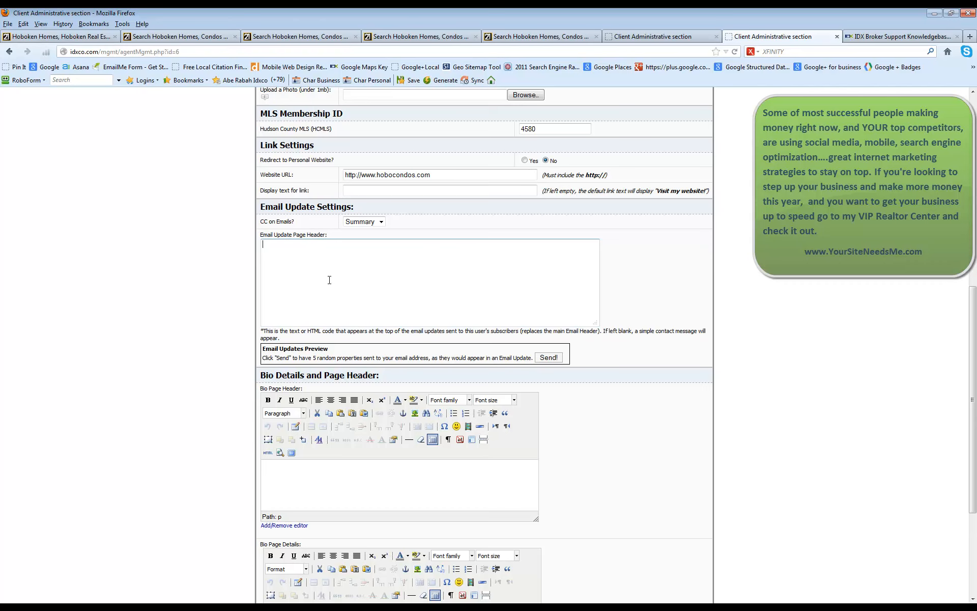
{"action": "mouse_move", "coordinate": [445, 277]}
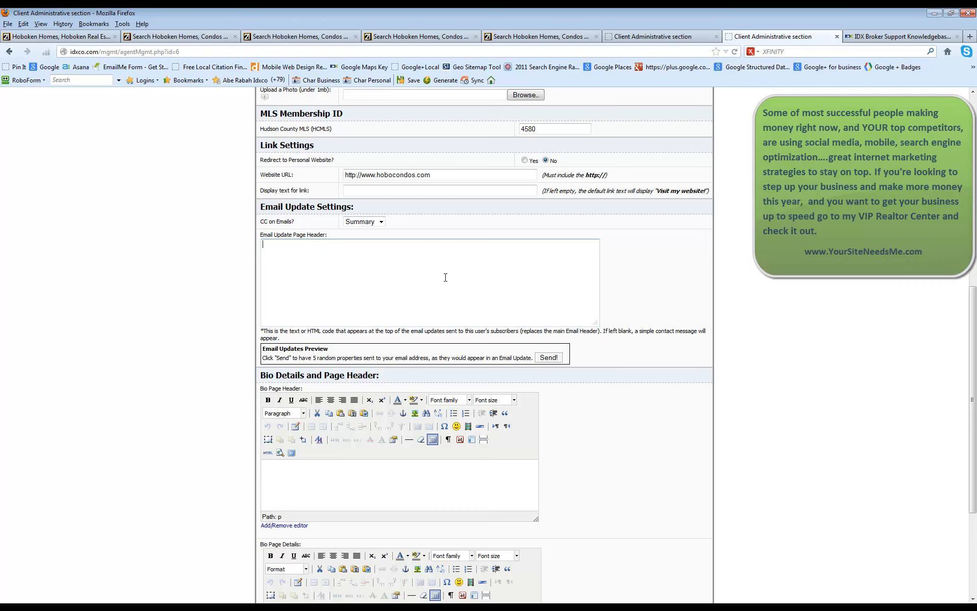
{"action": "mouse_move", "coordinate": [370, 286]}
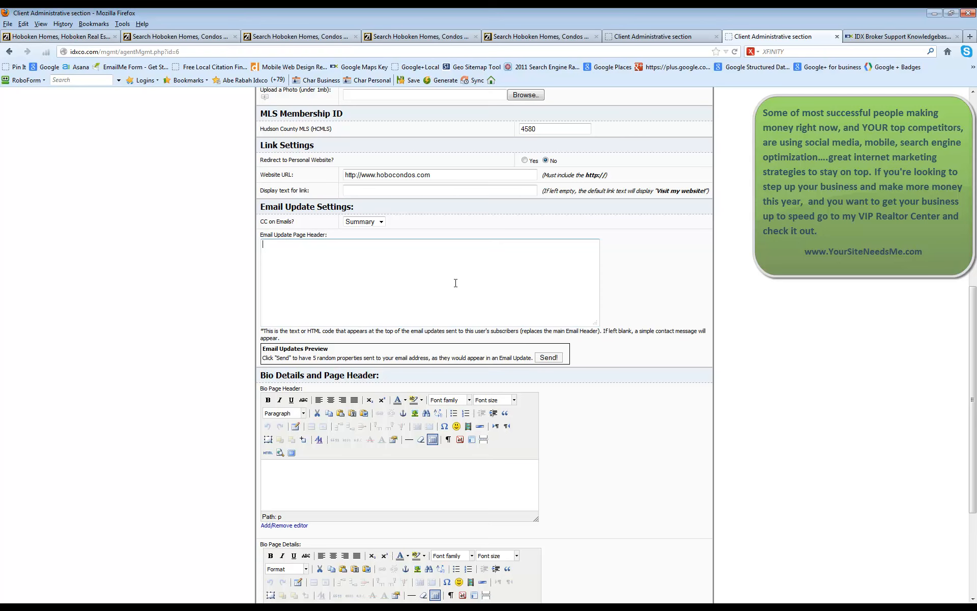
{"action": "mouse_move", "coordinate": [505, 280]}
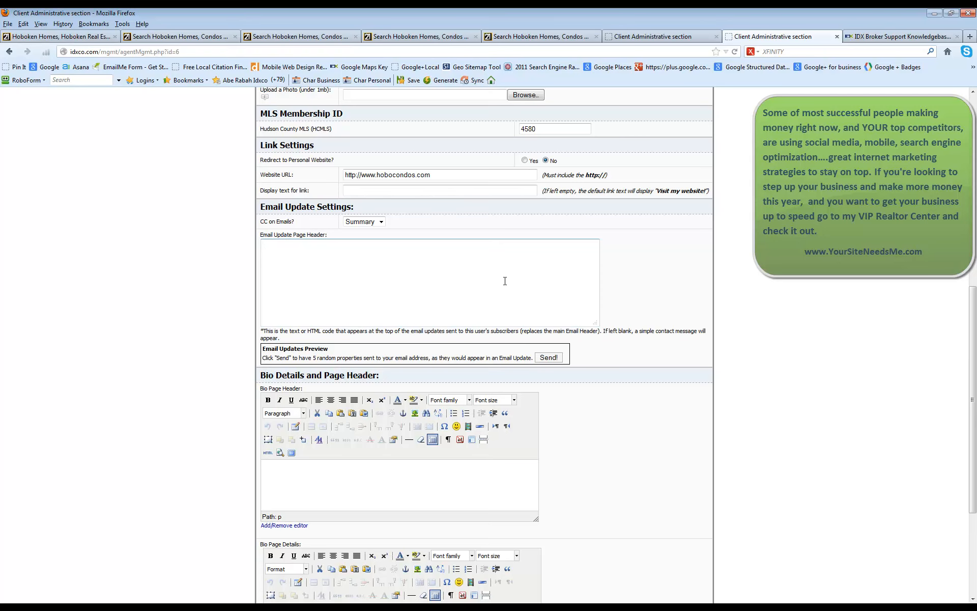
{"action": "scroll", "scroll_direction": "down", "scroll_amount": 3}
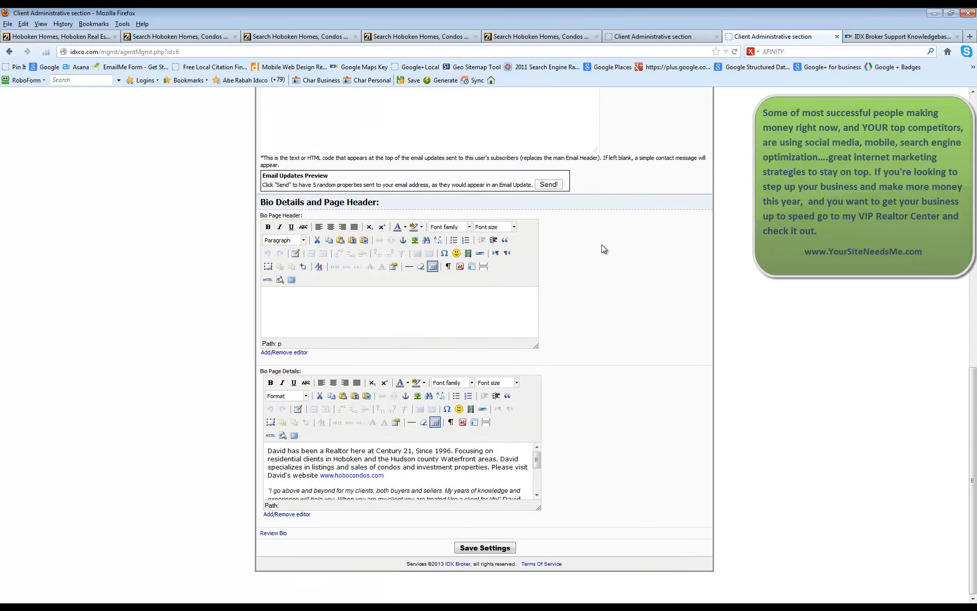
{"action": "mouse_move", "coordinate": [549, 278]}
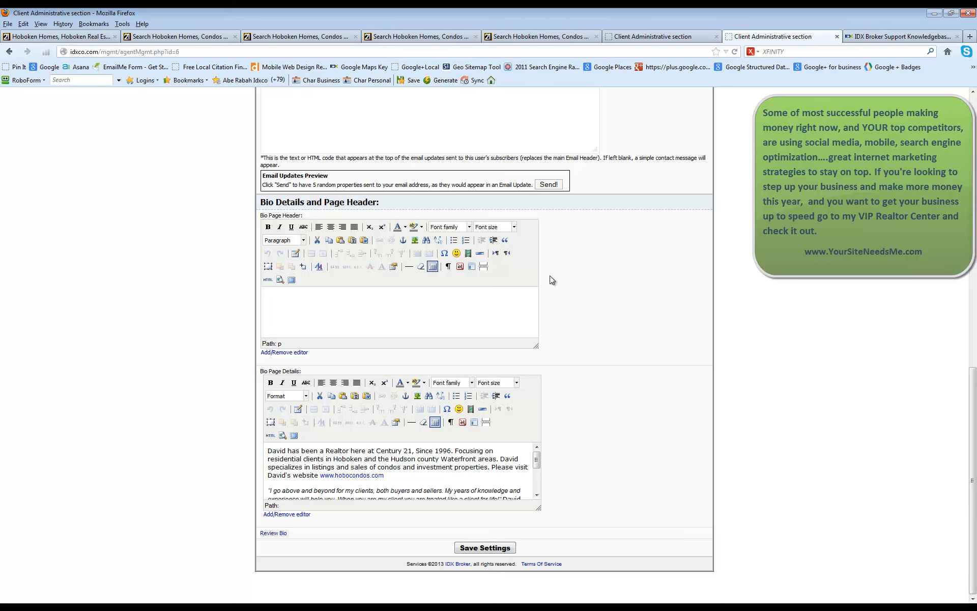
{"action": "mouse_move", "coordinate": [534, 426]}
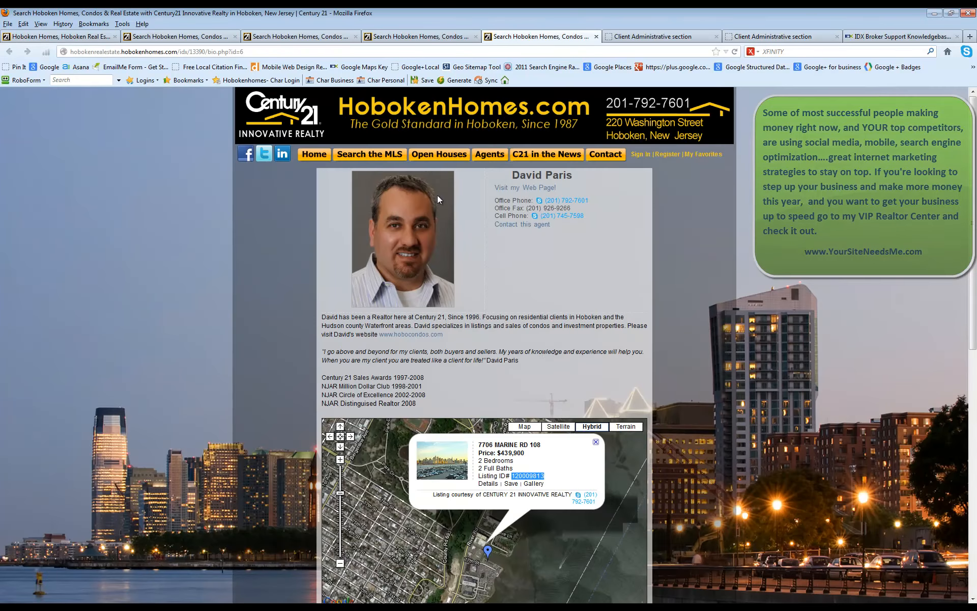
{"action": "mouse_move", "coordinate": [416, 213]}
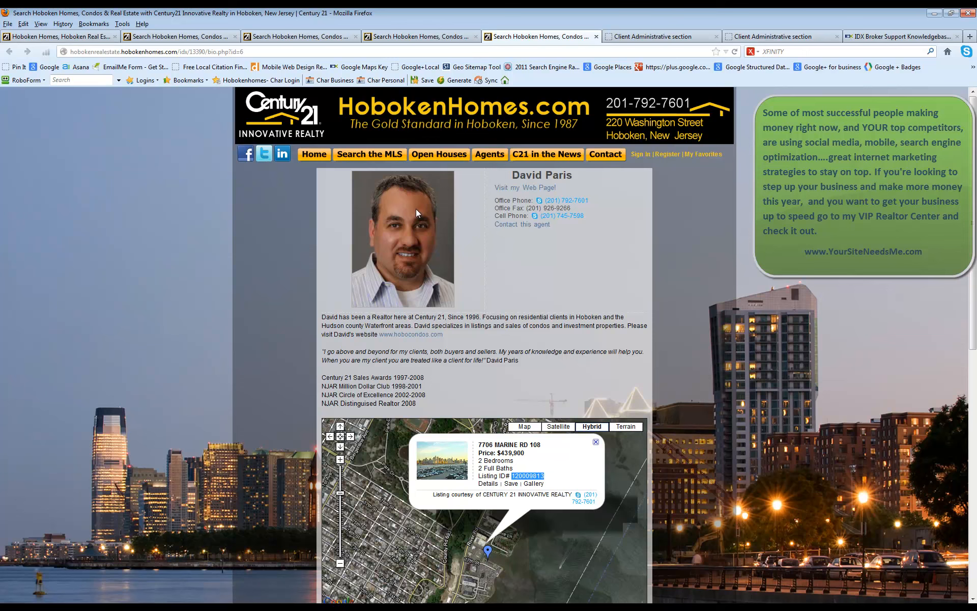
{"action": "mouse_move", "coordinate": [449, 405]}
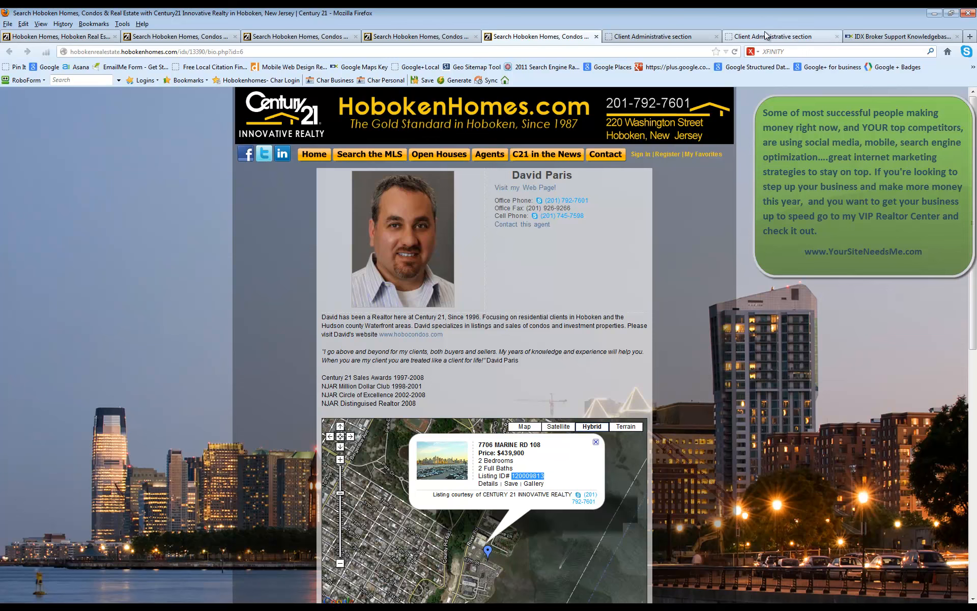
{"action": "left_click", "coordinate": [778, 37]}
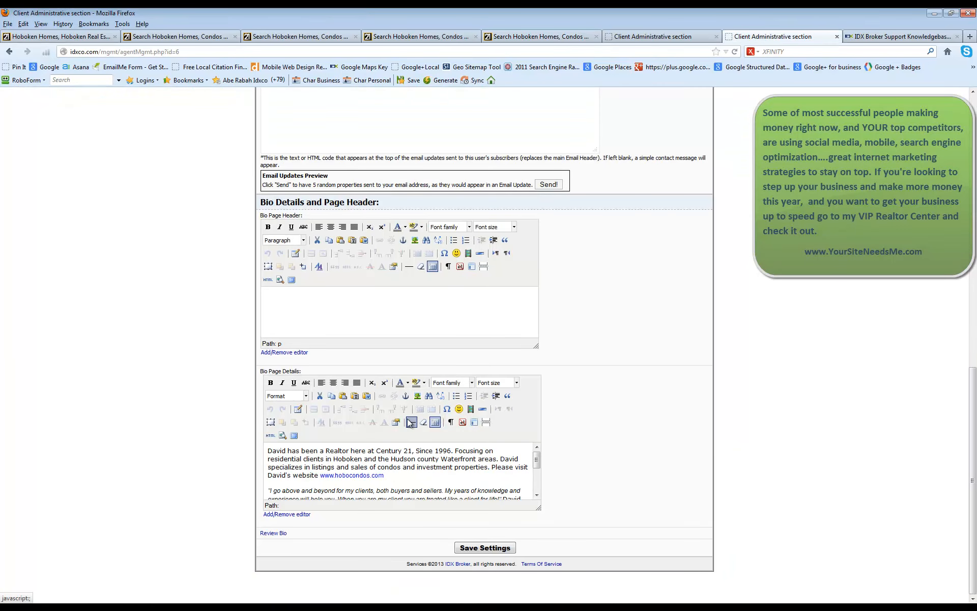
Write 'David Paris Sells Hoboken' as the bio page header, bold, 18pt and blue
{"action": "left_click", "coordinate": [370, 301]}
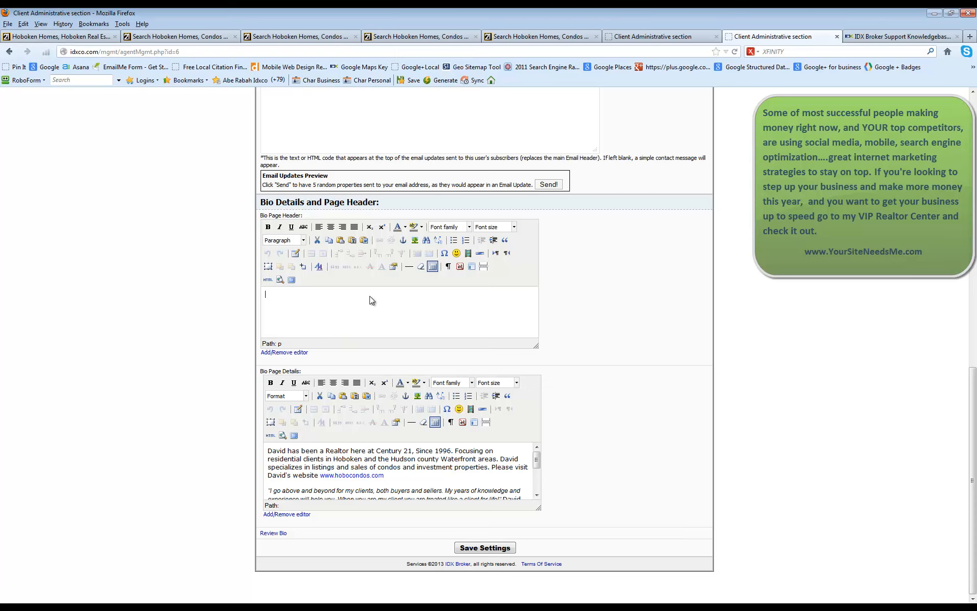
{"action": "type", "text": "David Paris"}
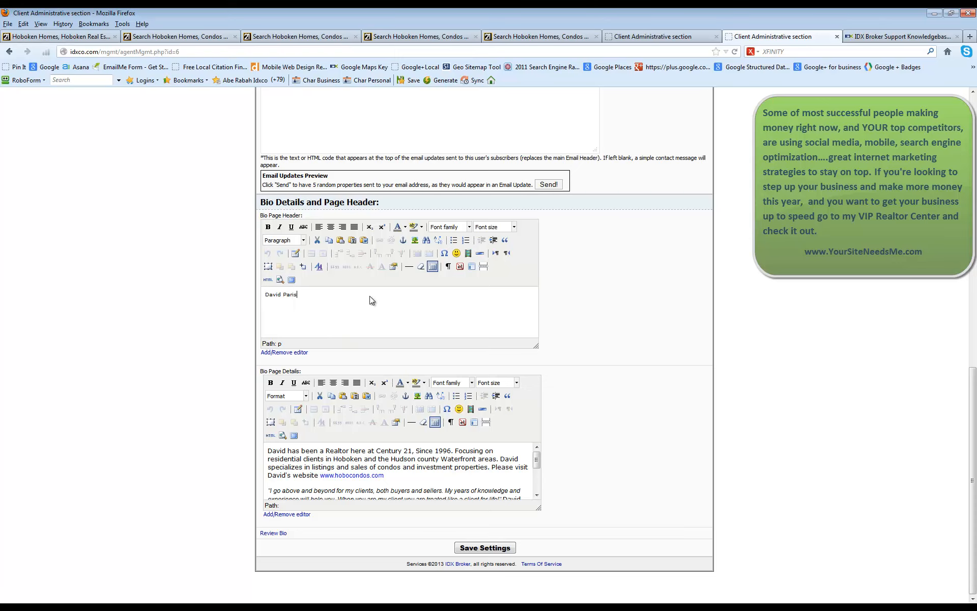
{"action": "type", "text": "Sells Hoboken"}
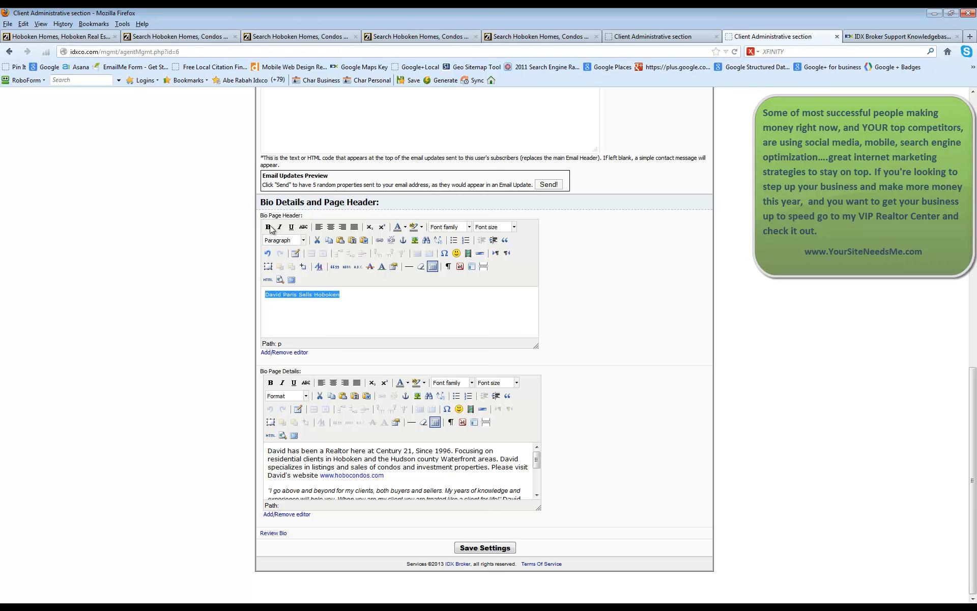
{"action": "left_click", "coordinate": [269, 226]}
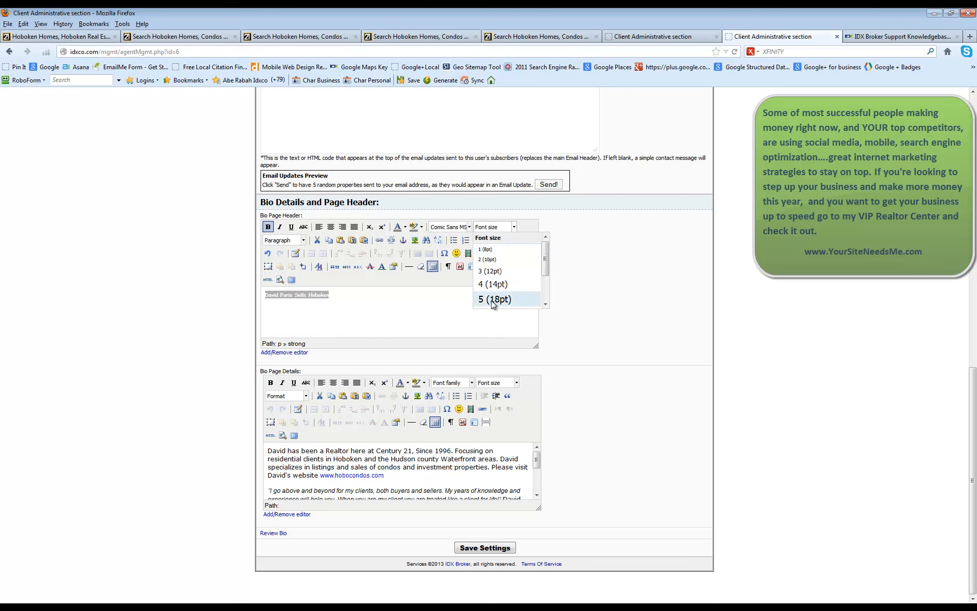
{"action": "left_click", "coordinate": [495, 300]}
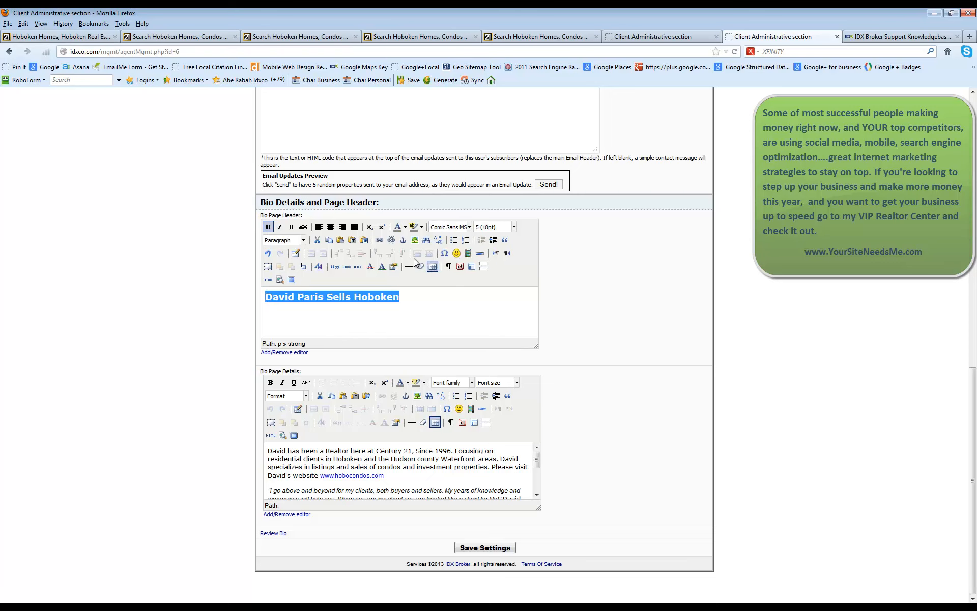
{"action": "left_click", "coordinate": [405, 226]}
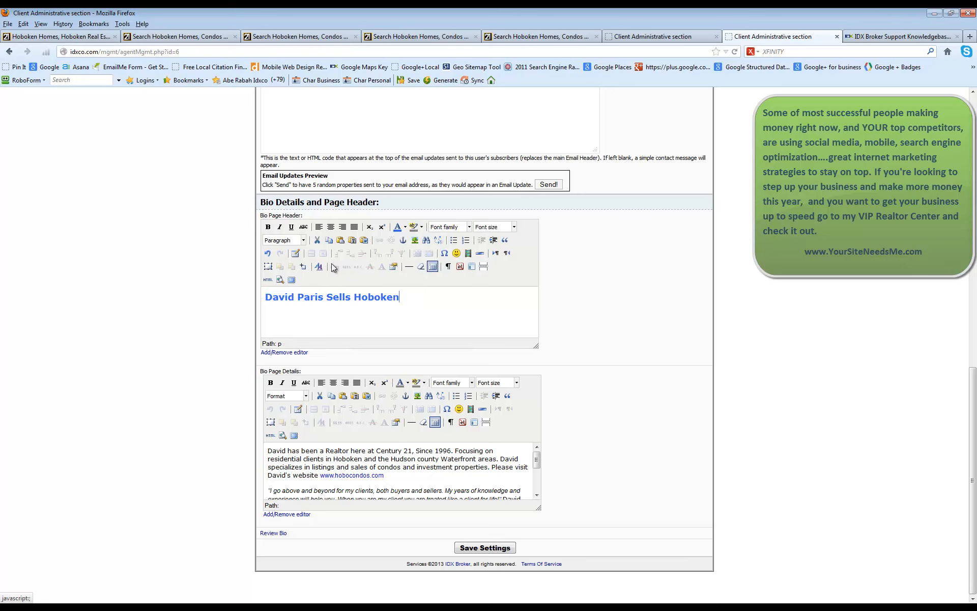
{"action": "mouse_move", "coordinate": [495, 255]}
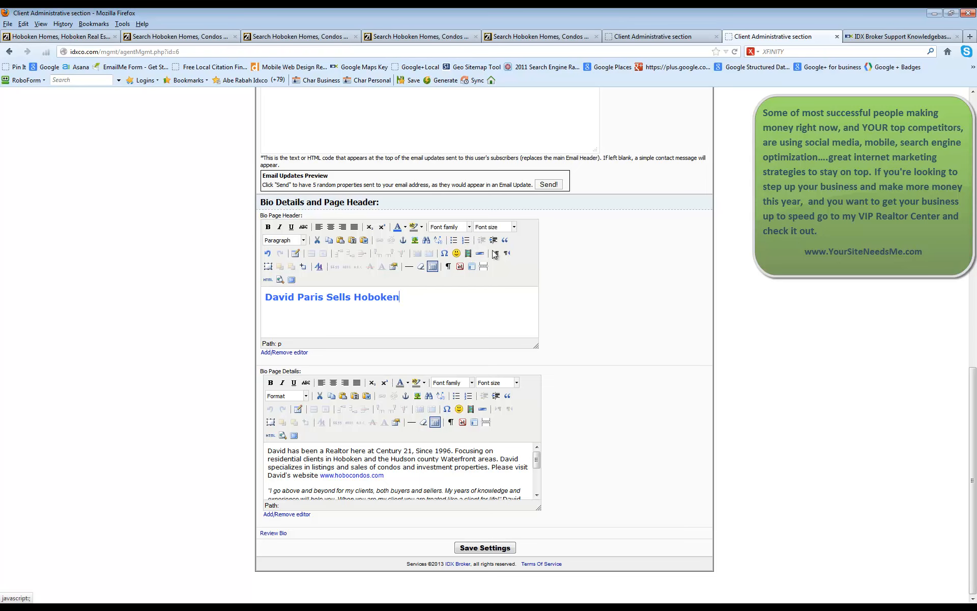
{"action": "mouse_move", "coordinate": [268, 279]}
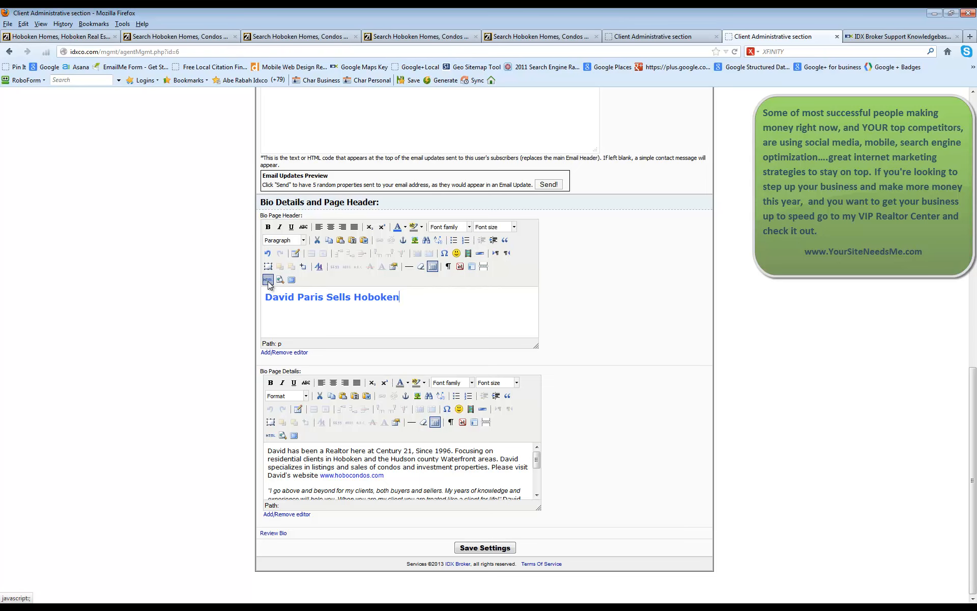
Check the header's HTML source and save the bio settings
{"action": "left_click", "coordinate": [268, 279]}
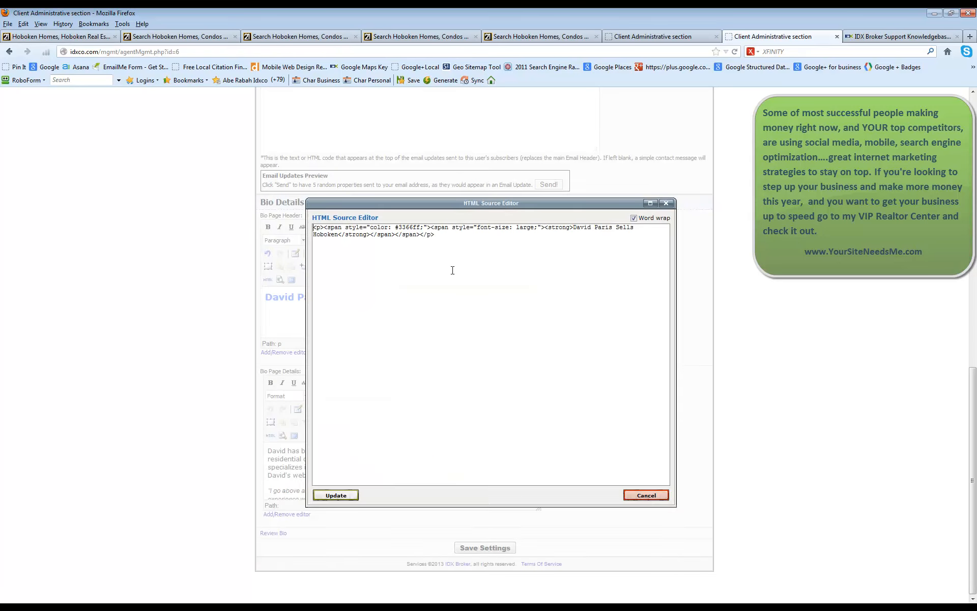
{"action": "mouse_move", "coordinate": [462, 410]}
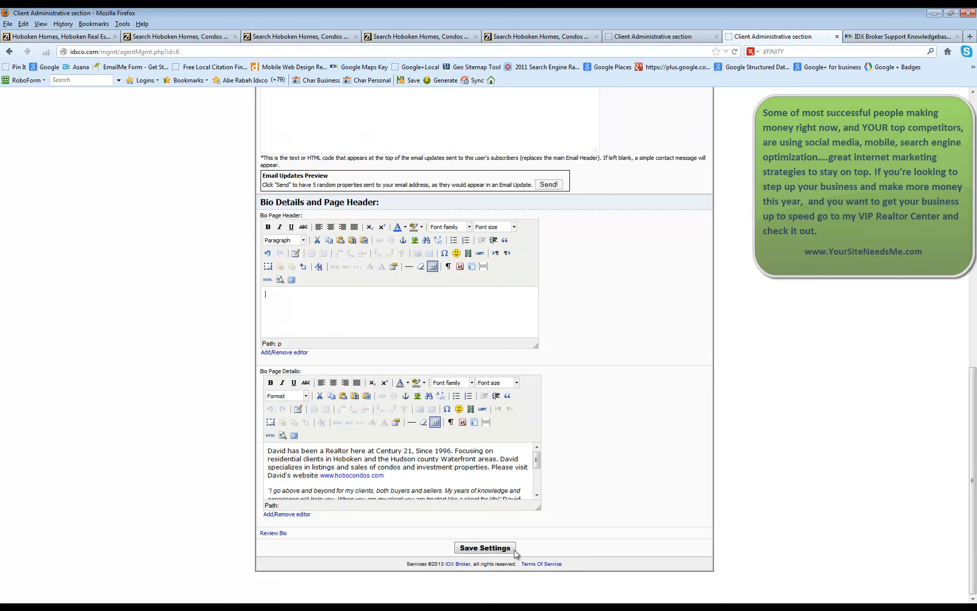
{"action": "left_click", "coordinate": [484, 548]}
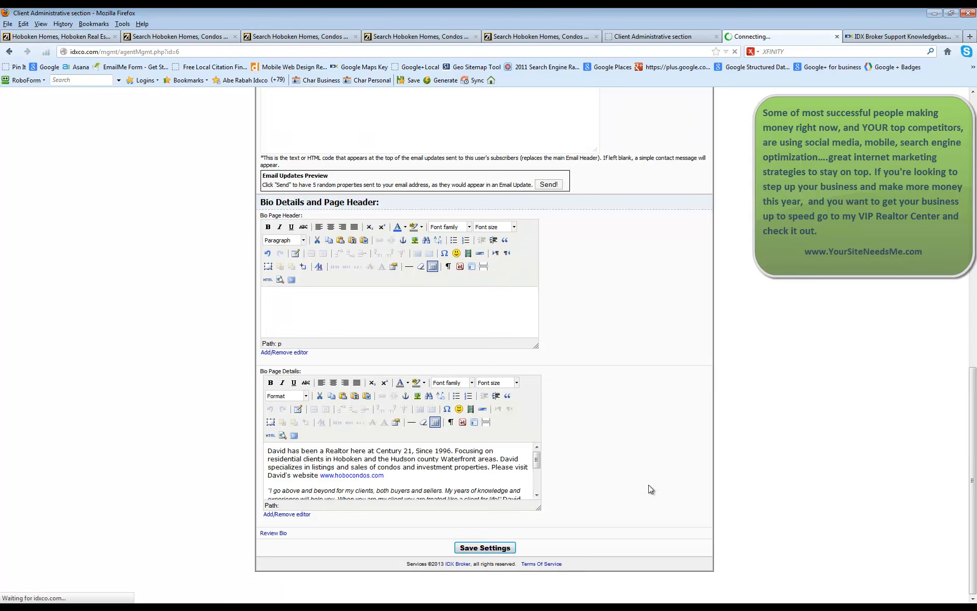
Confirm 'Information was edited successfully!' and go to the Change Password page
{"action": "left_click", "coordinate": [485, 547]}
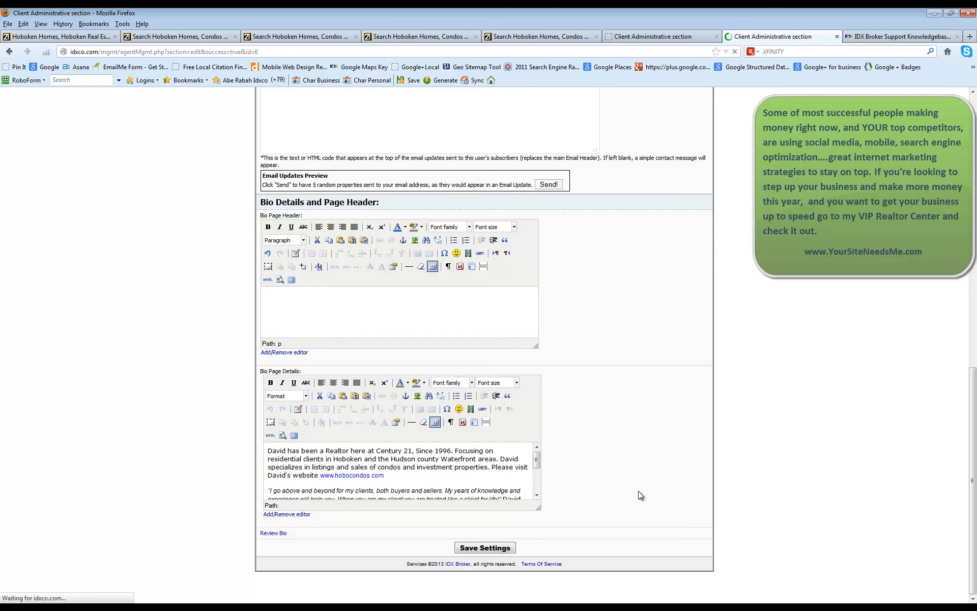
{"action": "left_click", "coordinate": [484, 548]}
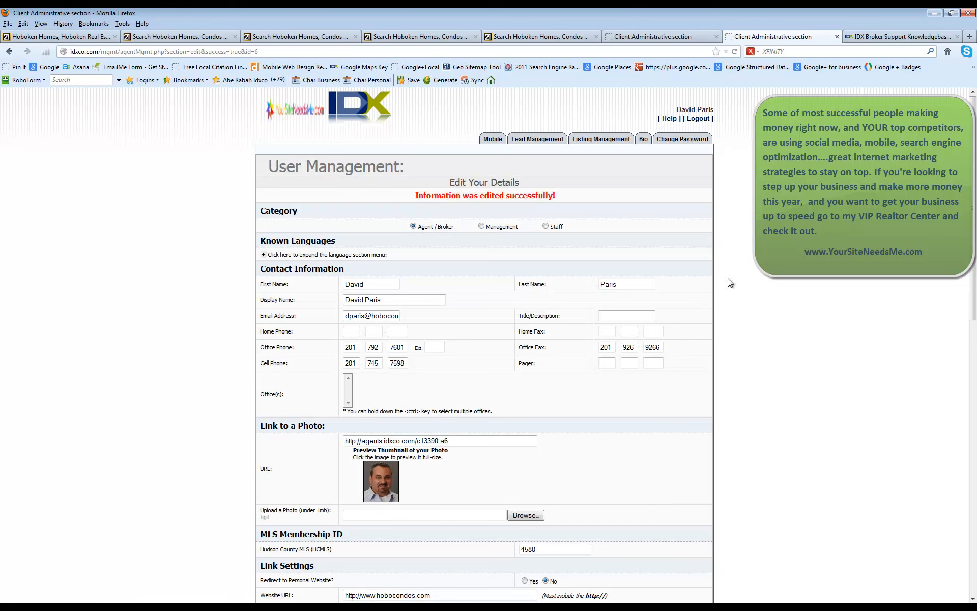
{"action": "mouse_move", "coordinate": [609, 208]}
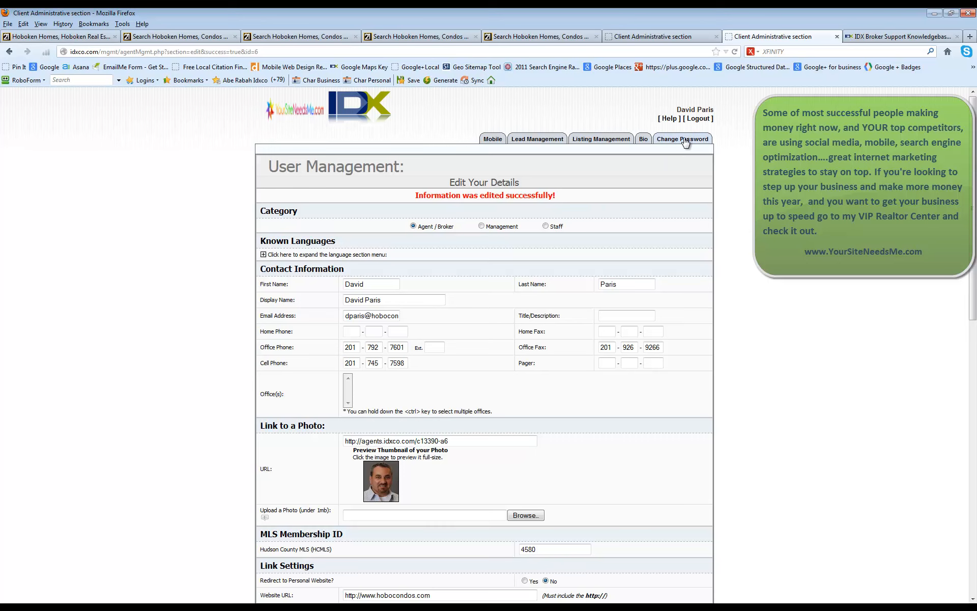
{"action": "left_click", "coordinate": [682, 139]}
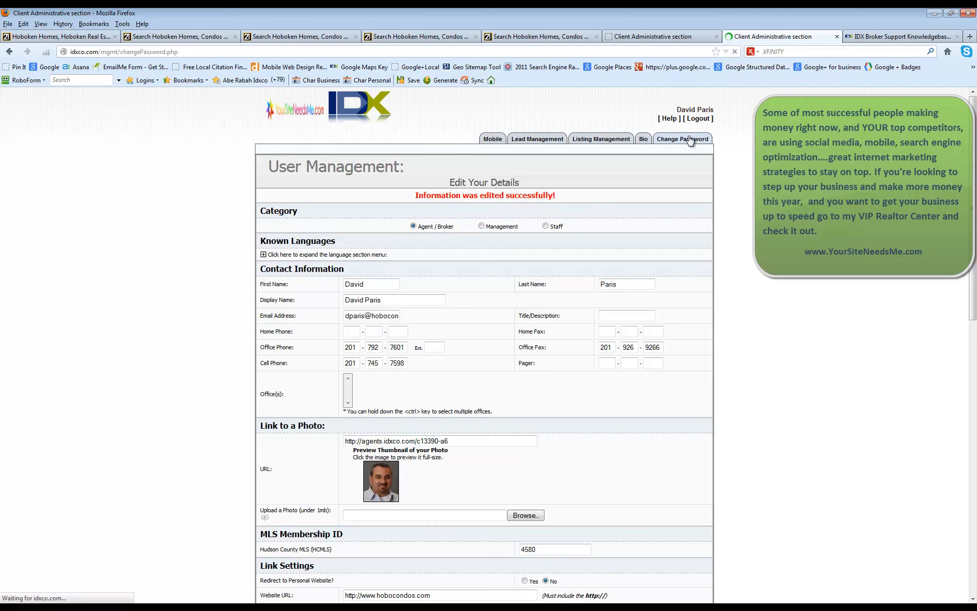
Review the Change Password form for user david, then move to Listing Management
{"action": "left_click", "coordinate": [682, 139]}
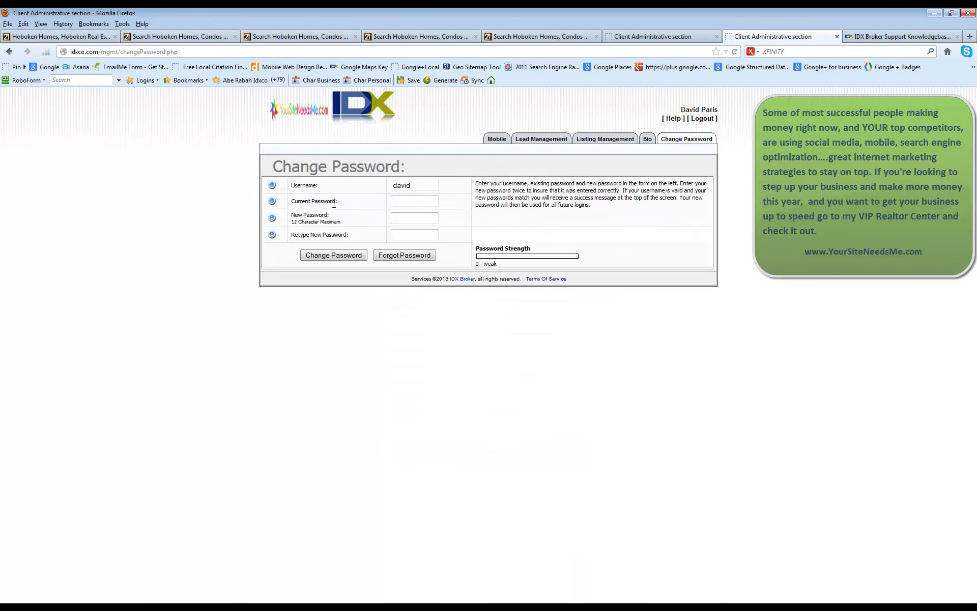
{"action": "left_click", "coordinate": [414, 218]}
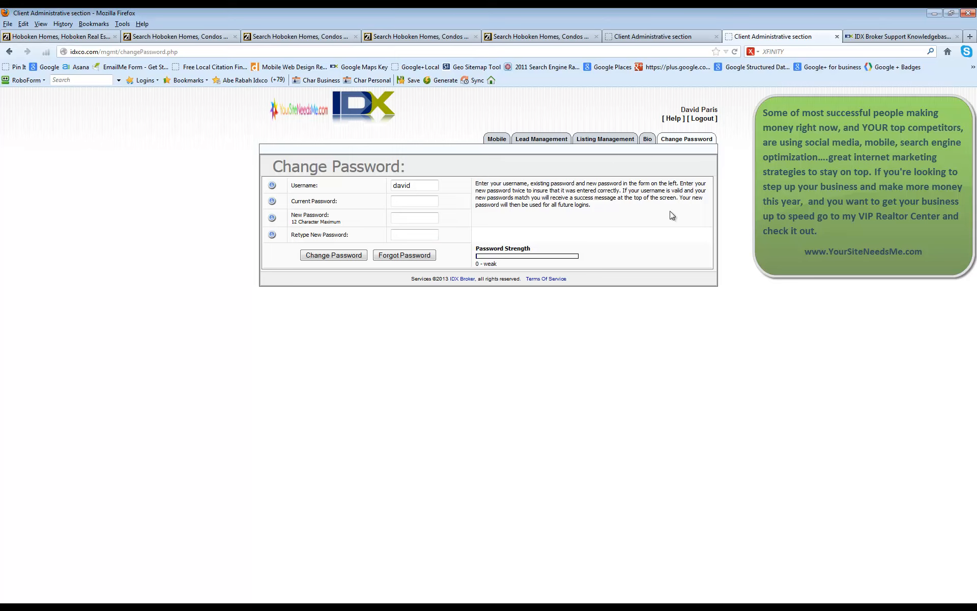
{"action": "mouse_move", "coordinate": [605, 140]}
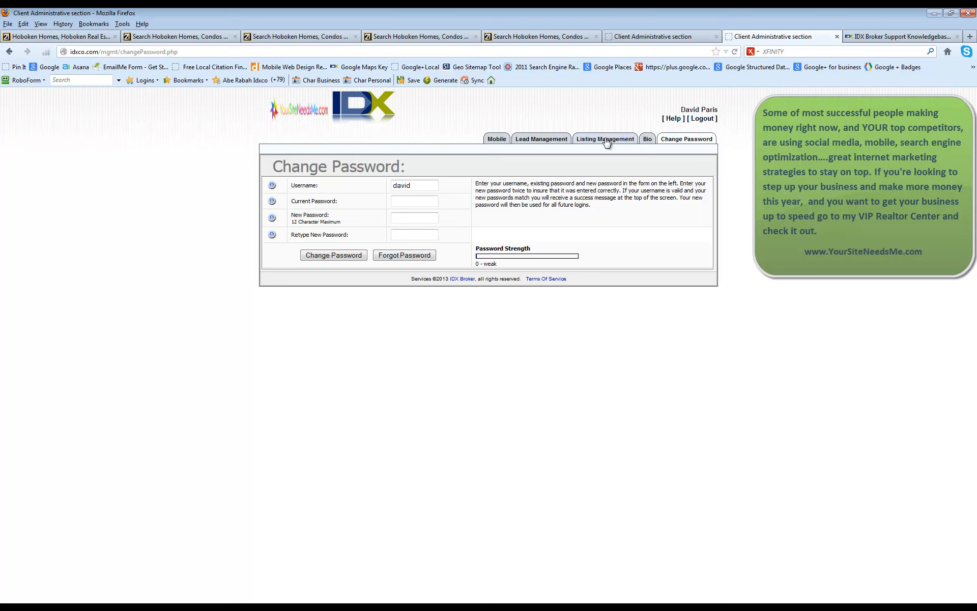
{"action": "left_click", "coordinate": [604, 140]}
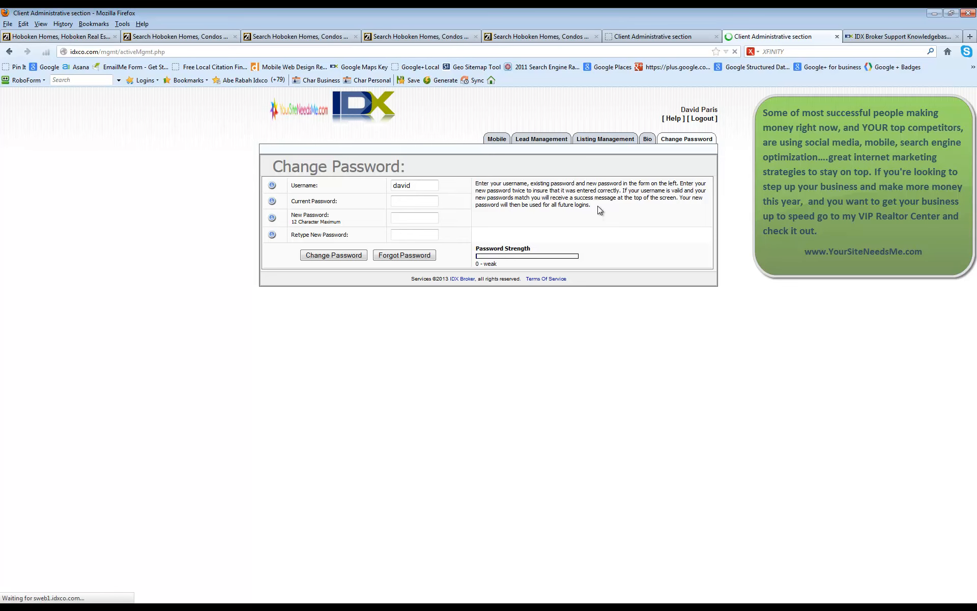
{"action": "left_click", "coordinate": [603, 139]}
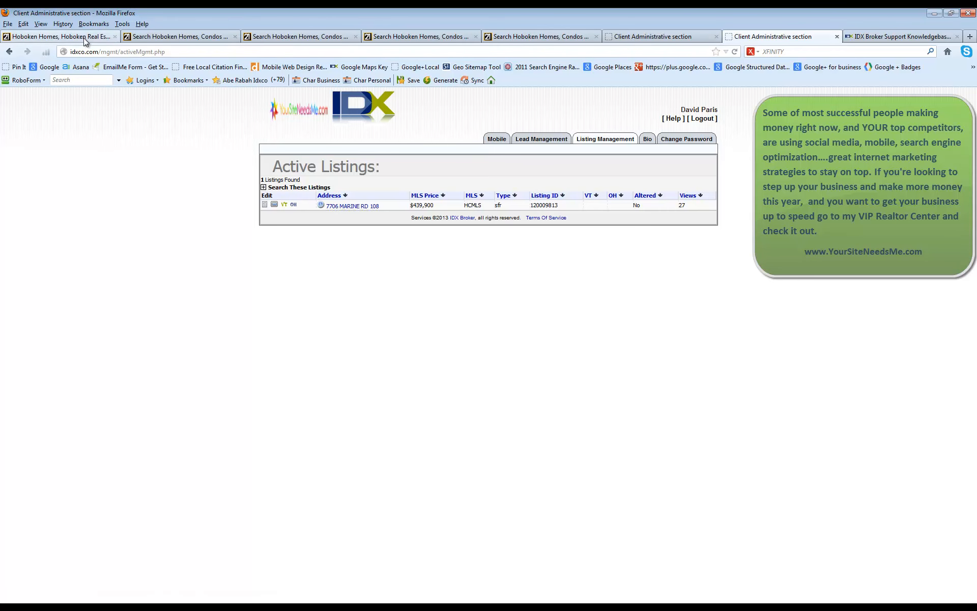
{"action": "left_click", "coordinate": [59, 37]}
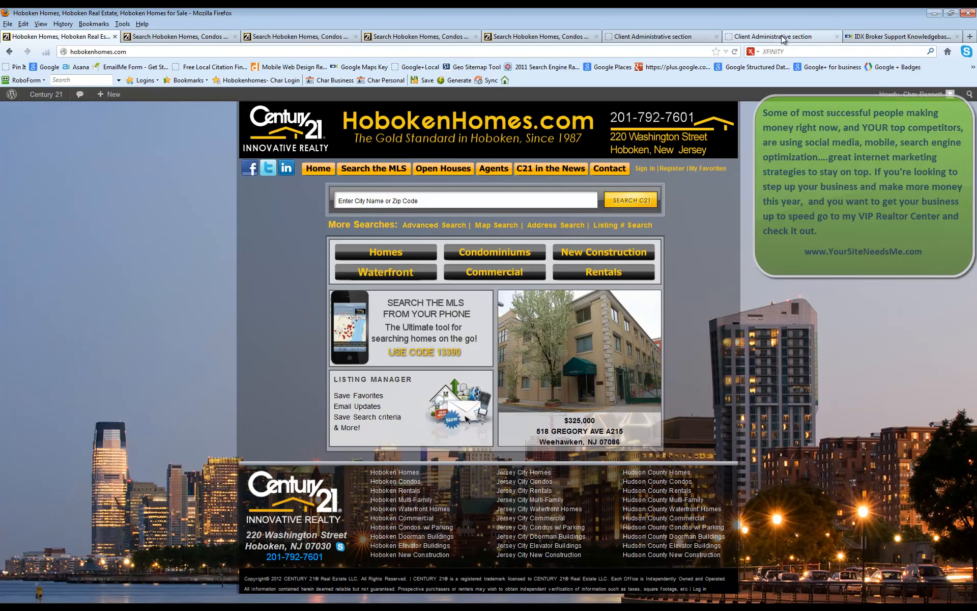
{"action": "left_click", "coordinate": [781, 37]}
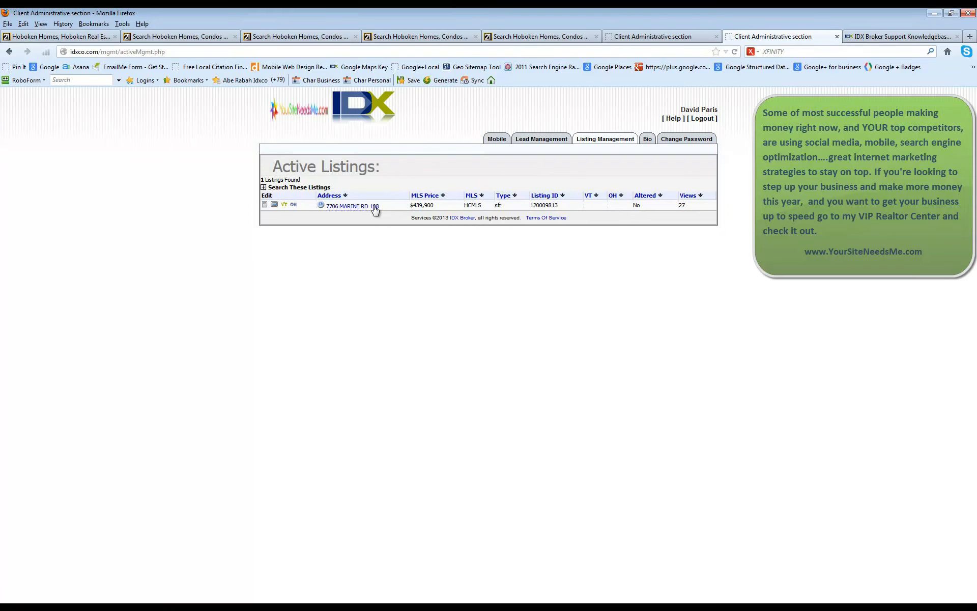
{"action": "left_click", "coordinate": [351, 206]}
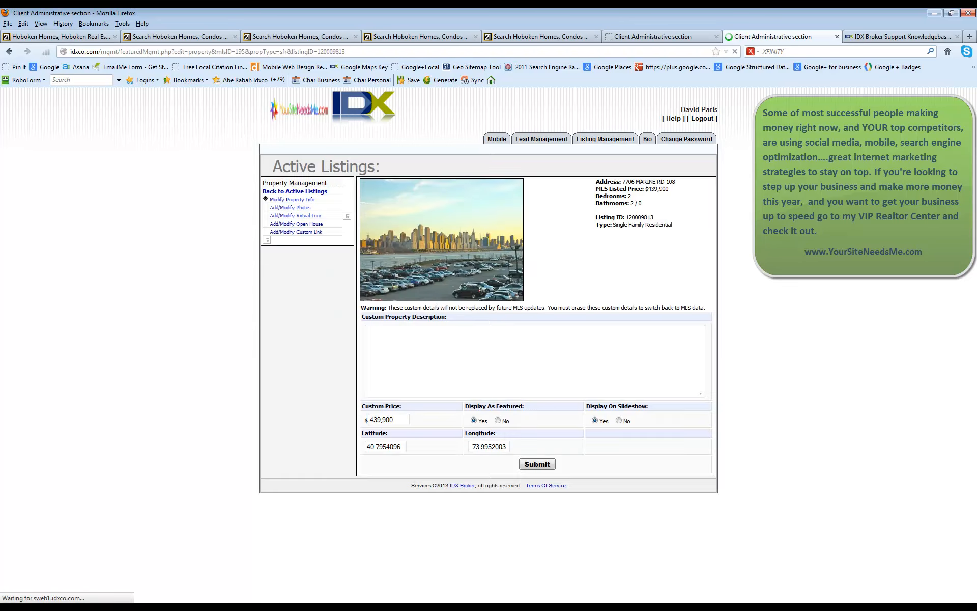
{"action": "mouse_move", "coordinate": [389, 285]}
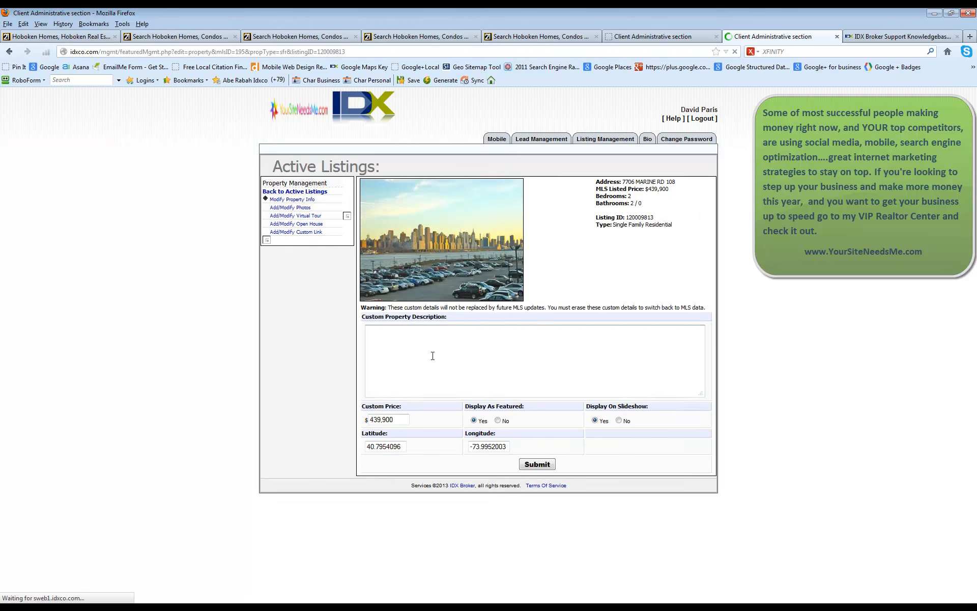
{"action": "mouse_move", "coordinate": [590, 418]}
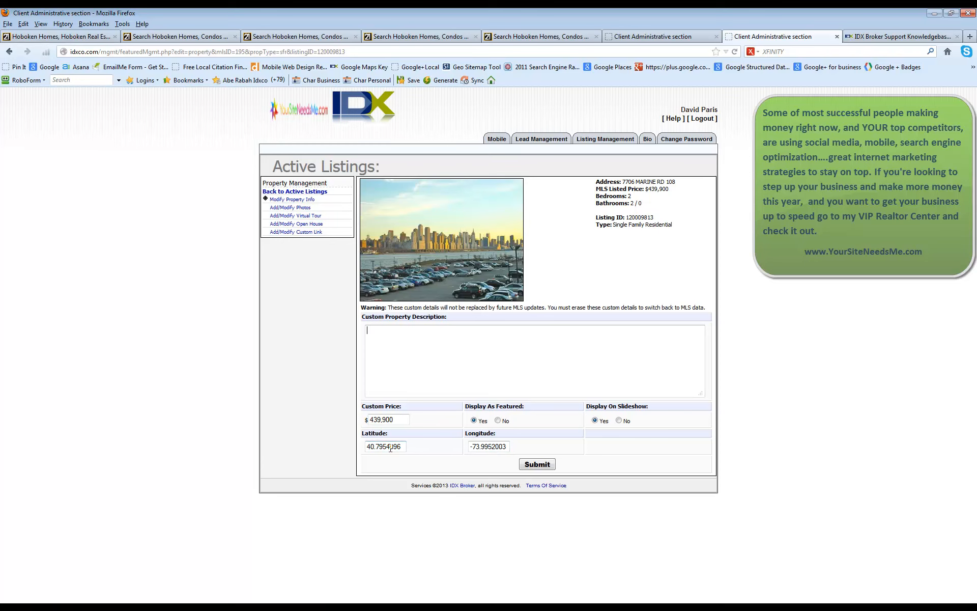
{"action": "left_click", "coordinate": [290, 207]}
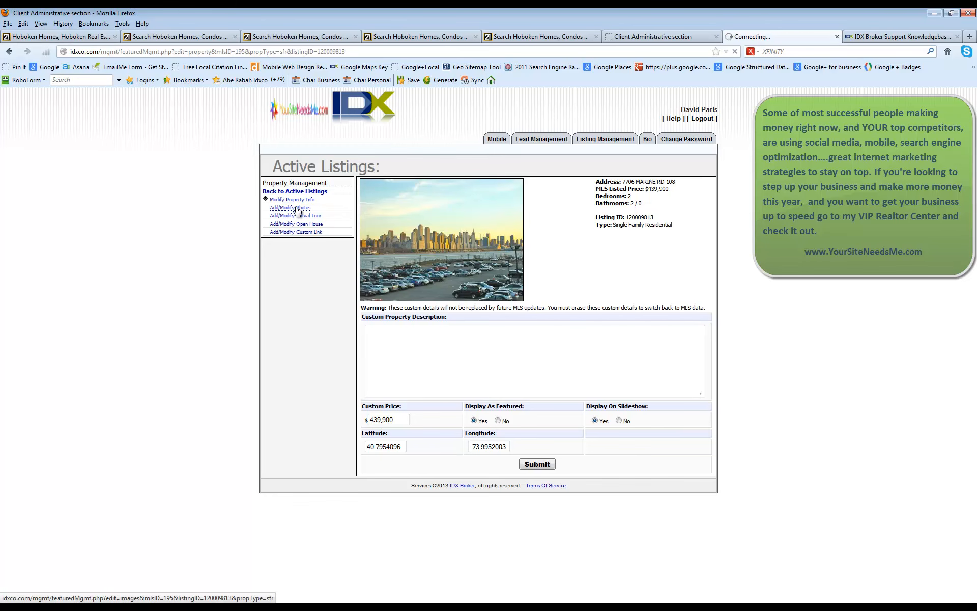
{"action": "left_click", "coordinate": [289, 208]}
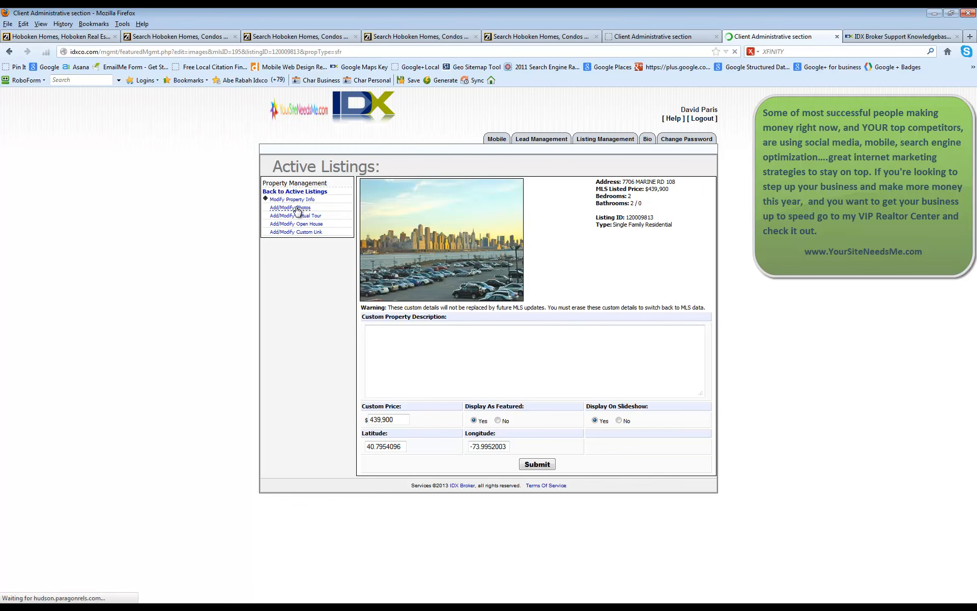
{"action": "left_click", "coordinate": [286, 208]}
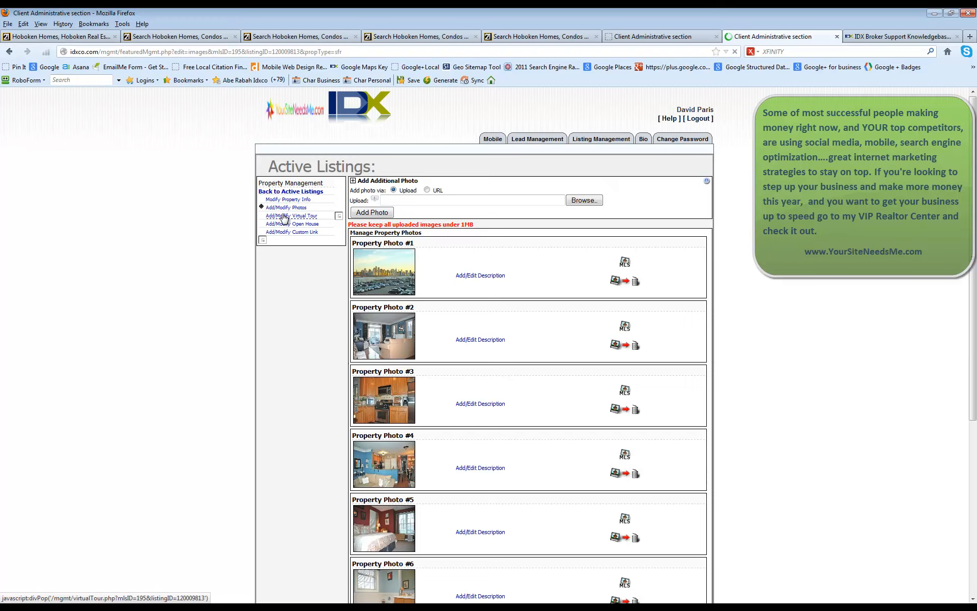
{"action": "left_click", "coordinate": [290, 216]}
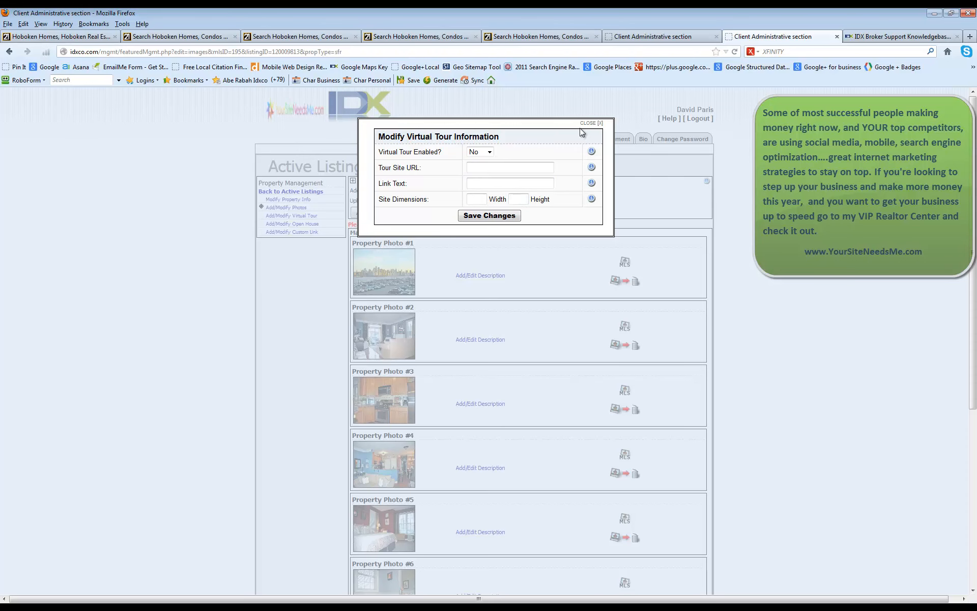
{"action": "left_click", "coordinate": [589, 124]}
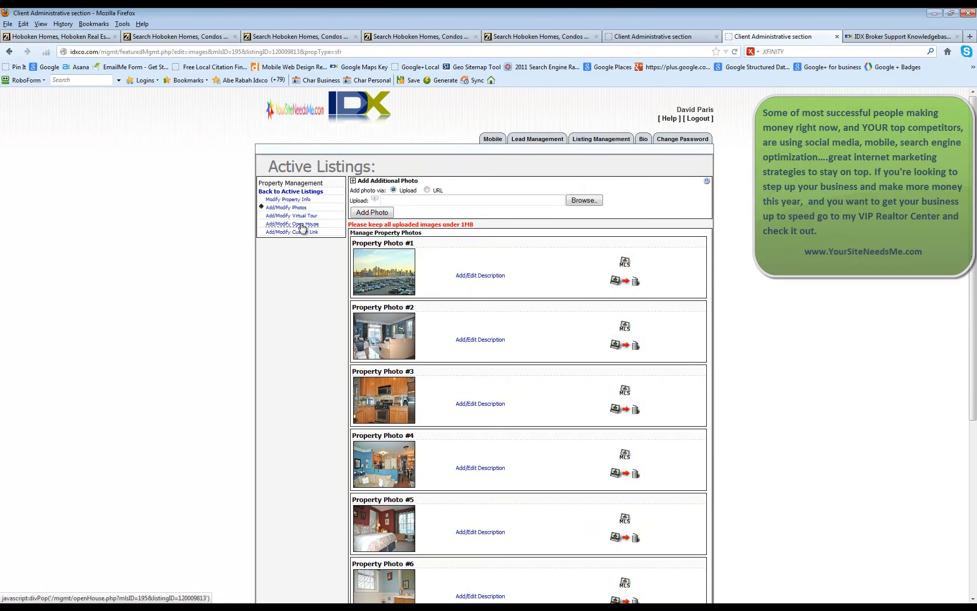
{"action": "left_click", "coordinate": [291, 224]}
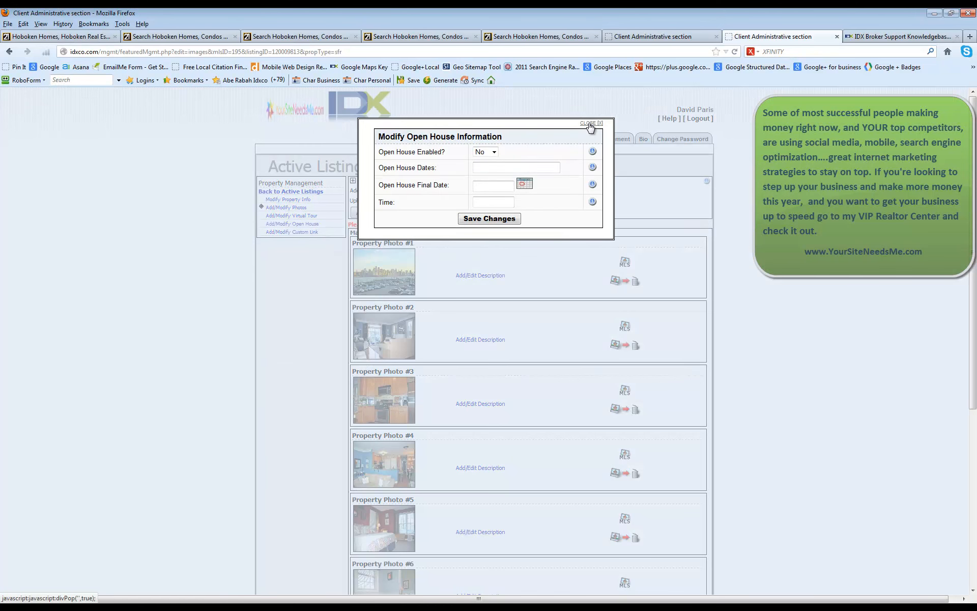
{"action": "left_click", "coordinate": [292, 231]}
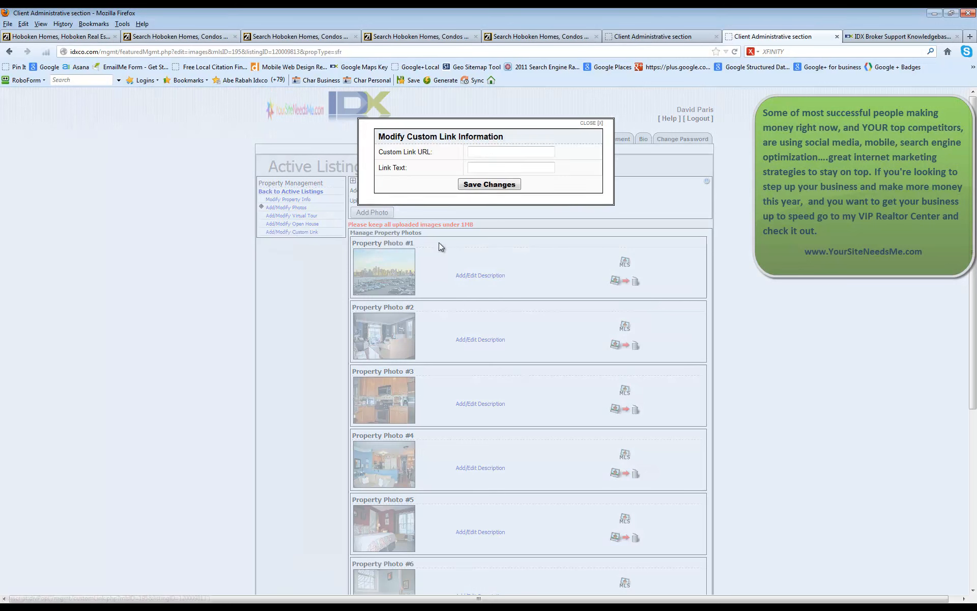
{"action": "left_click", "coordinate": [510, 152]}
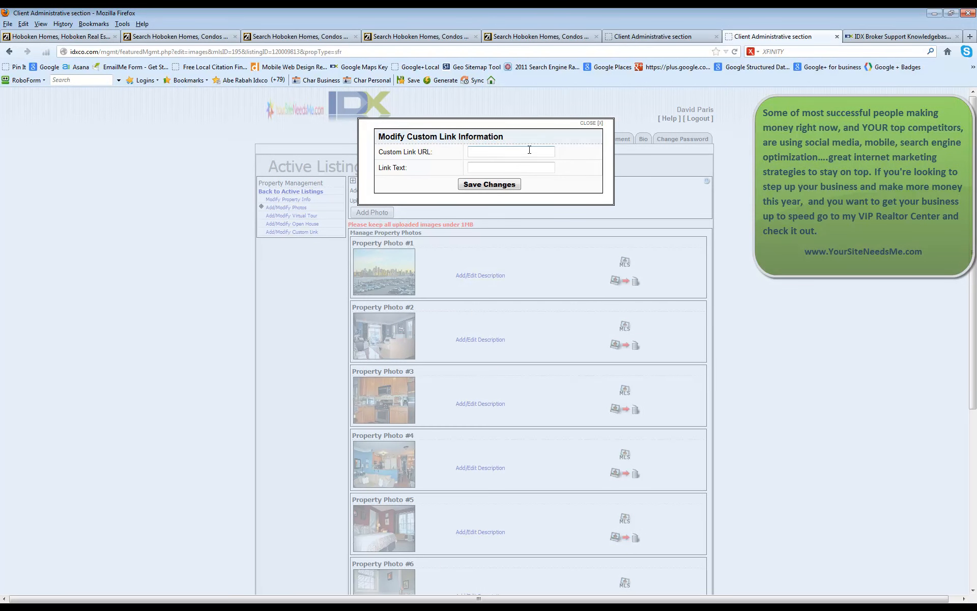
{"action": "mouse_move", "coordinate": [488, 154]}
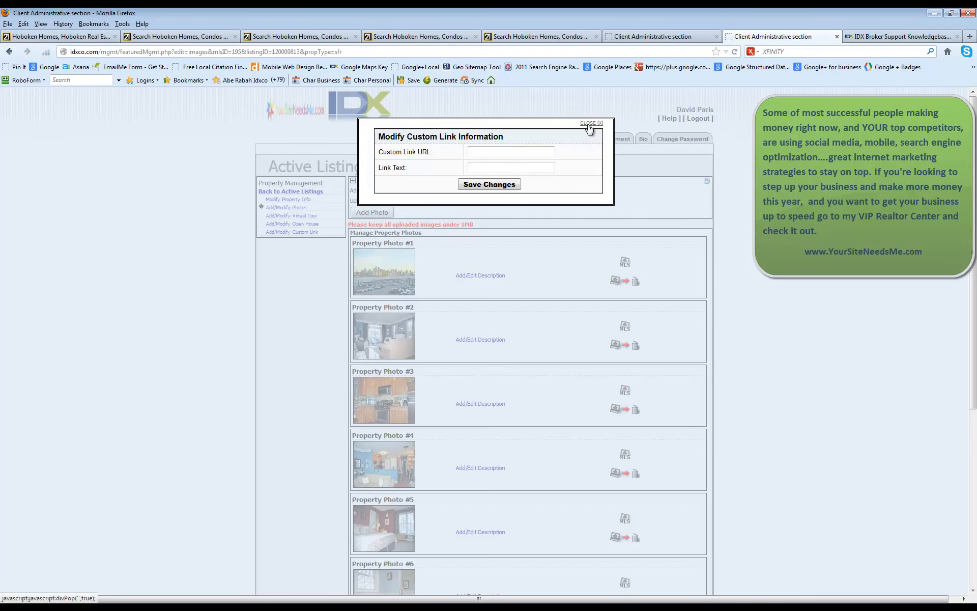
{"action": "left_click", "coordinate": [589, 122]}
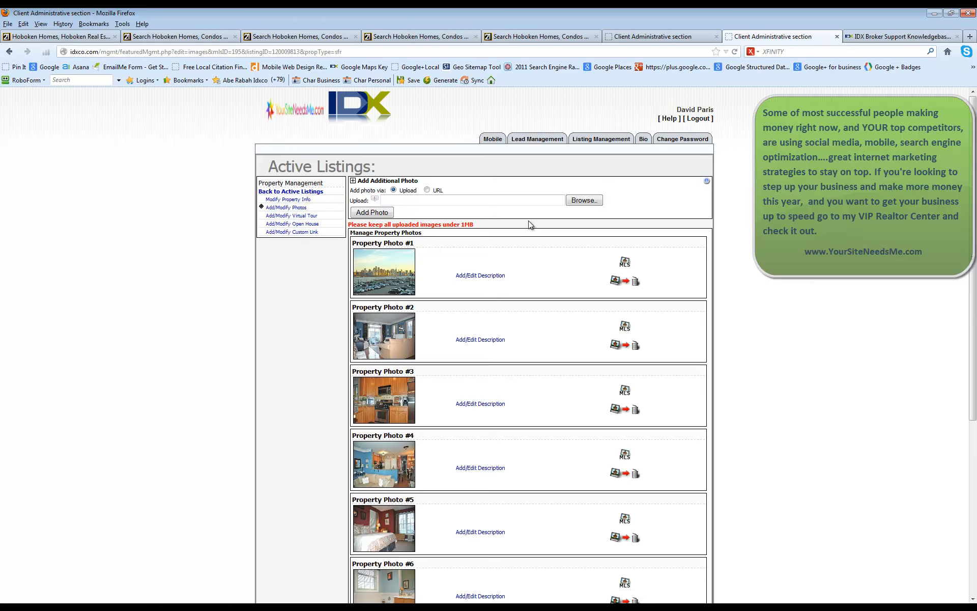
{"action": "mouse_move", "coordinate": [548, 231]}
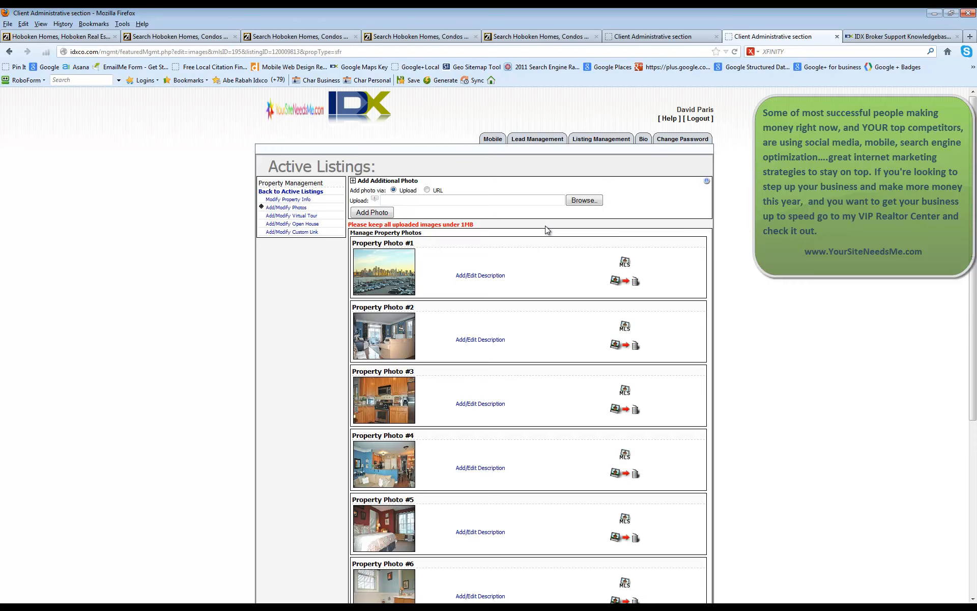
{"action": "mouse_move", "coordinate": [568, 161]}
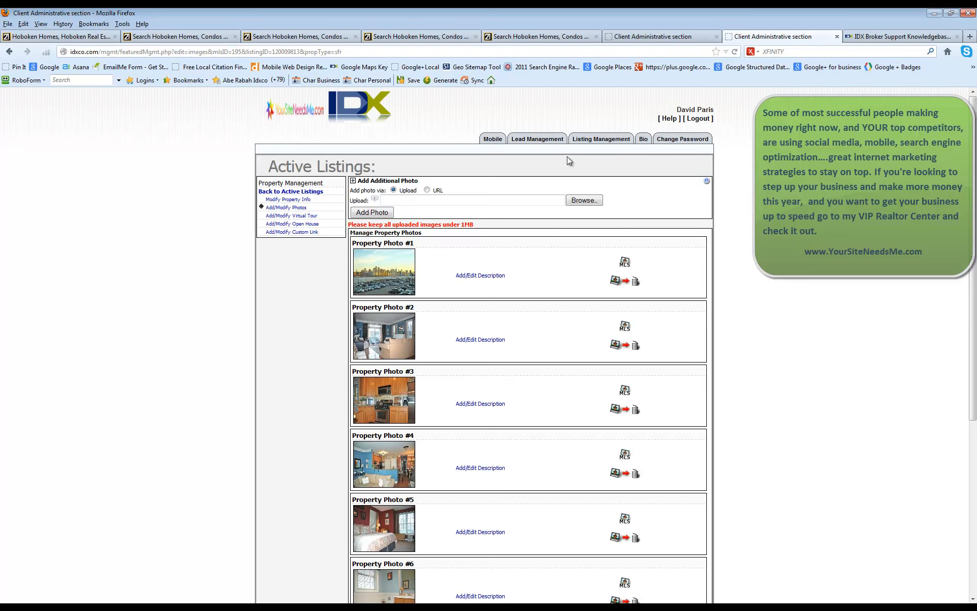
{"action": "mouse_move", "coordinate": [574, 165]}
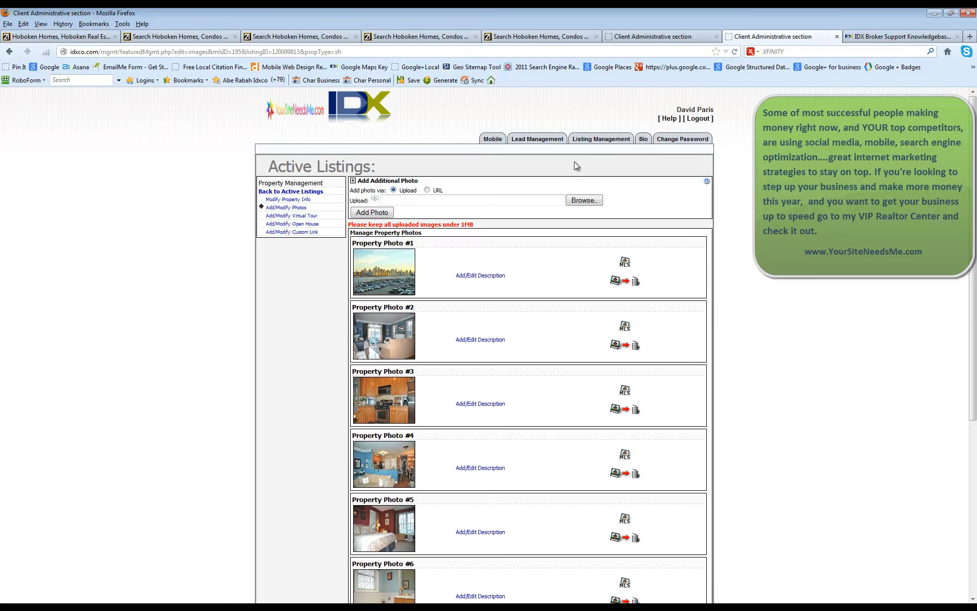
{"action": "mouse_move", "coordinate": [518, 163]}
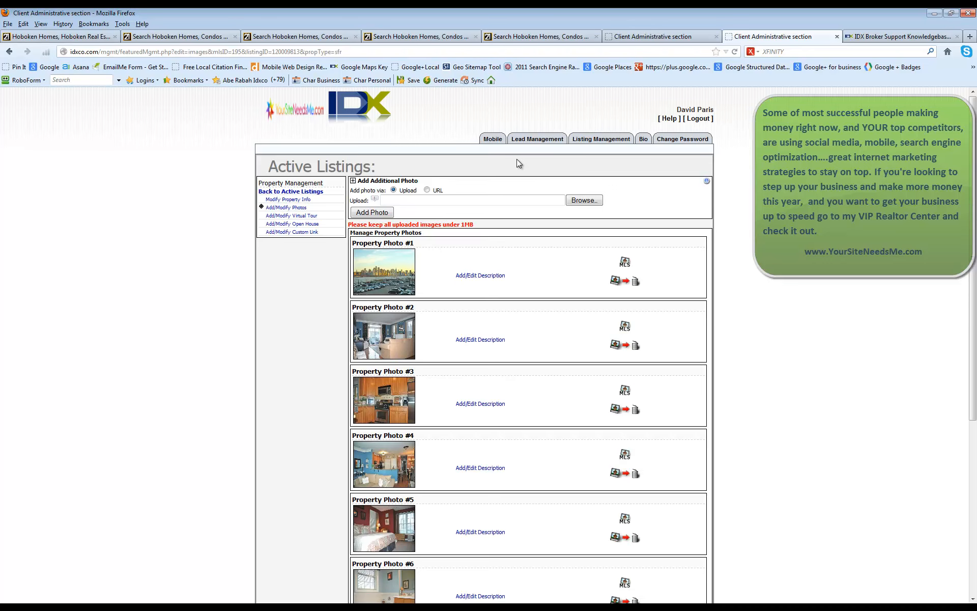
{"action": "left_click", "coordinate": [491, 138]}
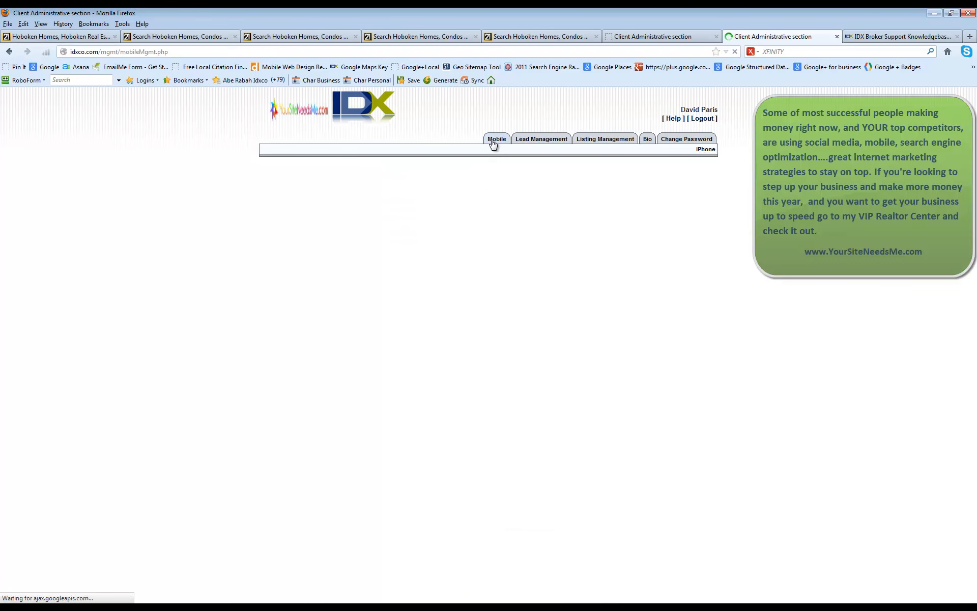
Load the Mobile Application Settings page with the iPhone banner code 13390-6
{"action": "left_click", "coordinate": [496, 138]}
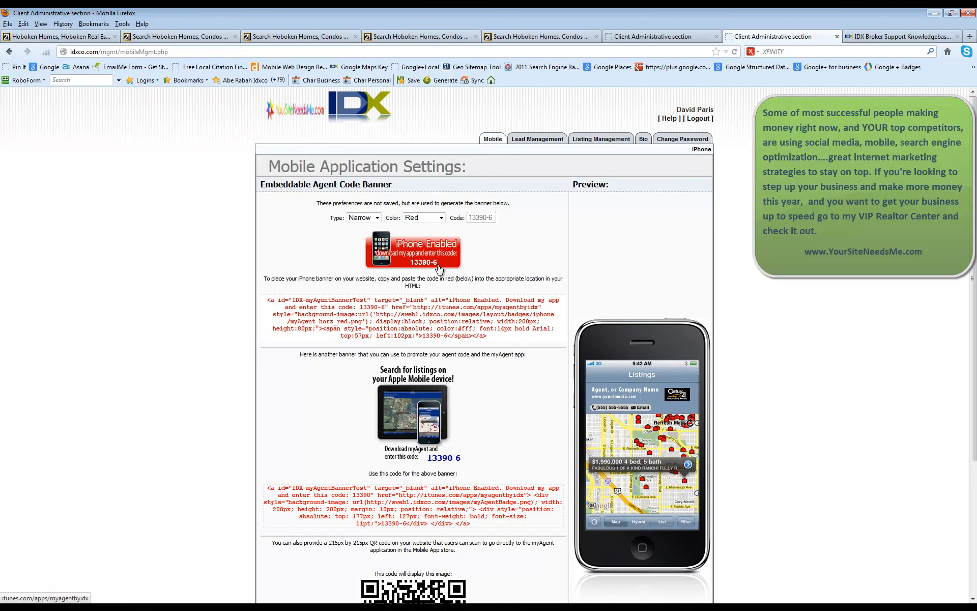
{"action": "mouse_move", "coordinate": [634, 403]}
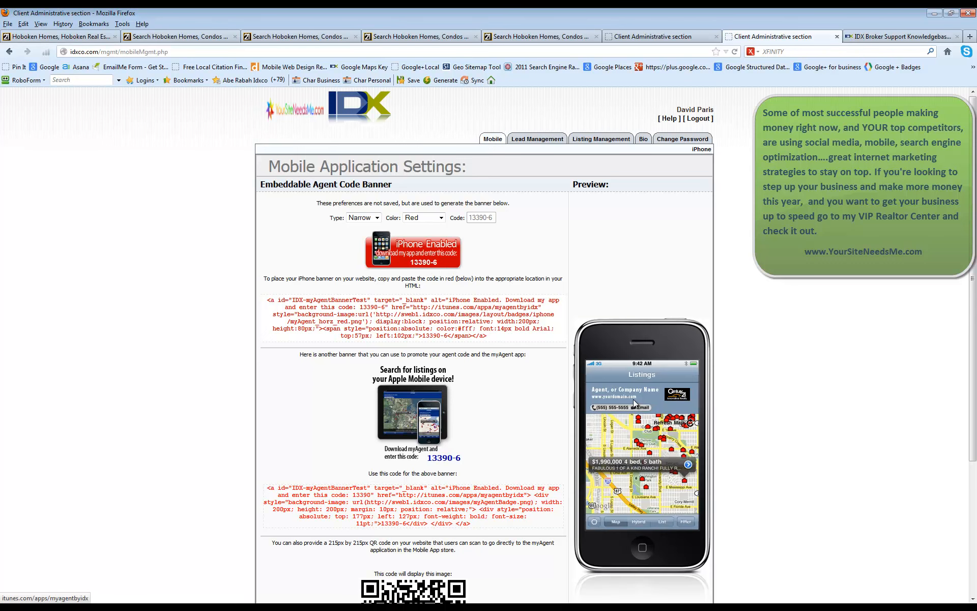
{"action": "mouse_move", "coordinate": [446, 258]}
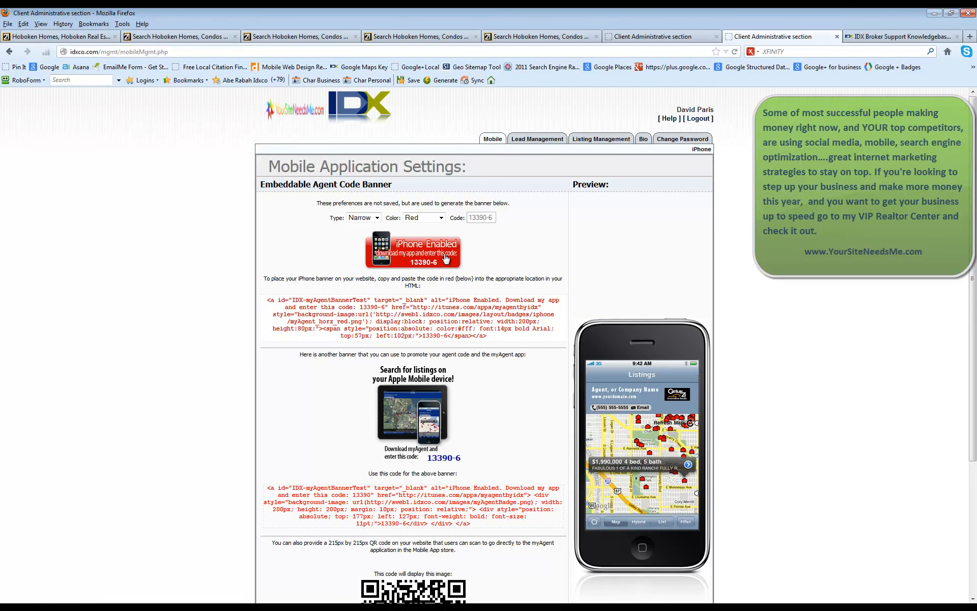
{"action": "mouse_move", "coordinate": [547, 364]}
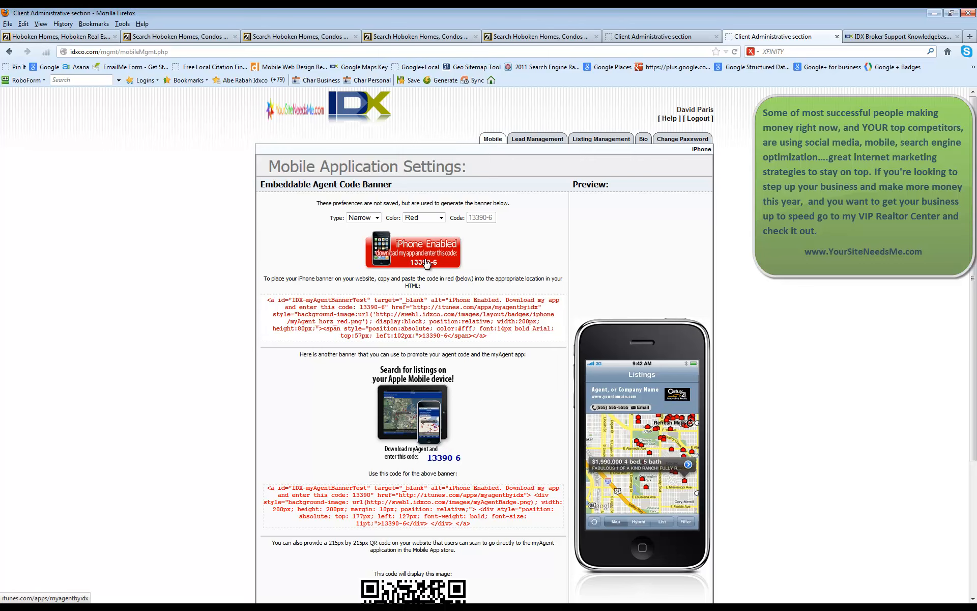
{"action": "mouse_move", "coordinate": [495, 340]}
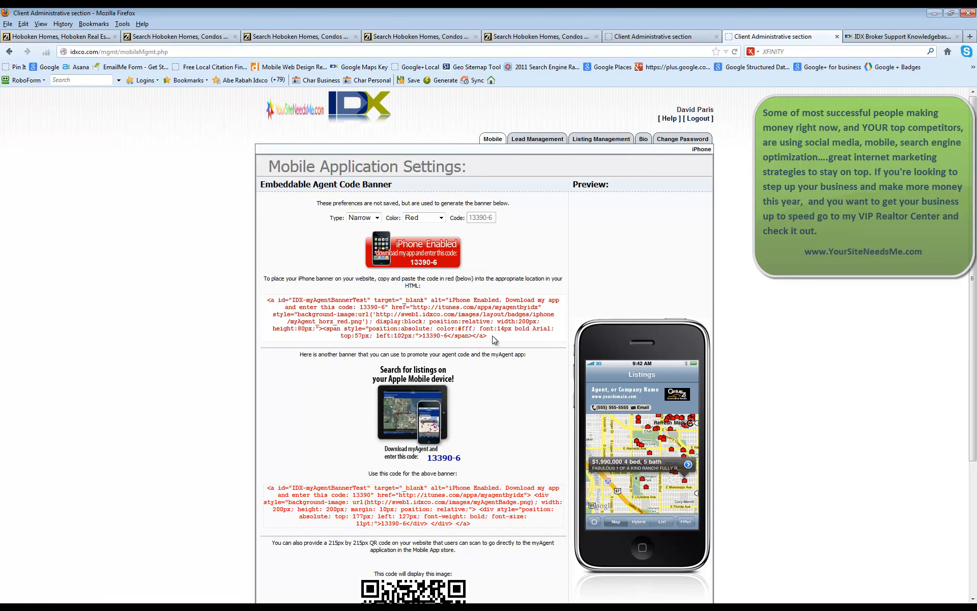
{"action": "mouse_move", "coordinate": [421, 261]}
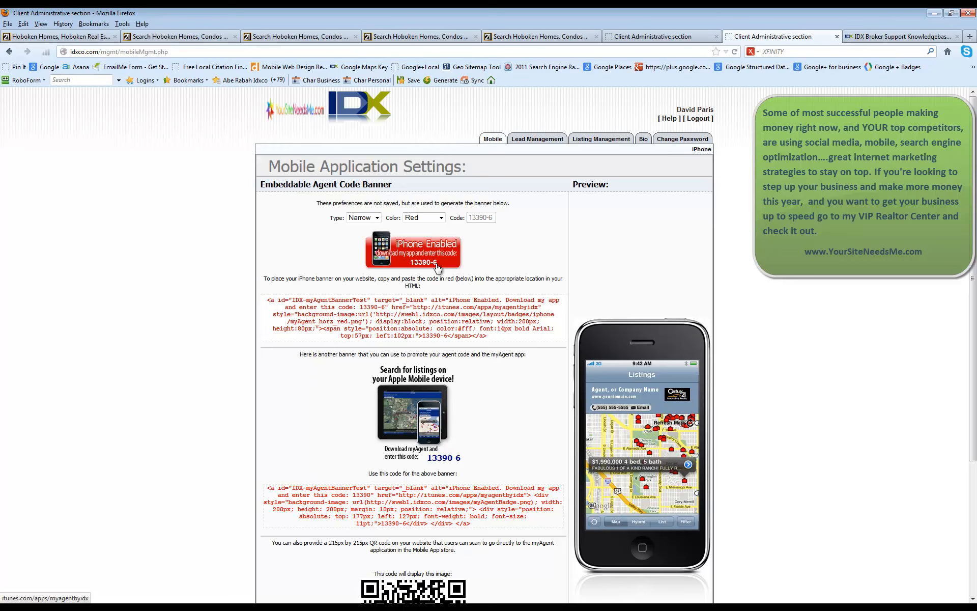
{"action": "mouse_move", "coordinate": [642, 430]}
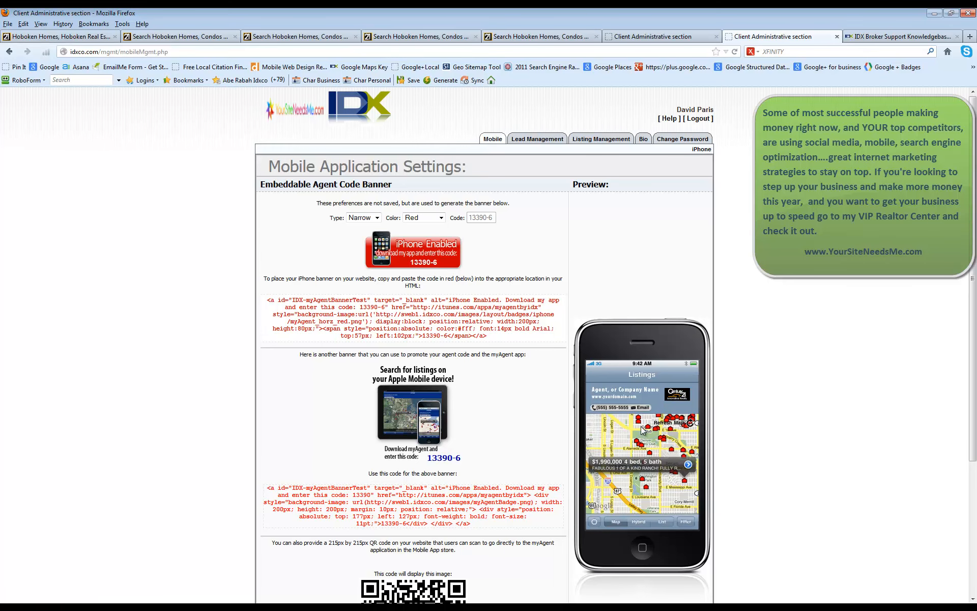
{"action": "scroll", "scroll_direction": "down", "scroll_amount": 3}
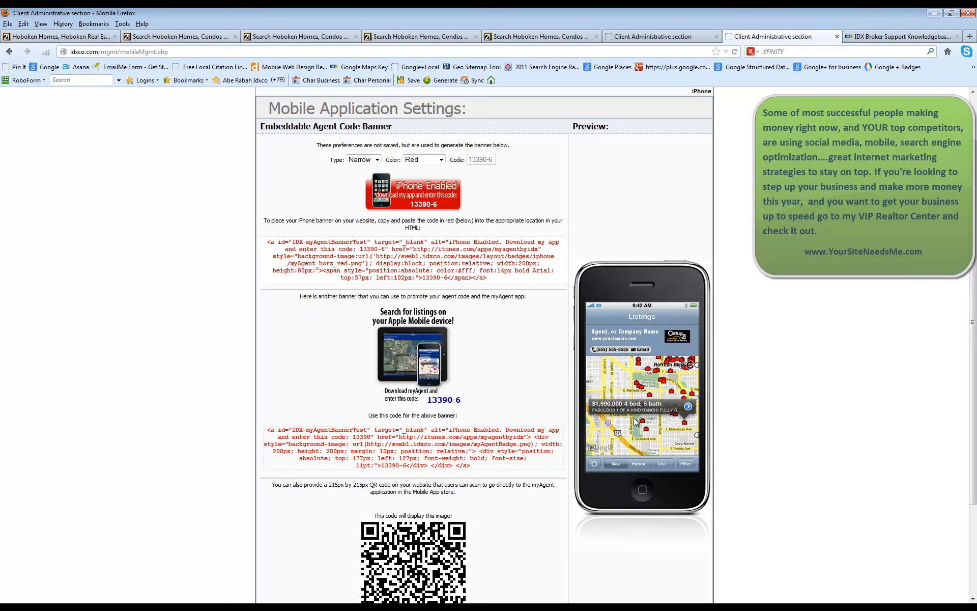
{"action": "mouse_move", "coordinate": [656, 391]}
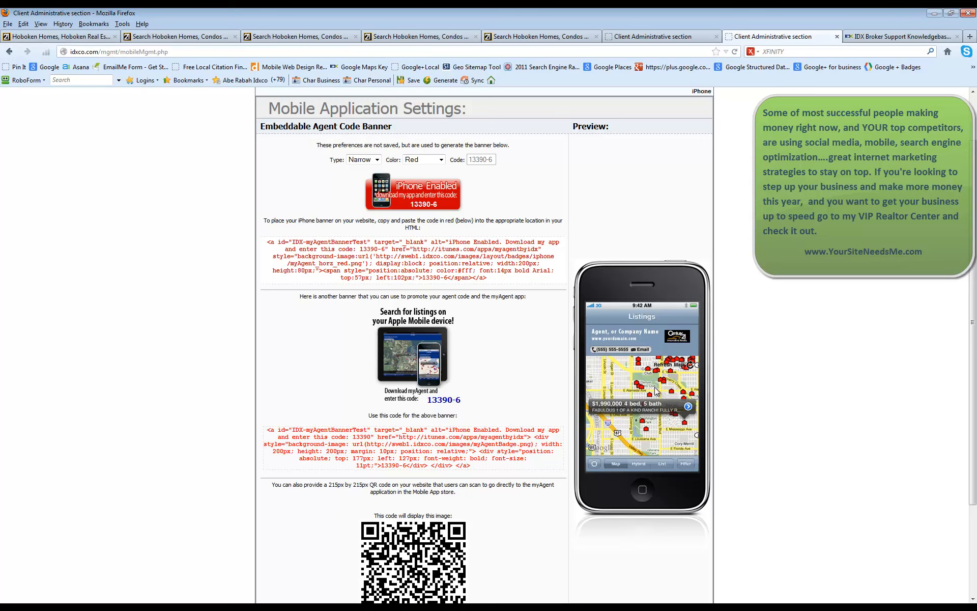
{"action": "mouse_move", "coordinate": [608, 444]}
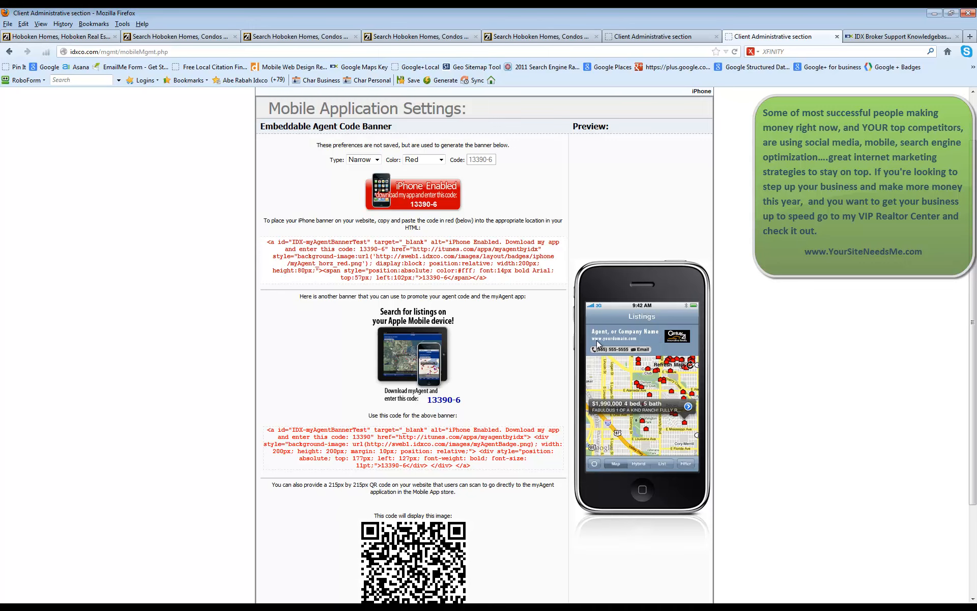
{"action": "mouse_move", "coordinate": [617, 346]}
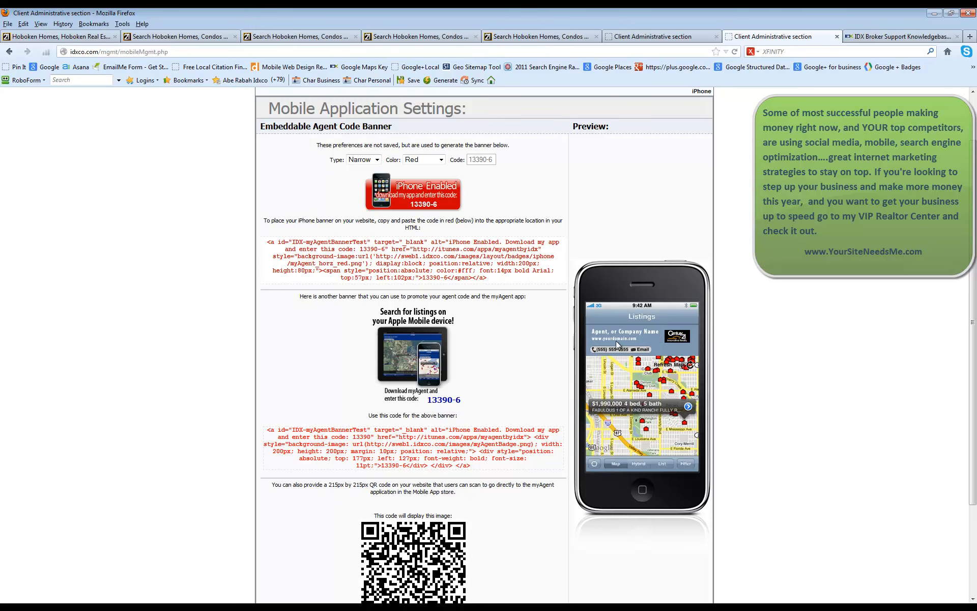
{"action": "mouse_move", "coordinate": [618, 346]}
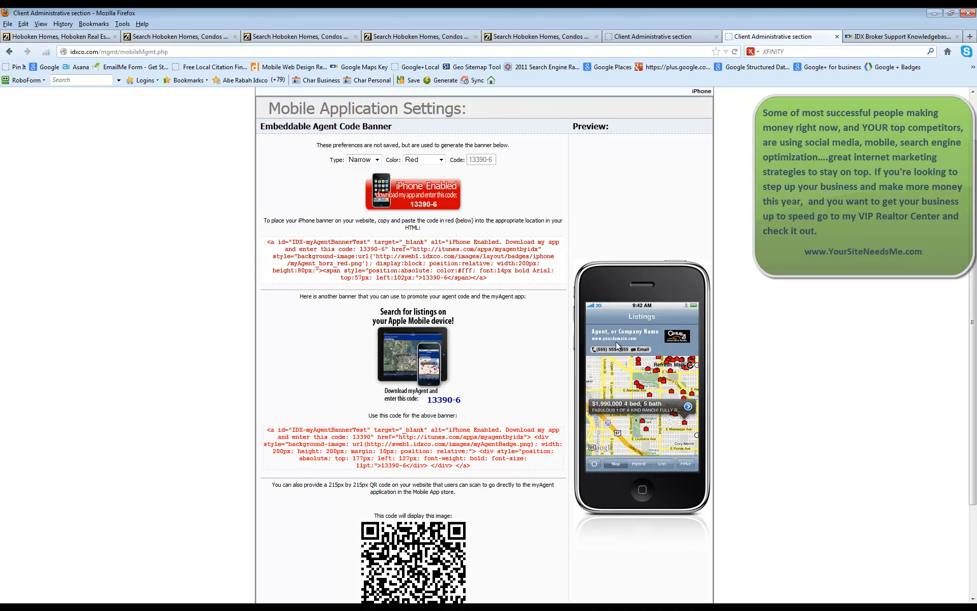
{"action": "mouse_move", "coordinate": [435, 369]}
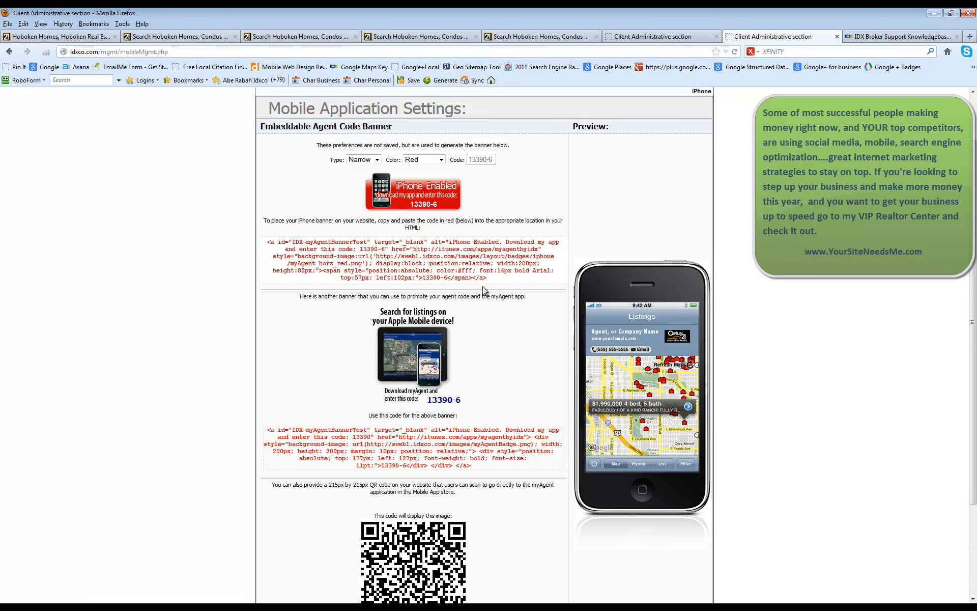
{"action": "scroll", "scroll_direction": "down", "scroll_amount": 3}
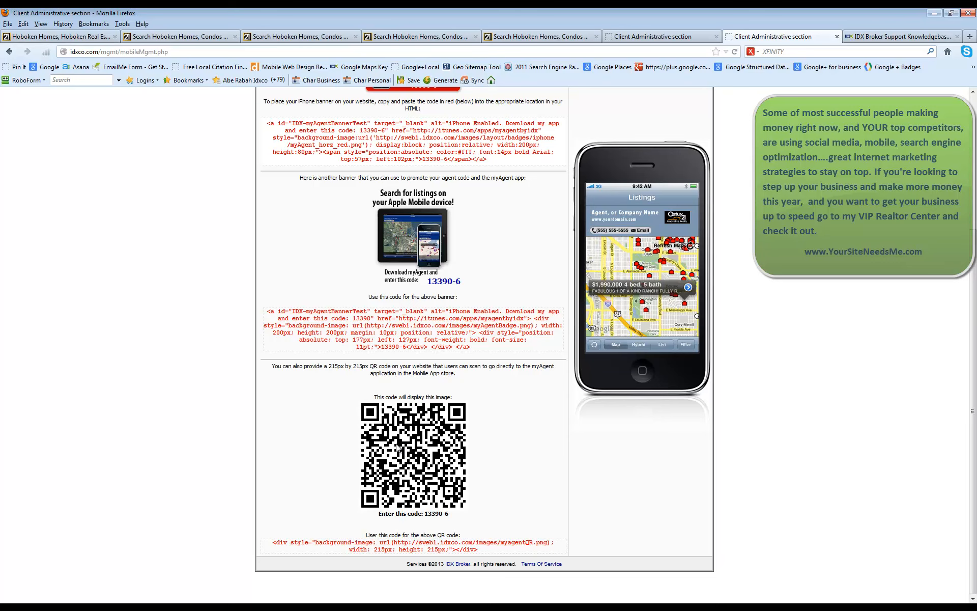
{"action": "mouse_move", "coordinate": [415, 482]}
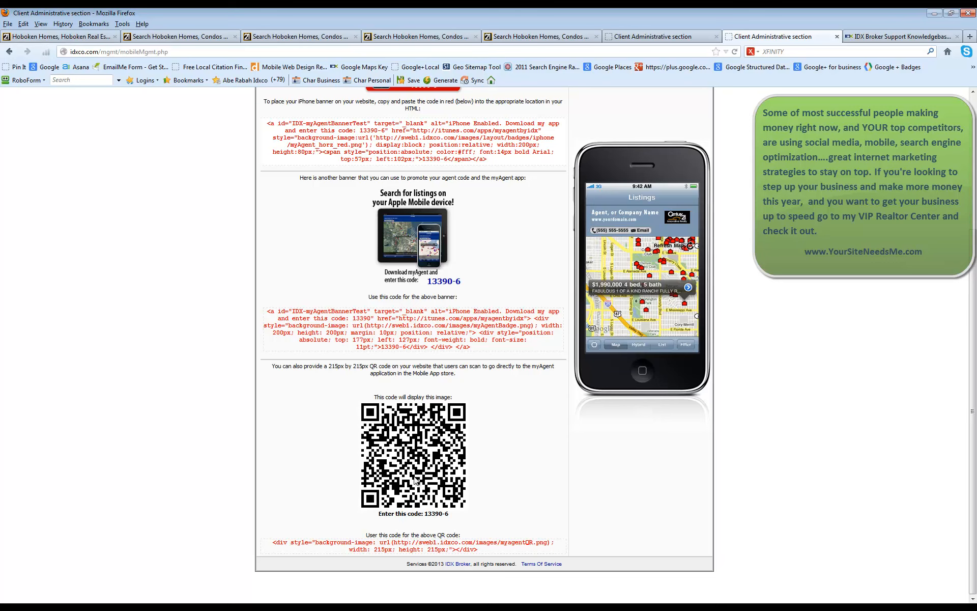
{"action": "mouse_move", "coordinate": [416, 479]}
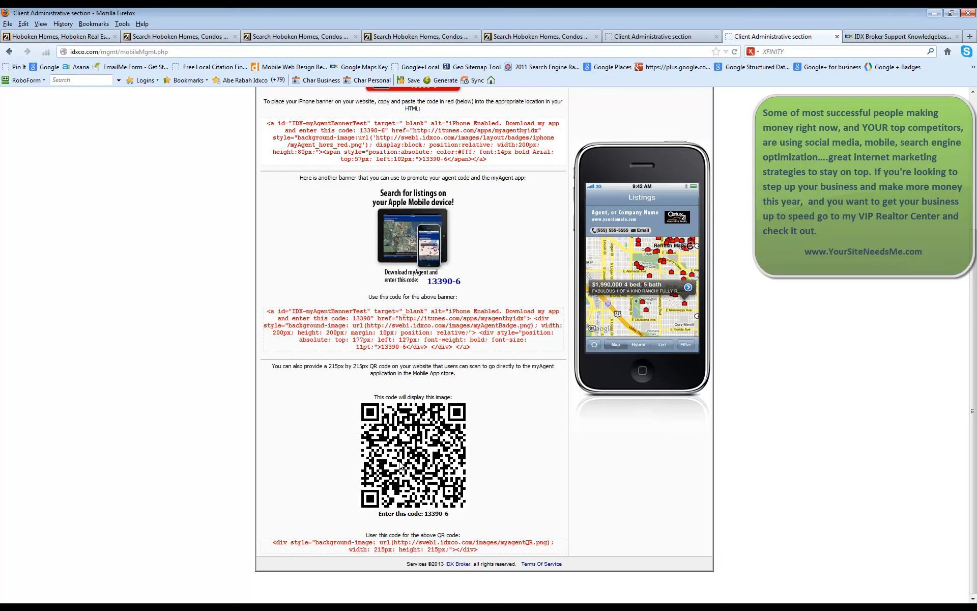
{"action": "mouse_move", "coordinate": [429, 484]}
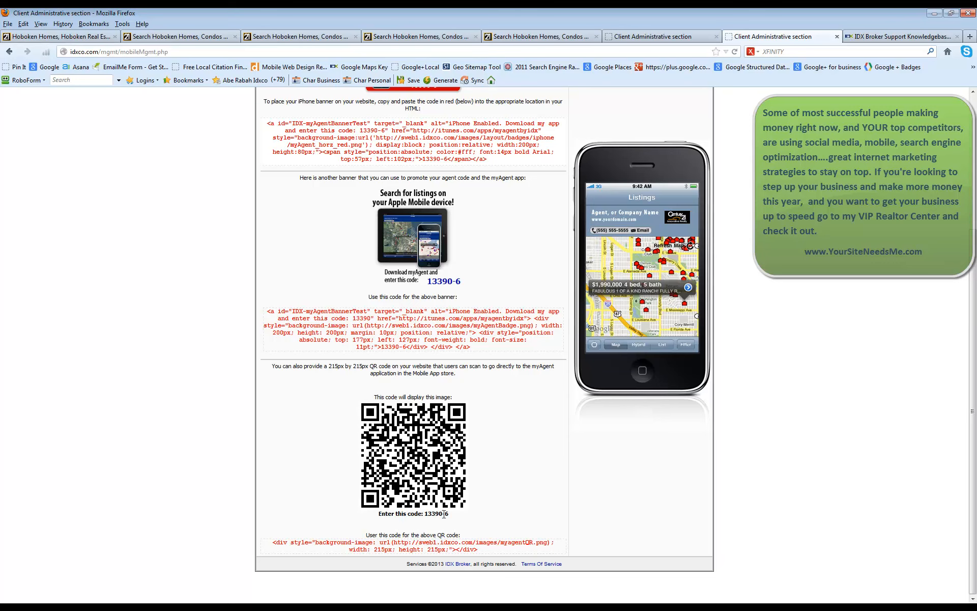
{"action": "double_click", "coordinate": [436, 513]}
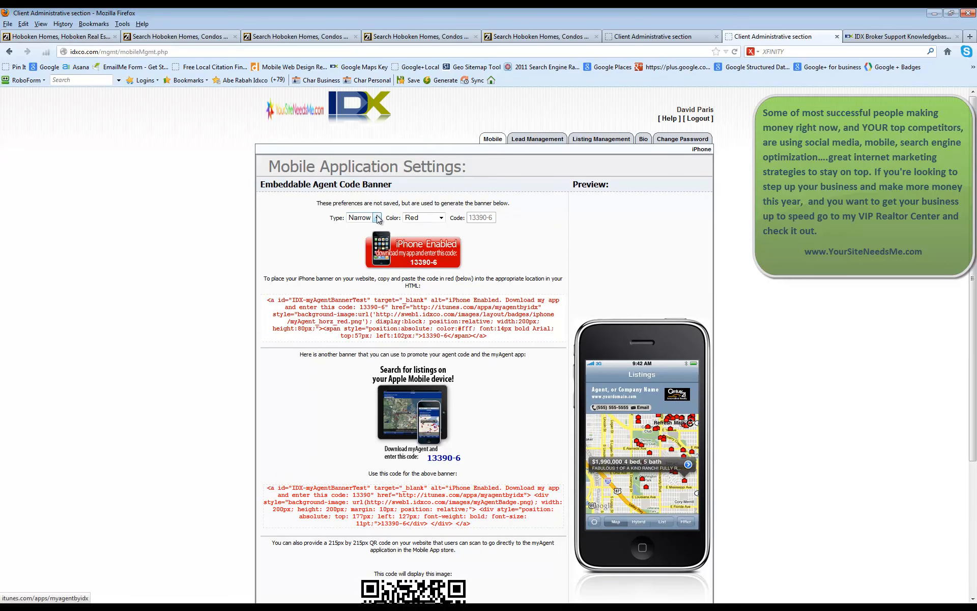
Set the iPhone banner Type to Wide and Color to Black (after trying Light Blue)
{"action": "left_click", "coordinate": [376, 218]}
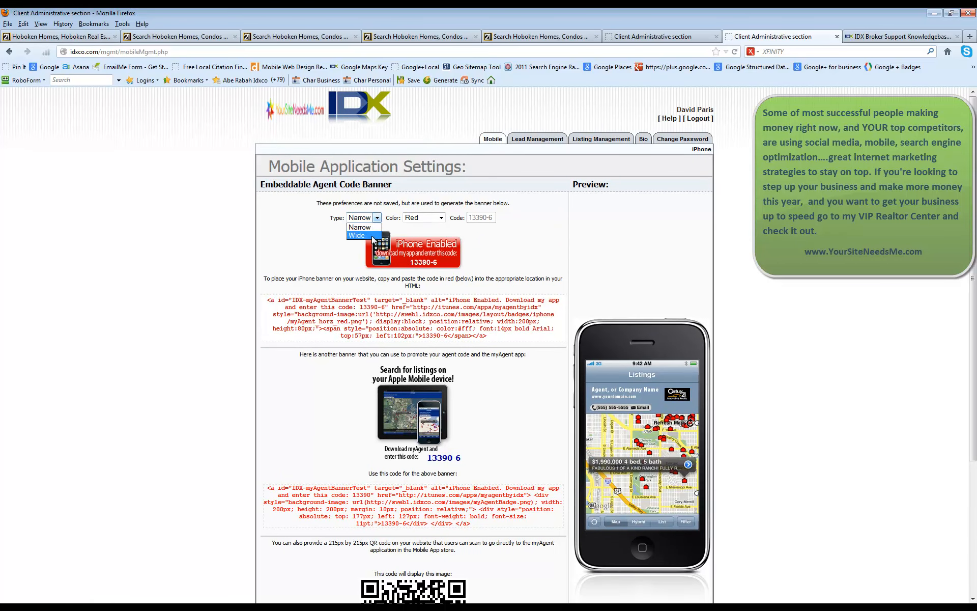
{"action": "left_click", "coordinate": [357, 235]}
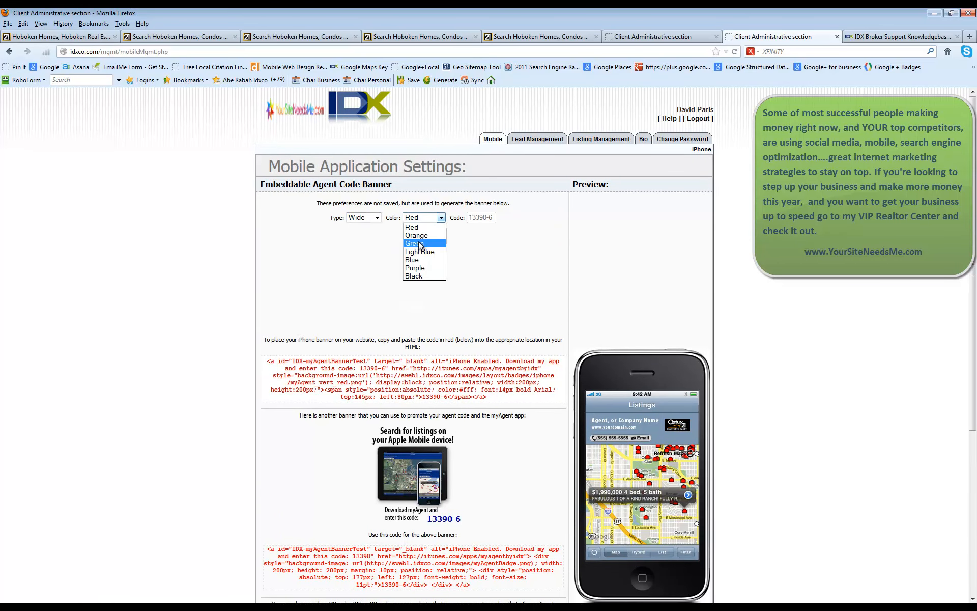
{"action": "left_click", "coordinate": [419, 251]}
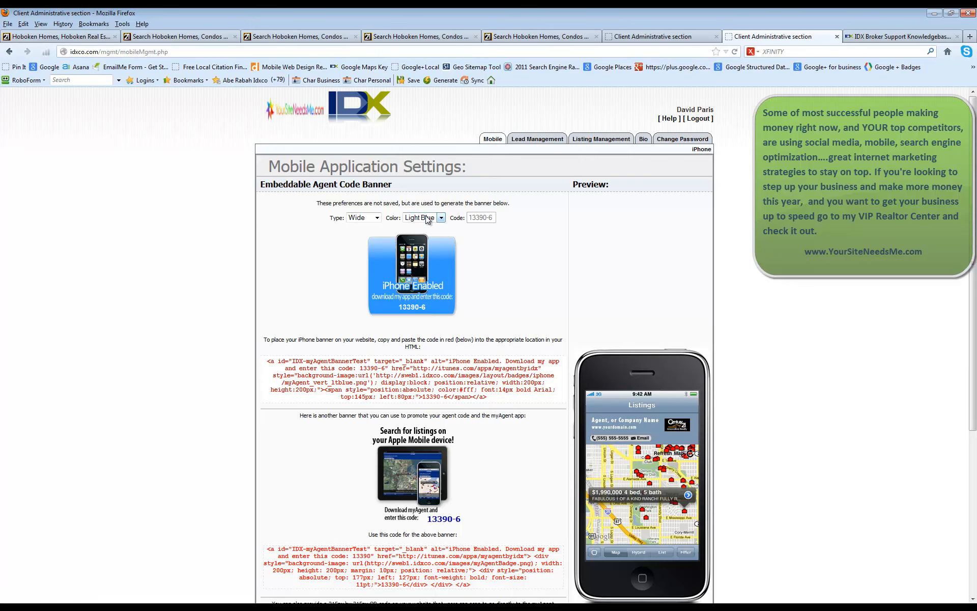
{"action": "left_click", "coordinate": [441, 217]}
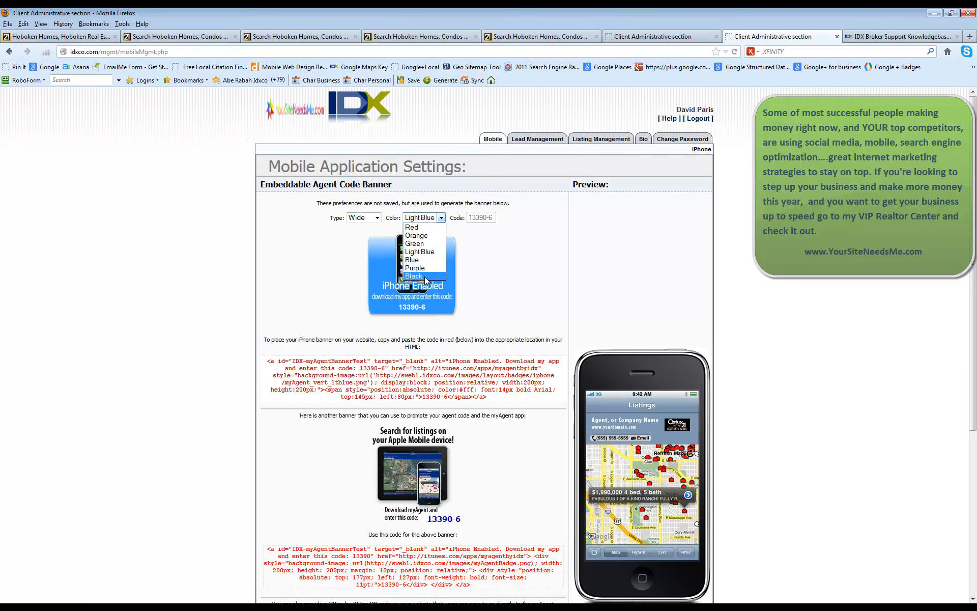
{"action": "left_click", "coordinate": [414, 275]}
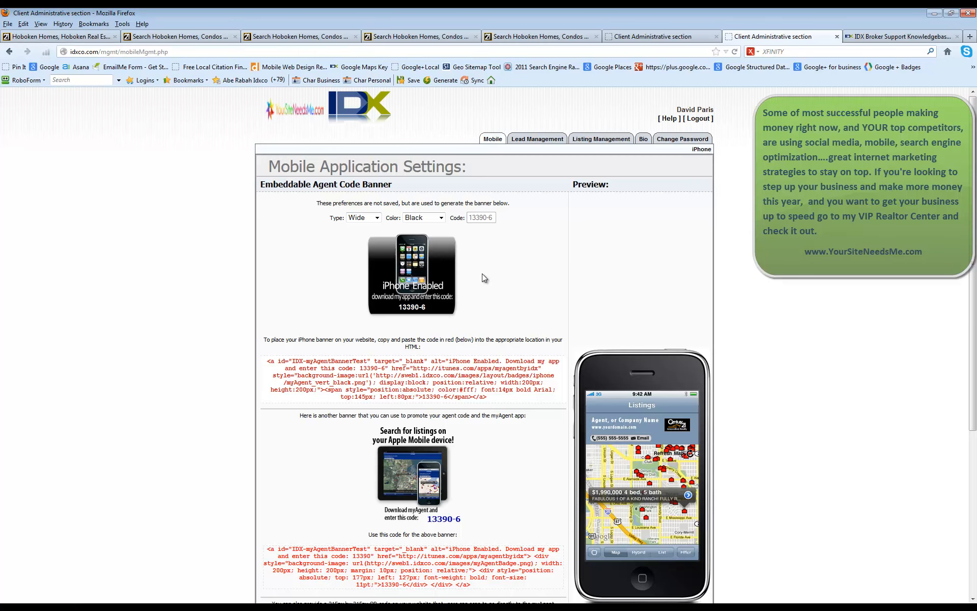
{"action": "scroll", "scroll_direction": "down", "scroll_amount": 3}
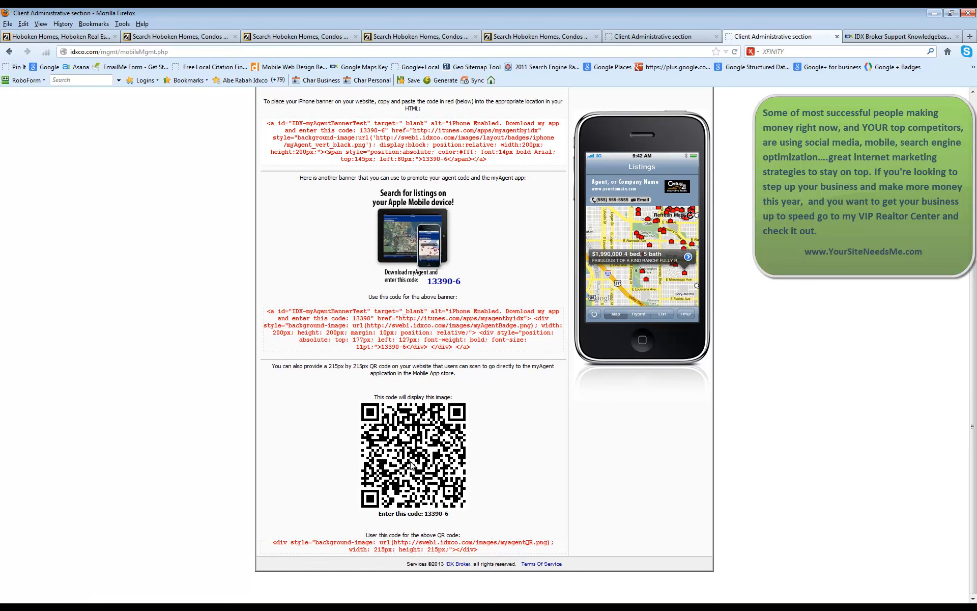
{"action": "mouse_move", "coordinate": [414, 466]}
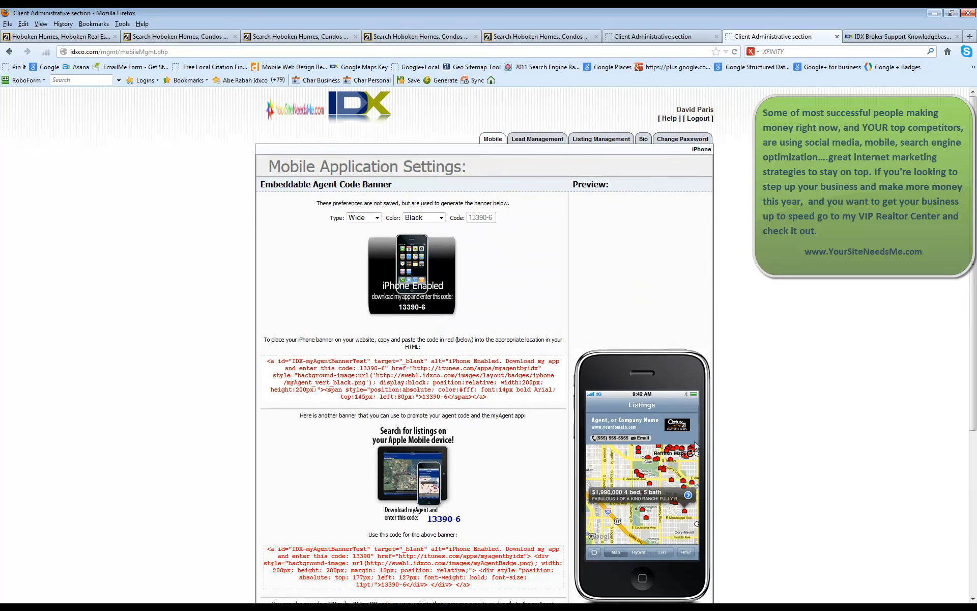
{"action": "mouse_move", "coordinate": [294, 249]}
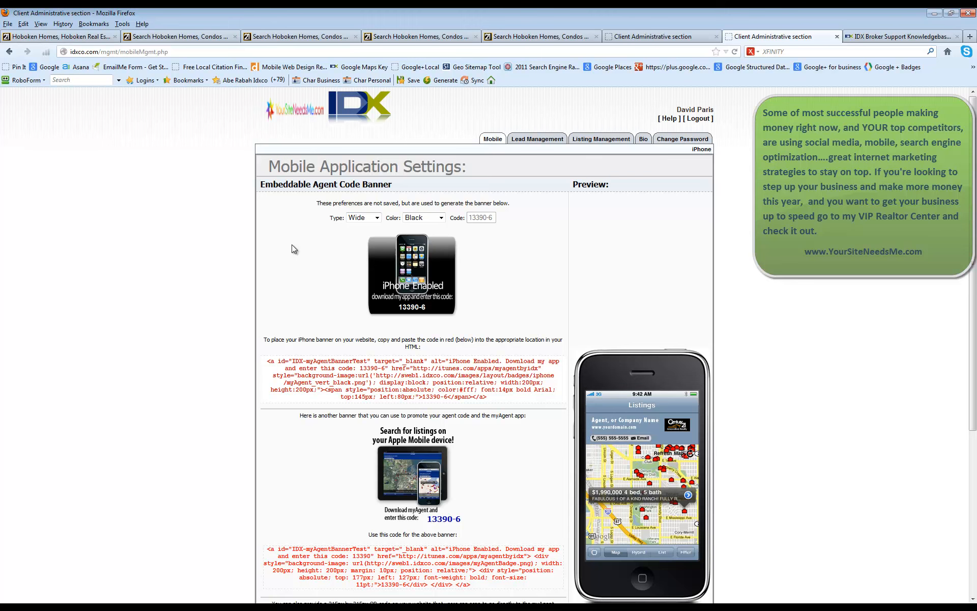
{"action": "mouse_move", "coordinate": [497, 401]}
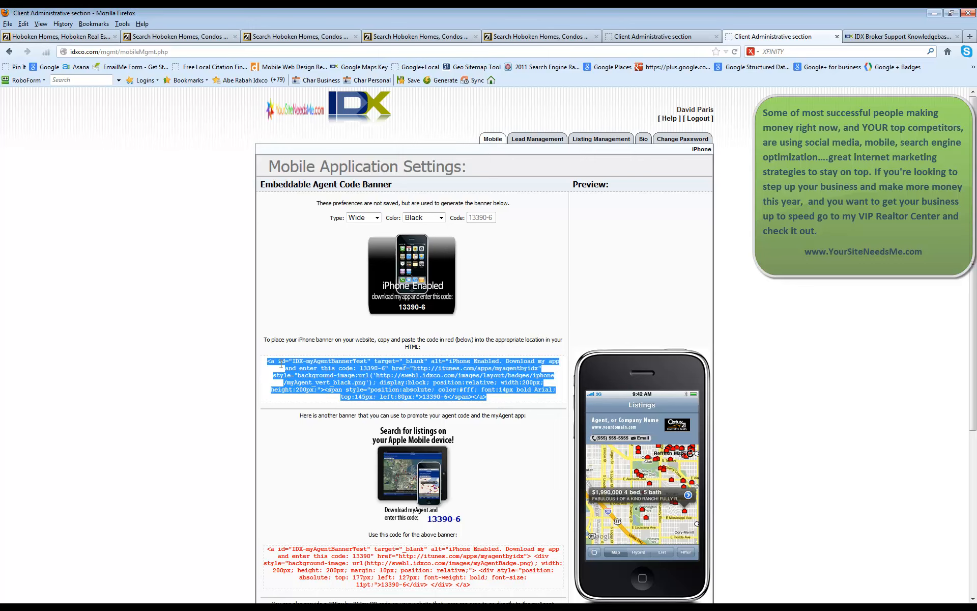
{"action": "mouse_move", "coordinate": [385, 362]}
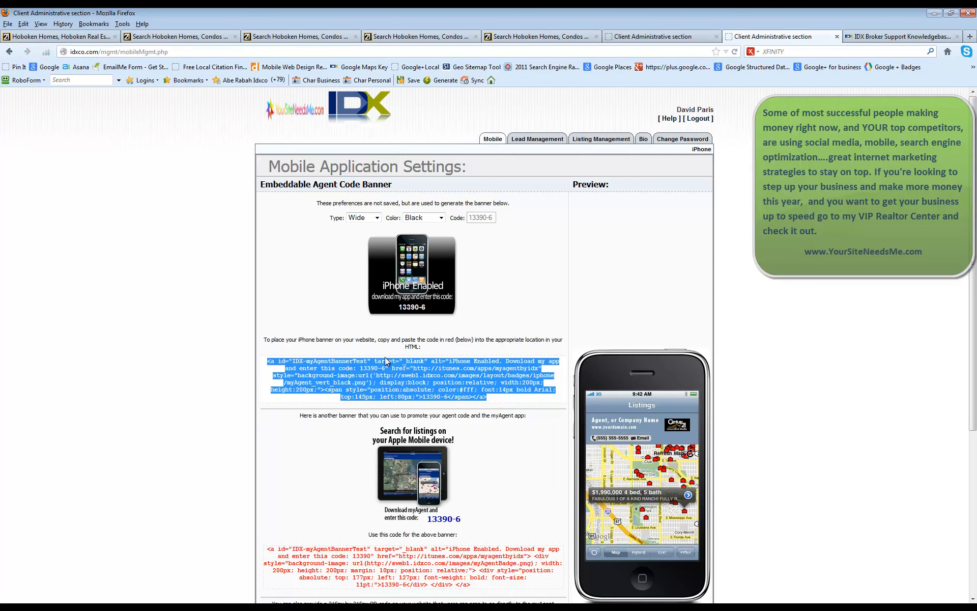